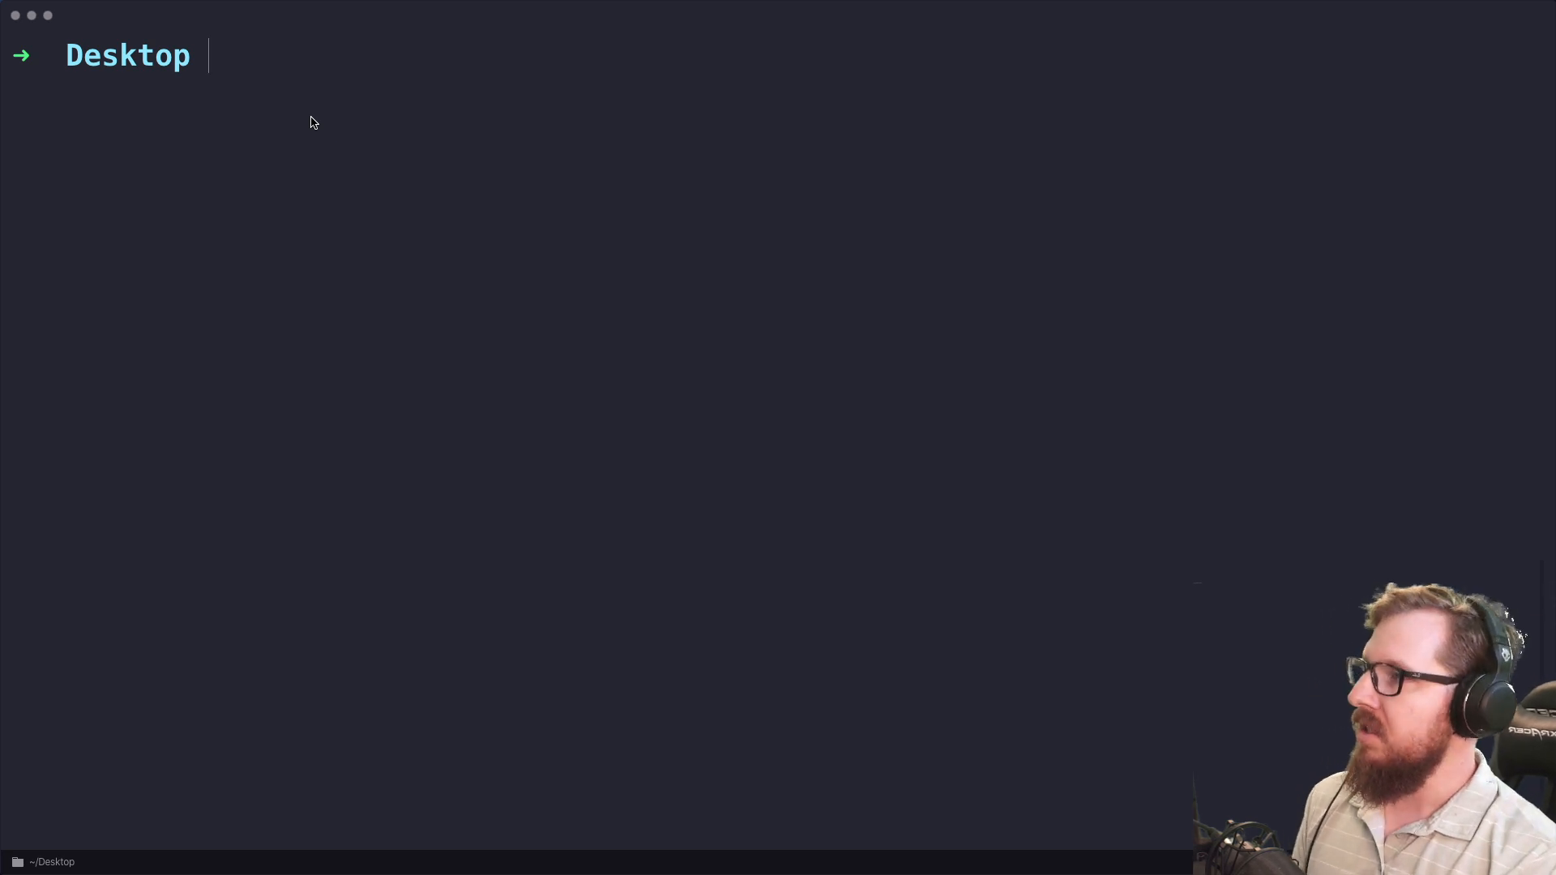
Step: Create wp-test-vanilla, download WordPress 5.5.1 into it with wp core download, and list the files
{"action": "type", "text": "w"}
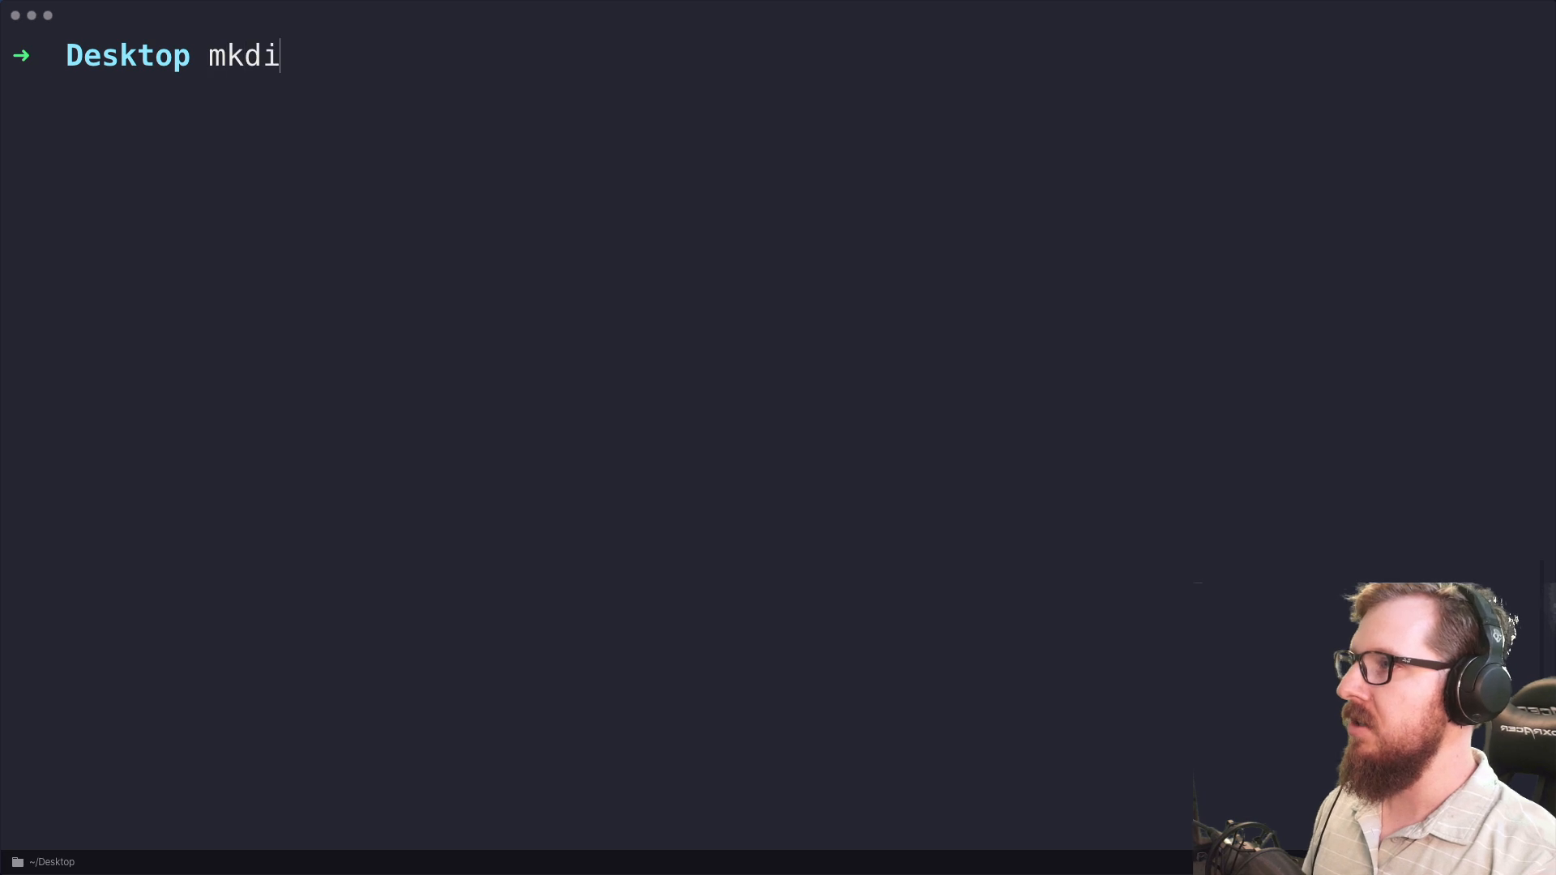
{"action": "type", "text": "r wp-test-"}
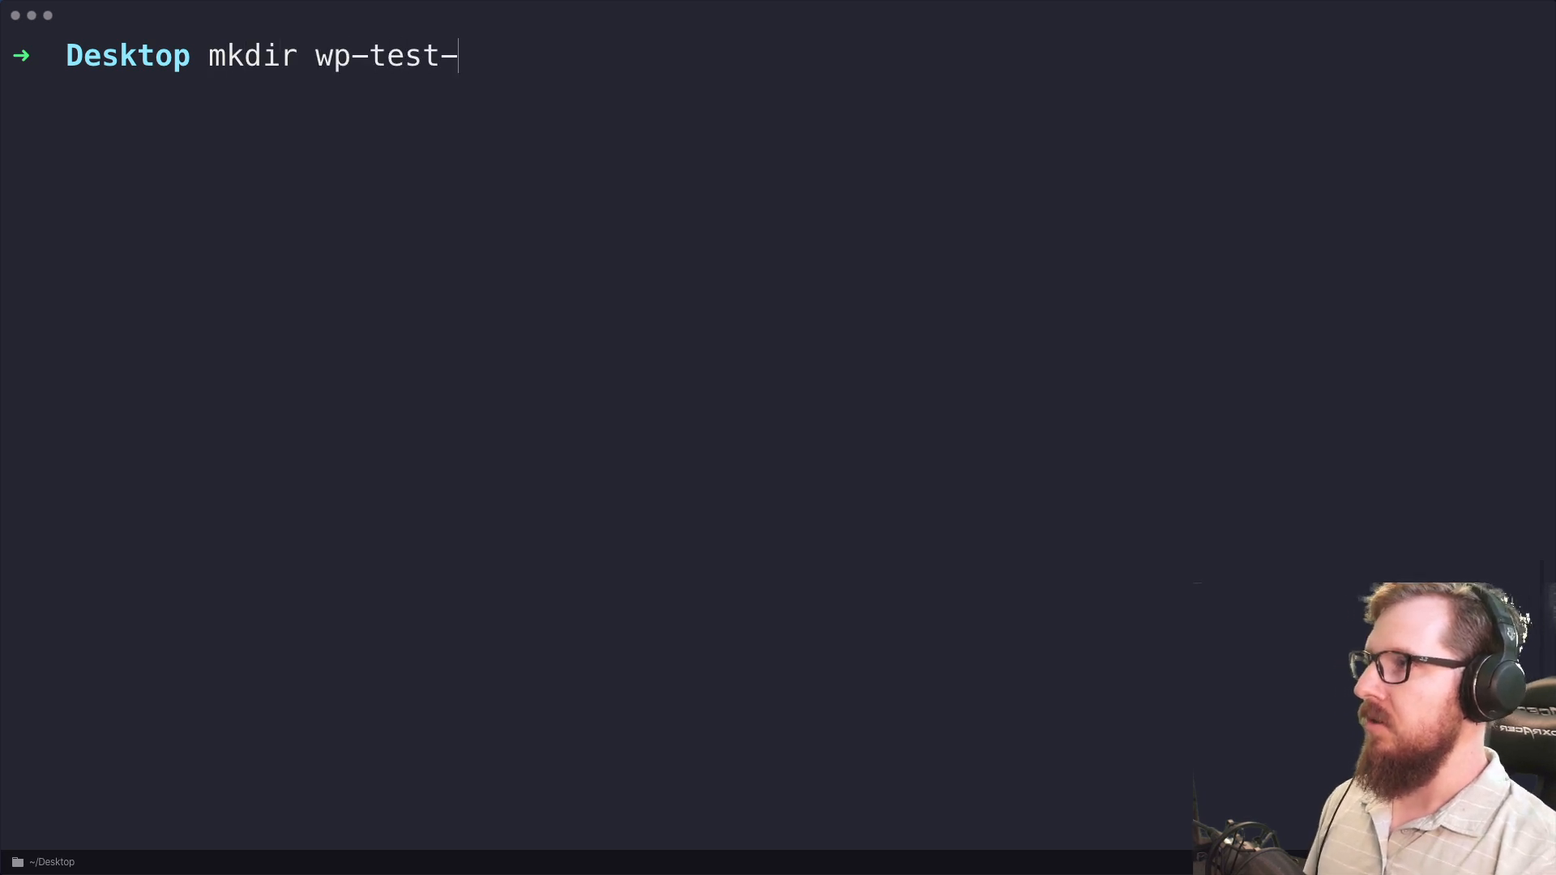
{"action": "type", "text": "vani"}
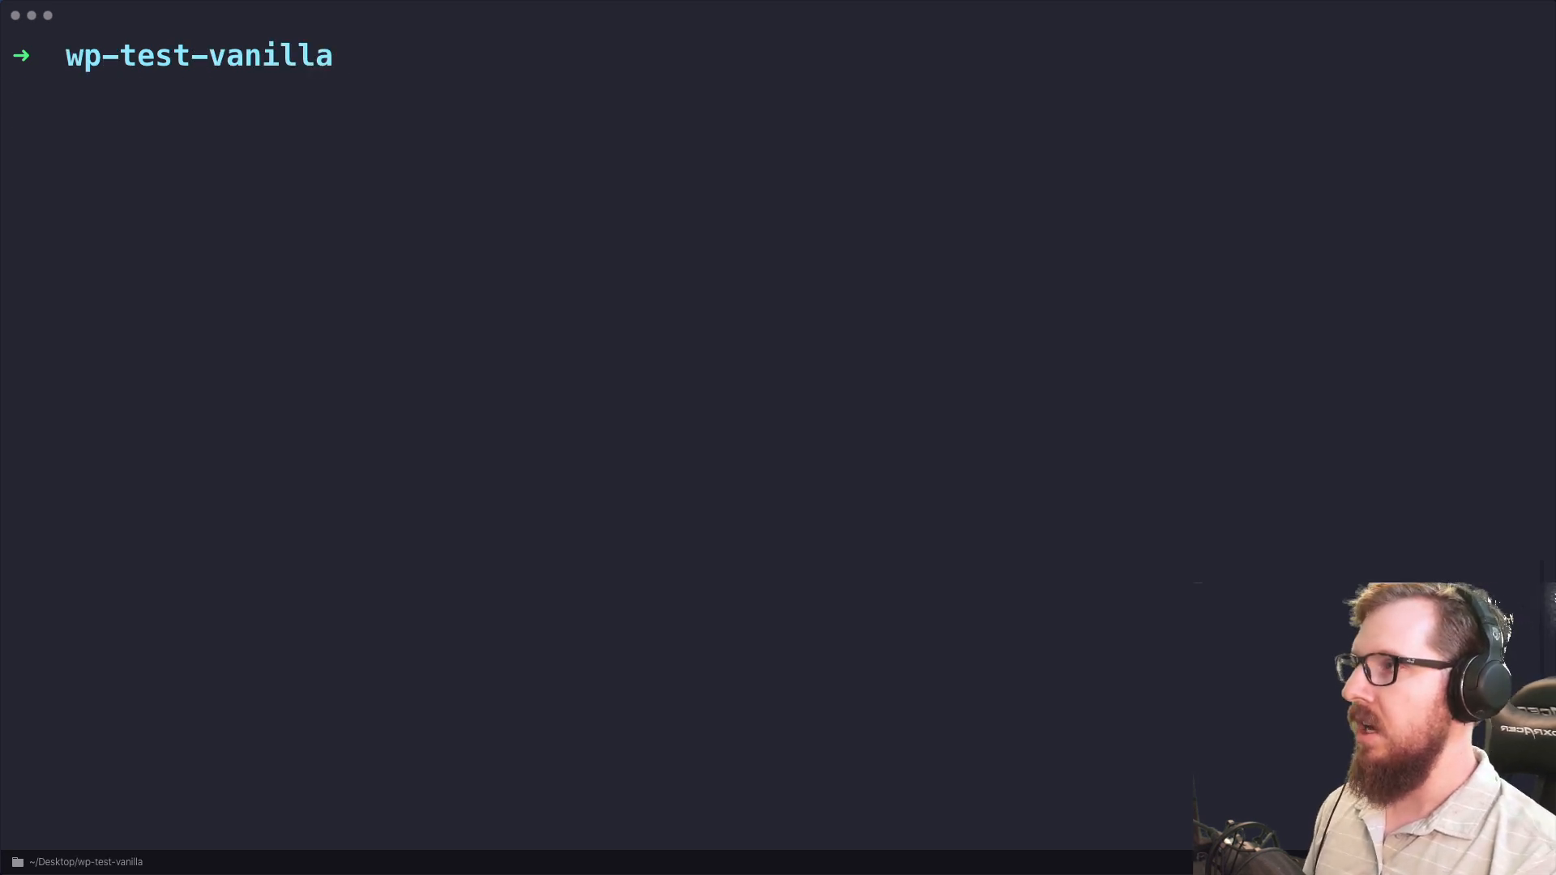
{"action": "type", "text": "wp core download"}
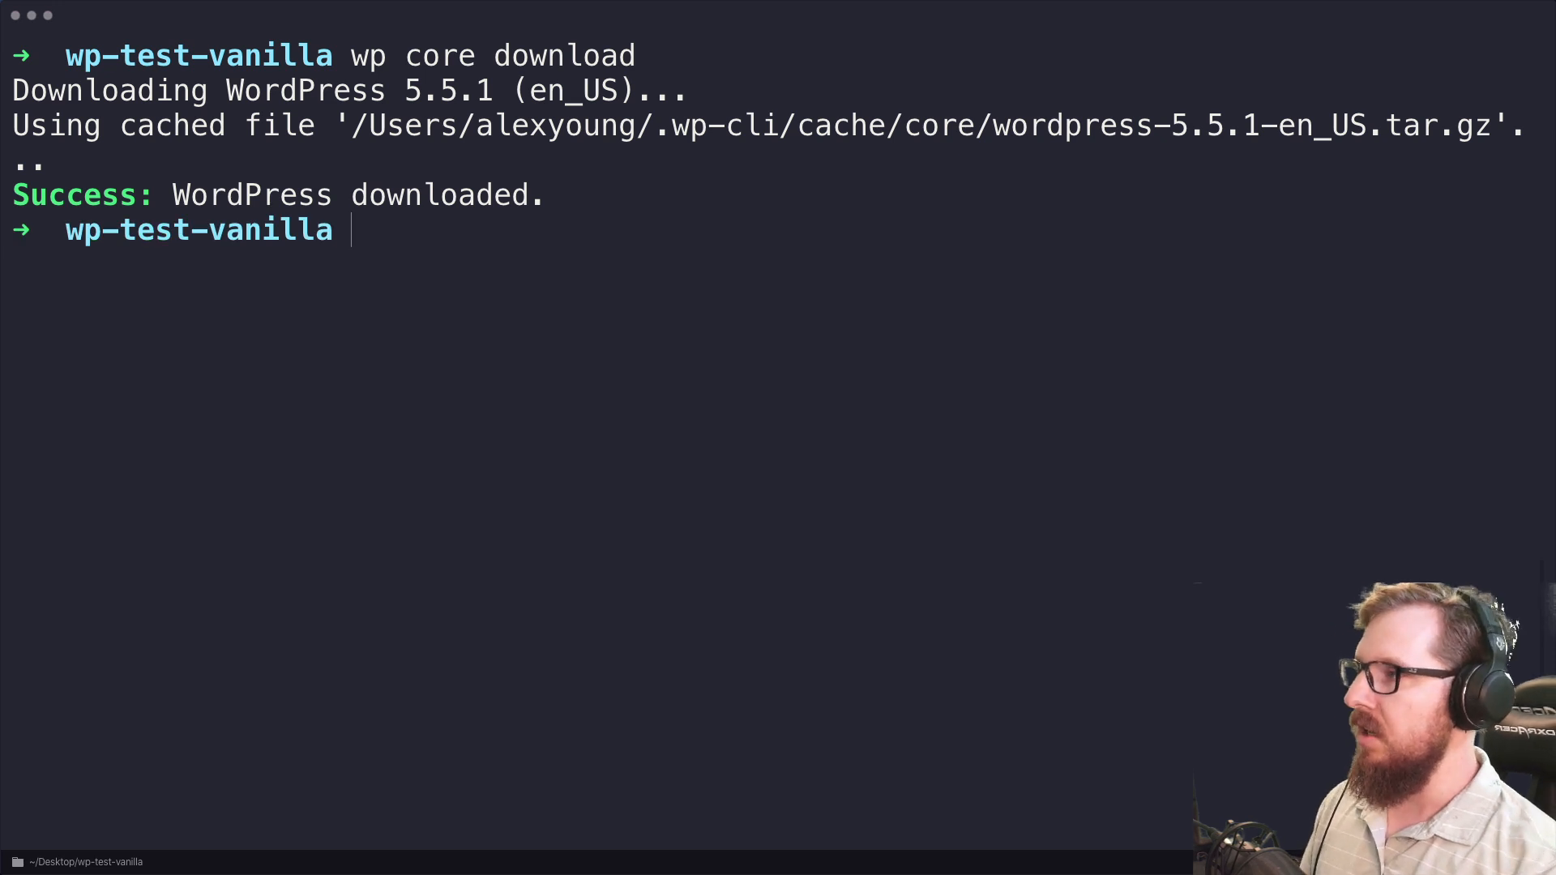
{"action": "type", "text": "l"}
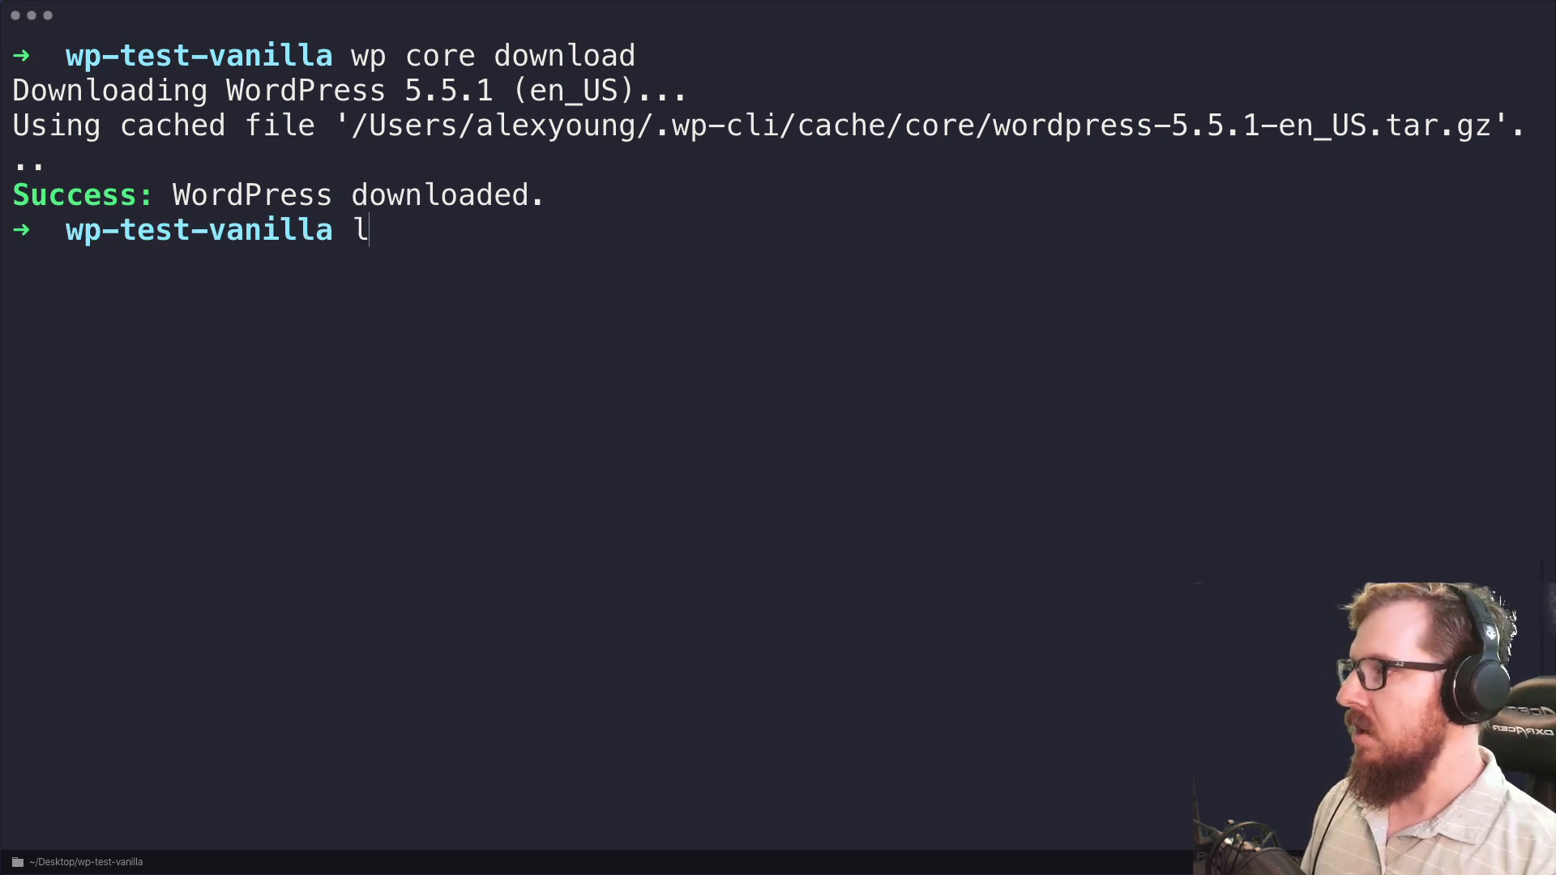
{"action": "key", "text": "Return"}
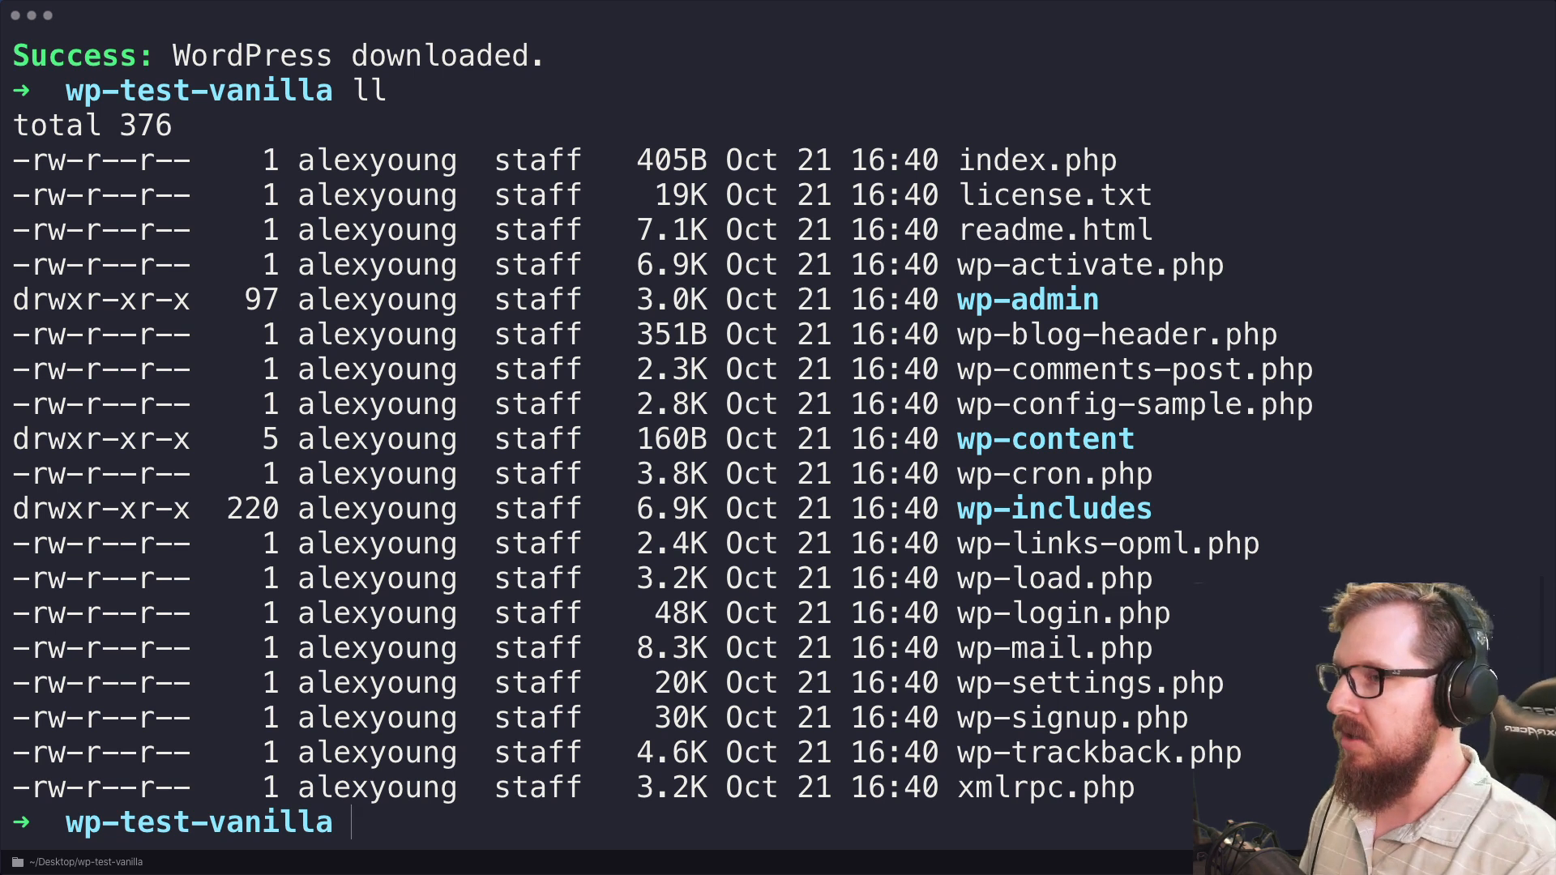
{"action": "type", "text": "clear"}
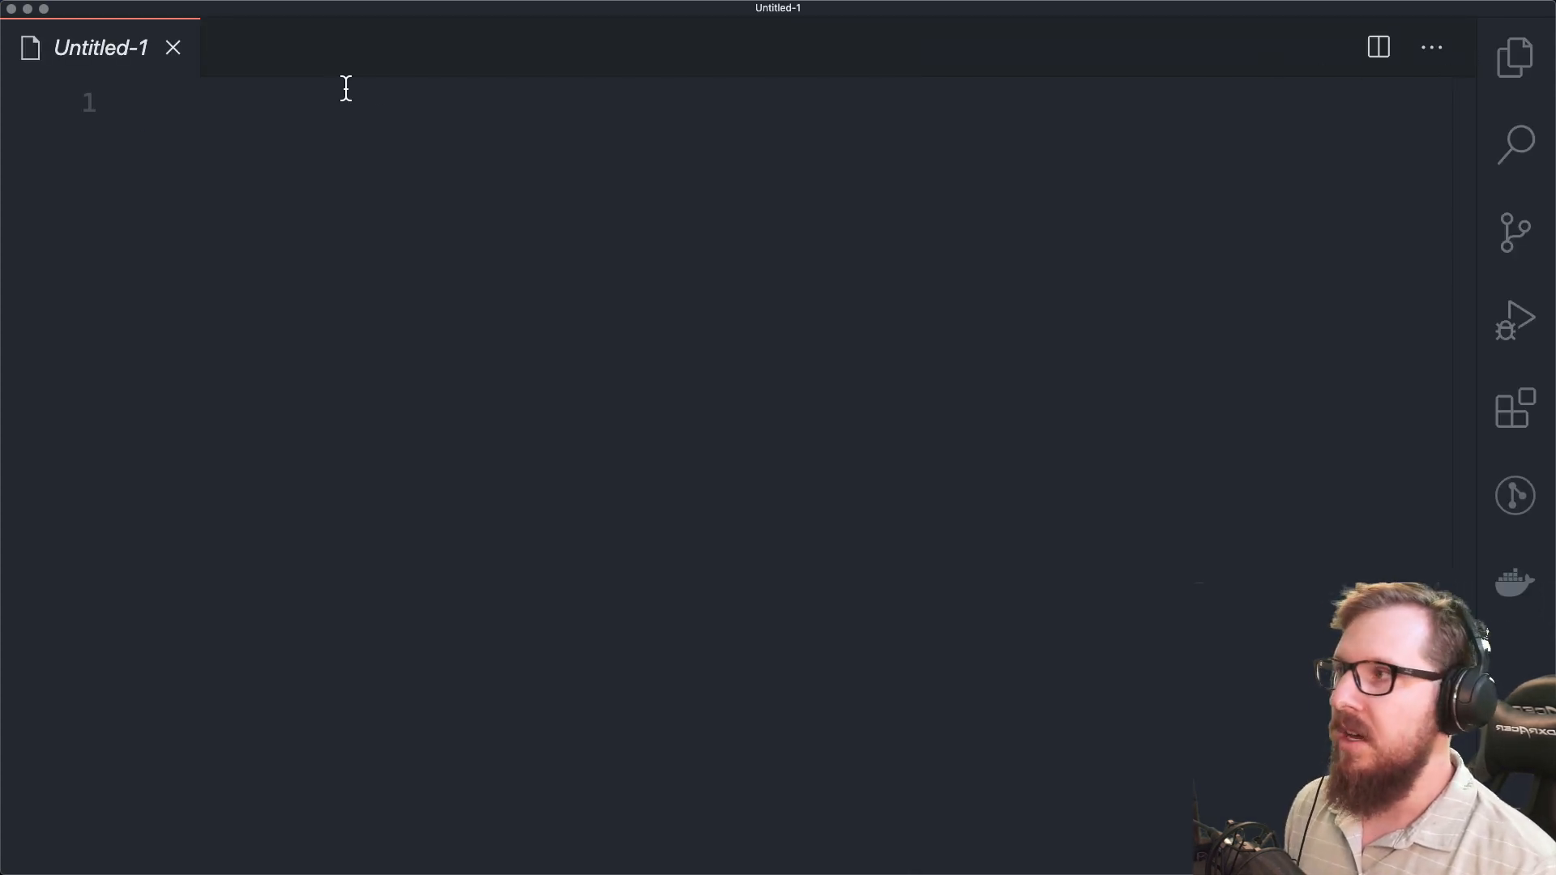
Step: Initialize a Git repository in wp-test-vanilla and open the folder in VS Code with code
{"action": "left_click", "coordinate": [172, 47]}
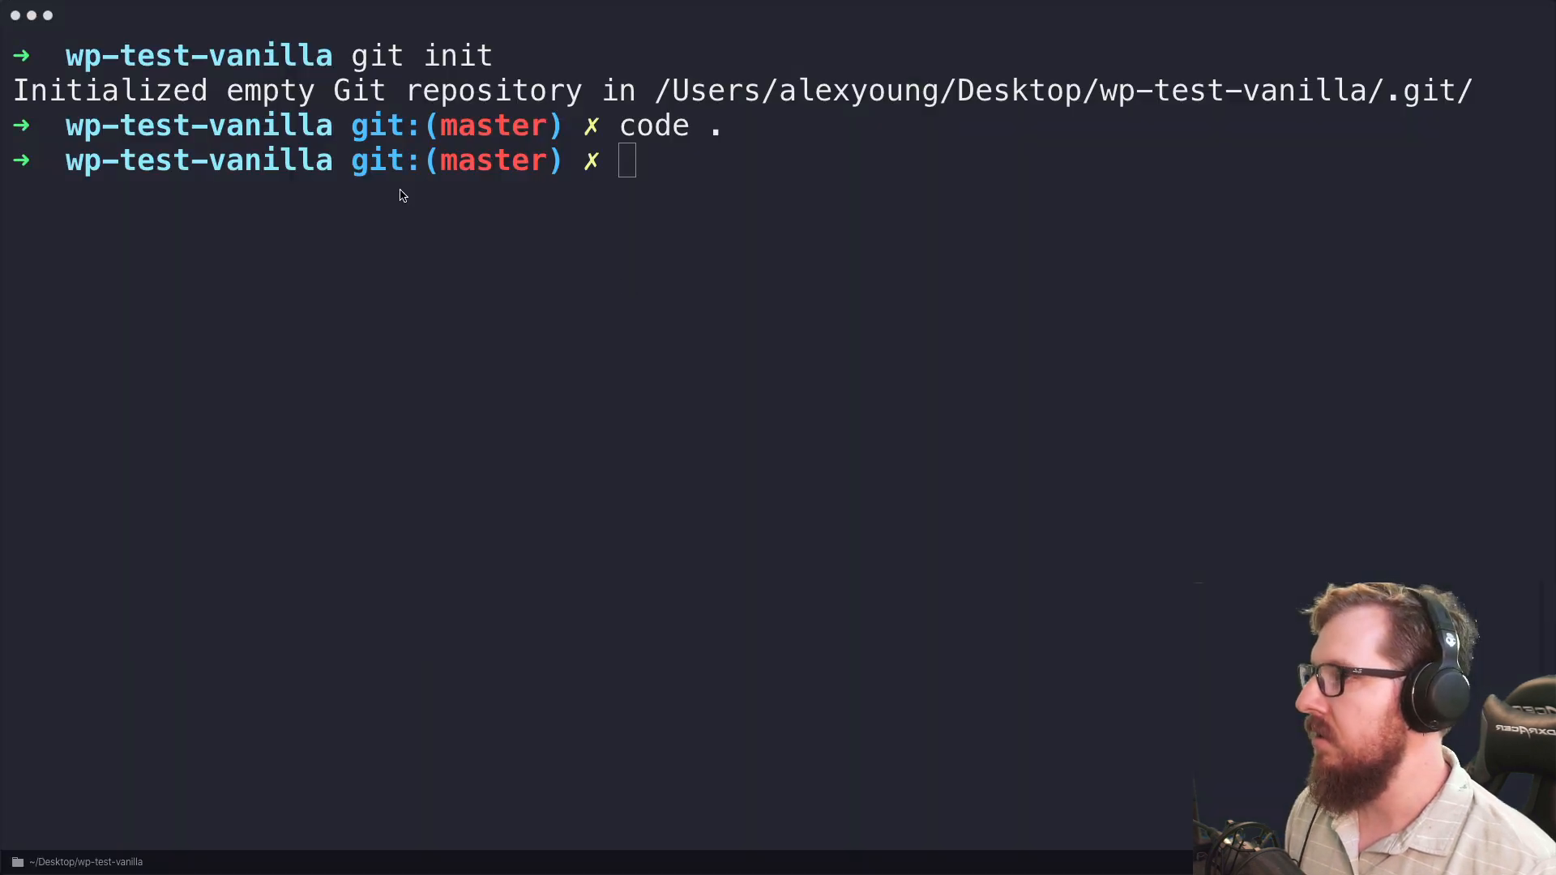
{"action": "right_click", "coordinate": [195, 856]}
{"action": "type", "text": "code ."}
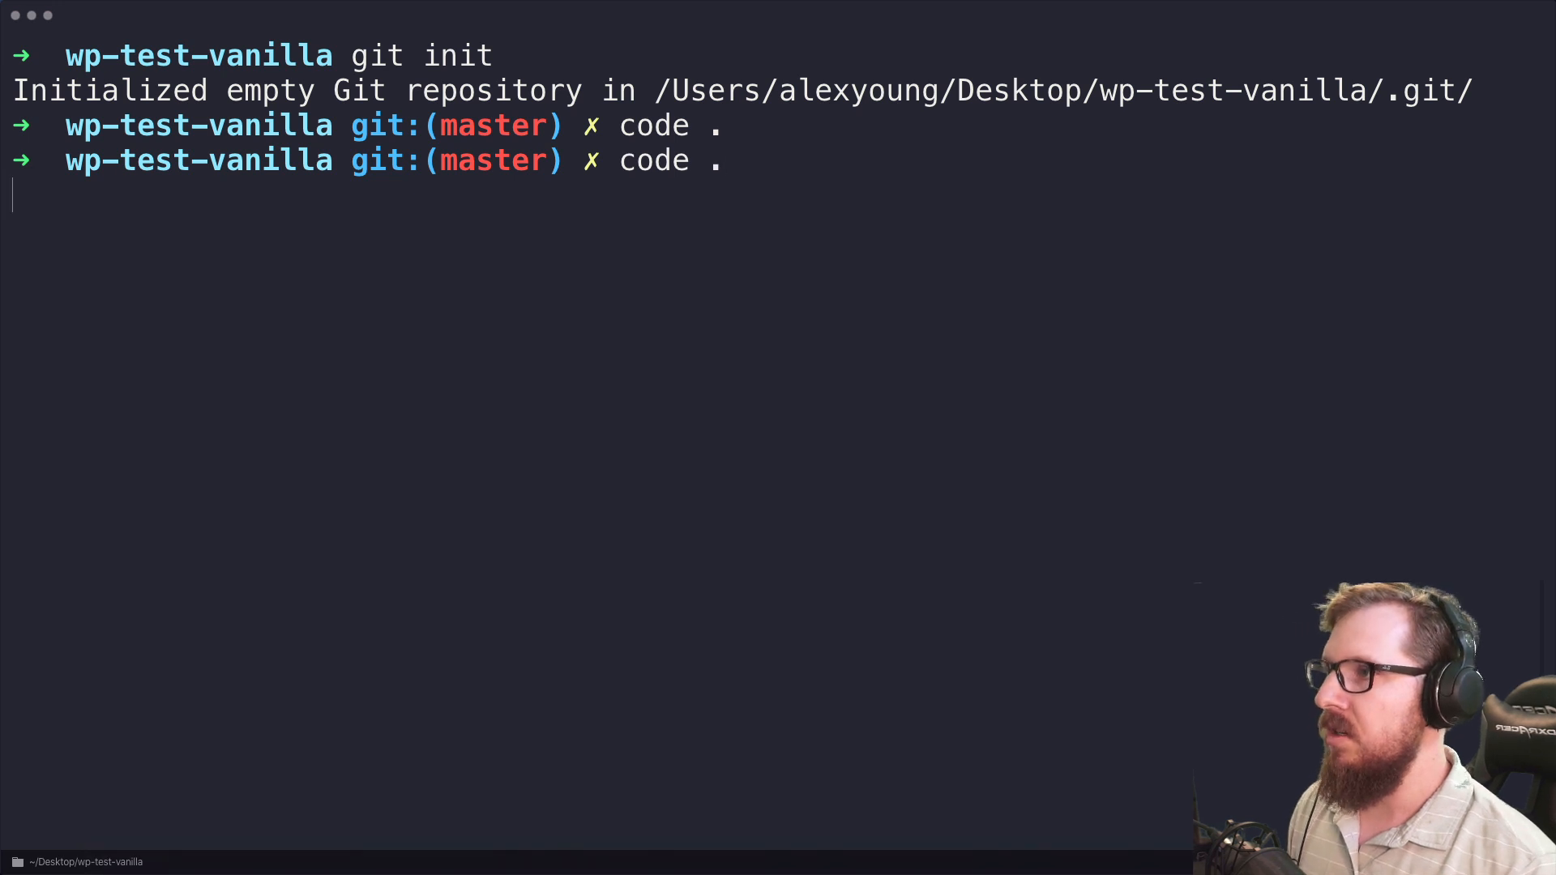
{"action": "key", "text": "Enter"}
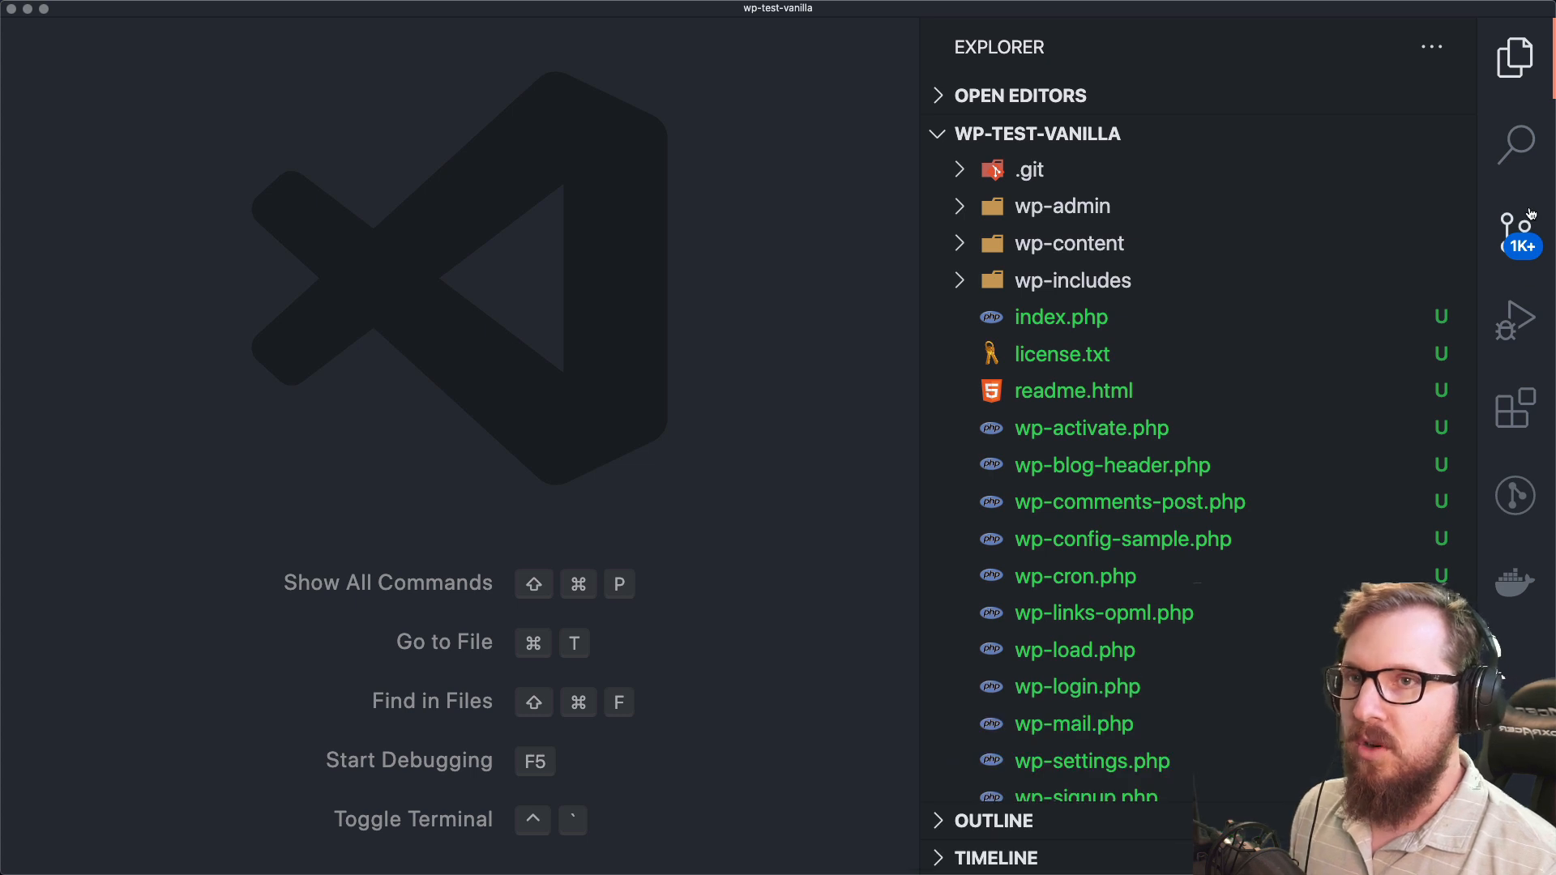
{"action": "mouse_move", "coordinate": [1515, 225]}
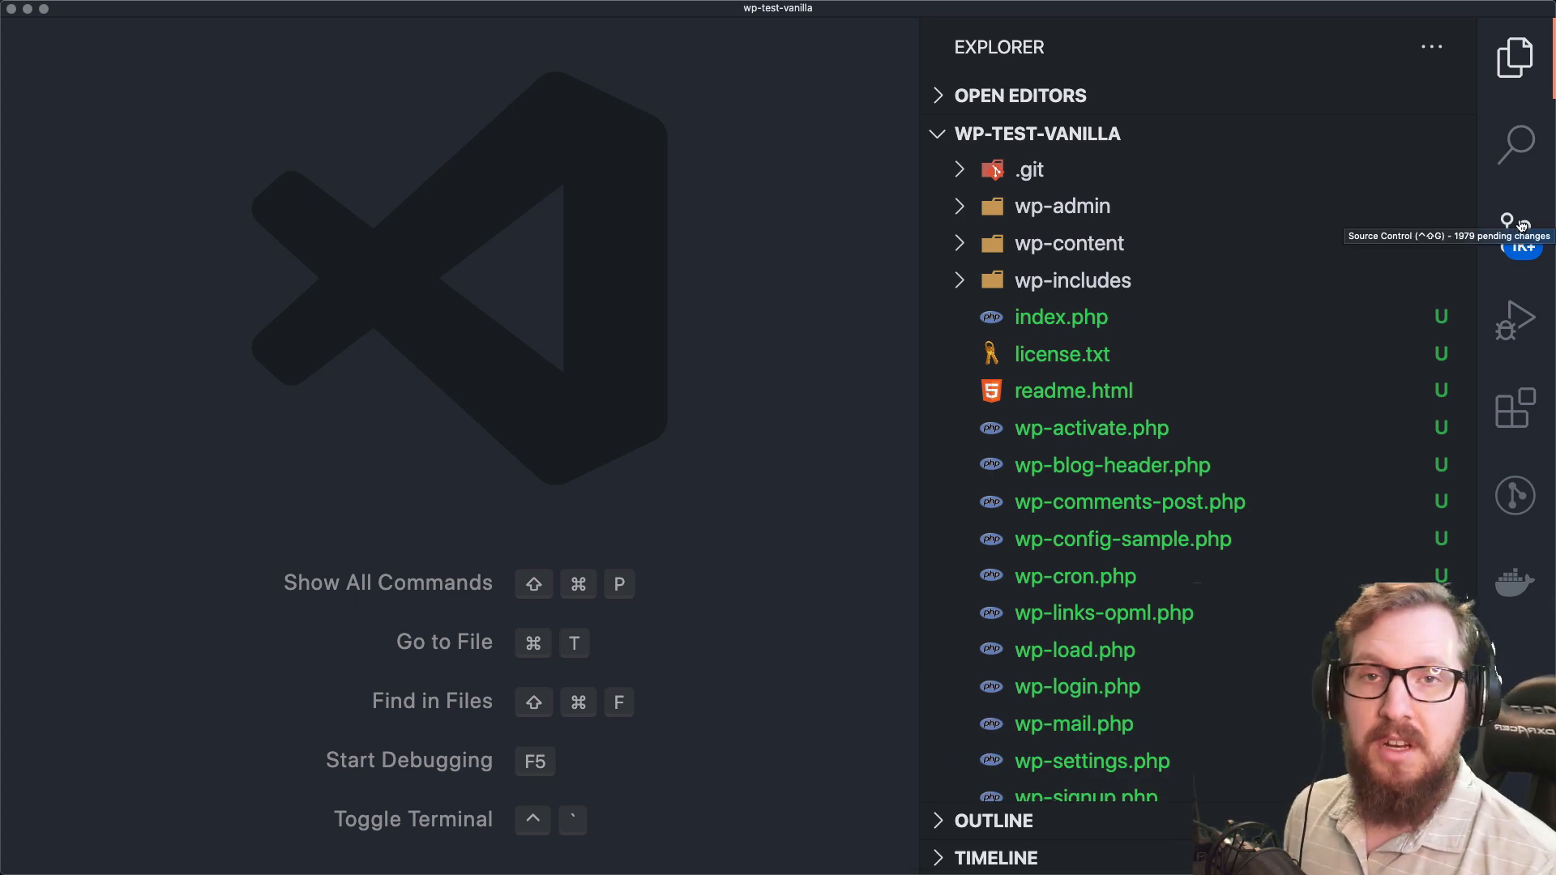
{"action": "mouse_move", "coordinate": [668, 296]}
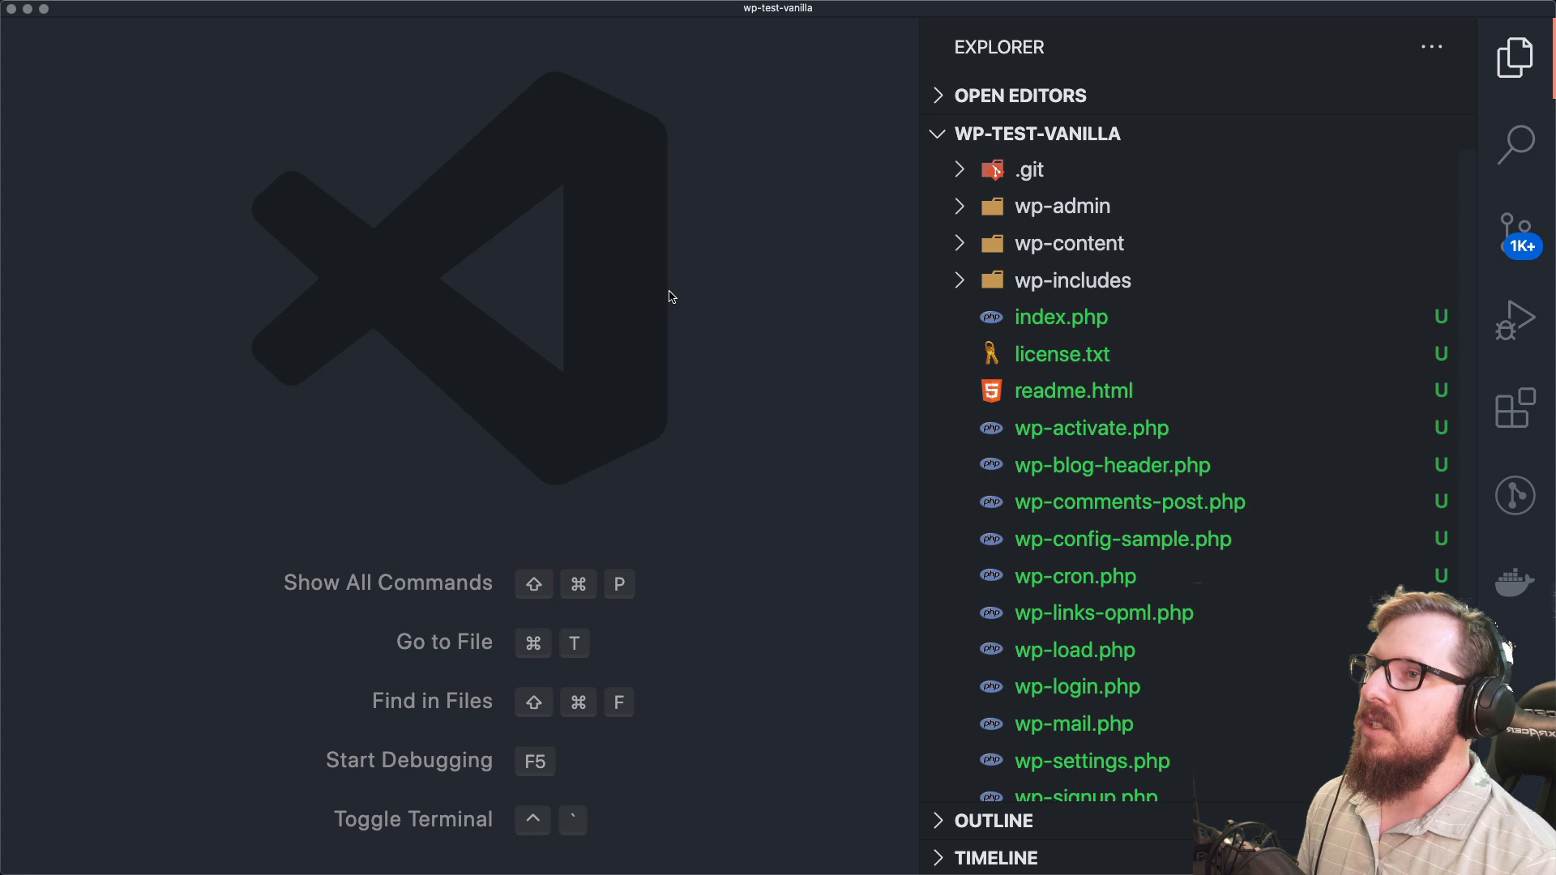
{"action": "mouse_move", "coordinate": [670, 241]}
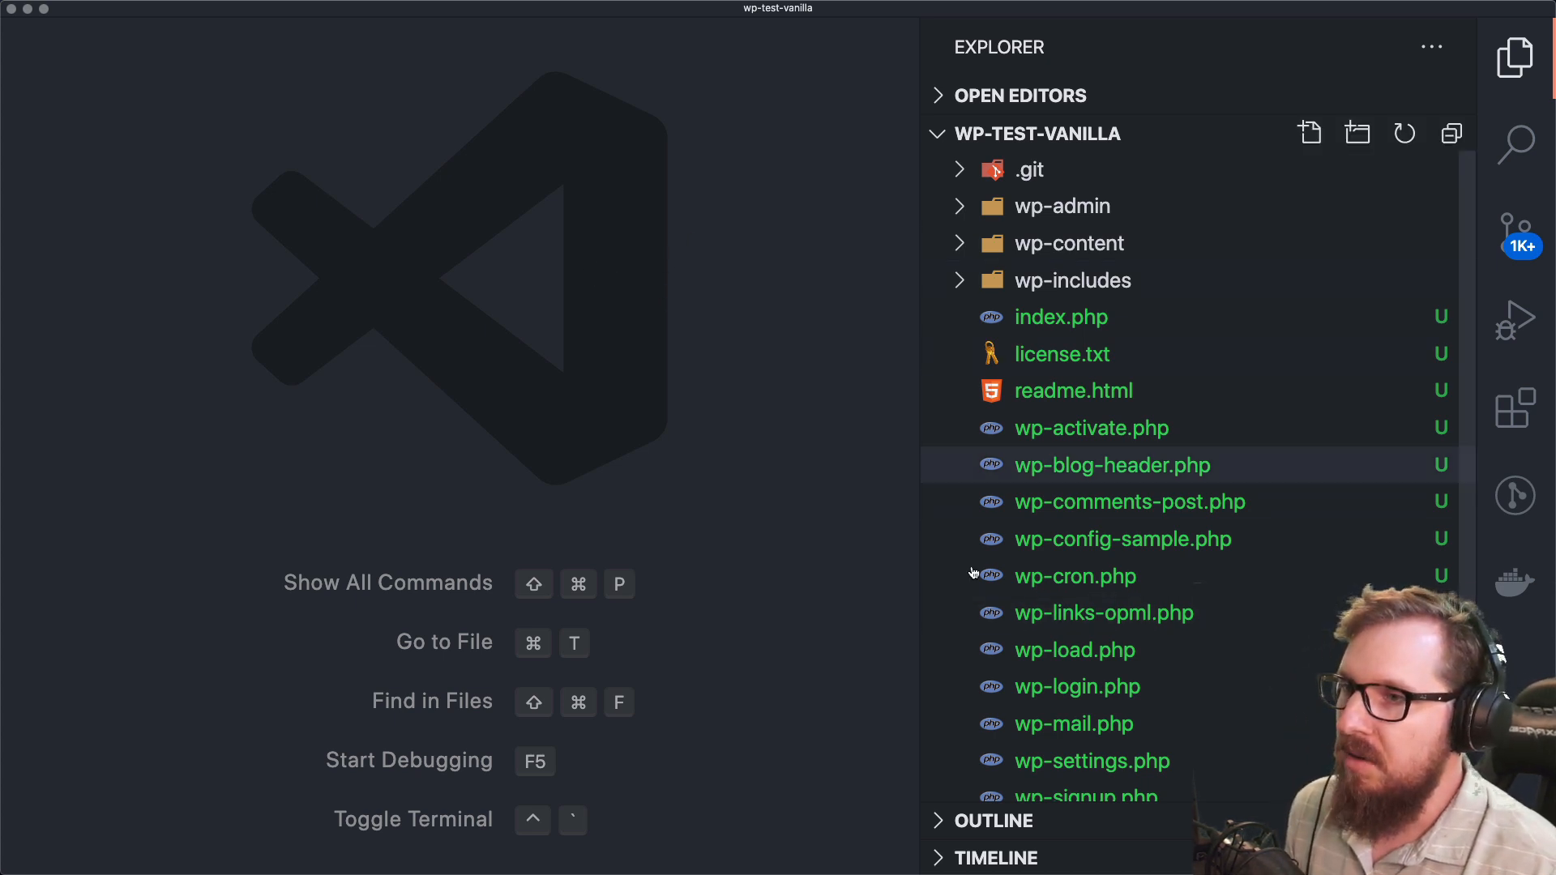
{"action": "mouse_move", "coordinate": [536, 365]}
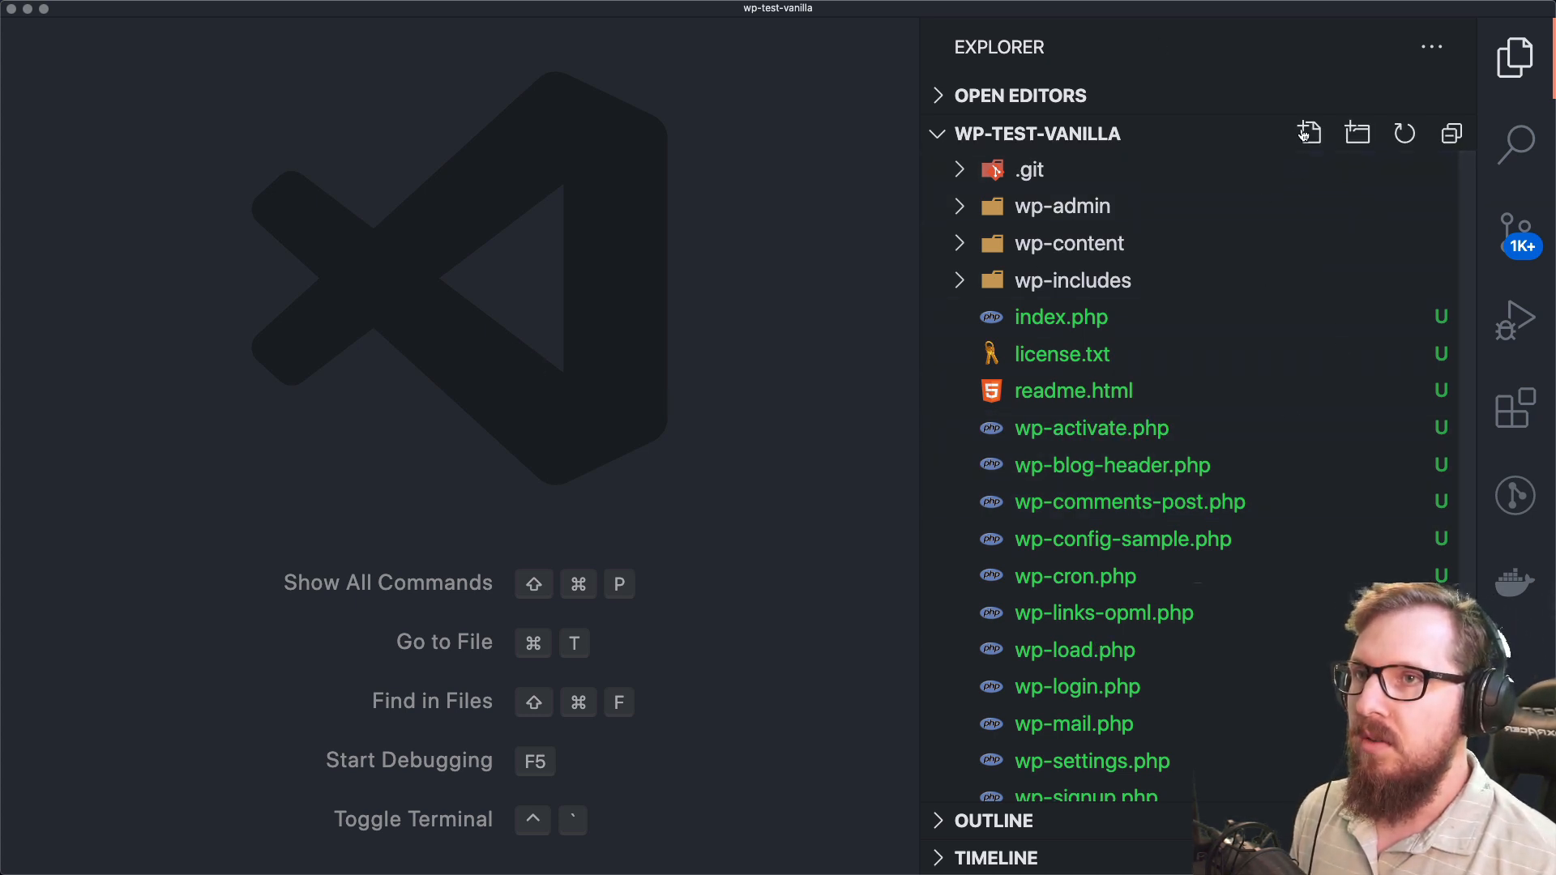
Step: Create a .gitignore at the project root containing the rule /*
{"action": "left_click", "coordinate": [1308, 132]}
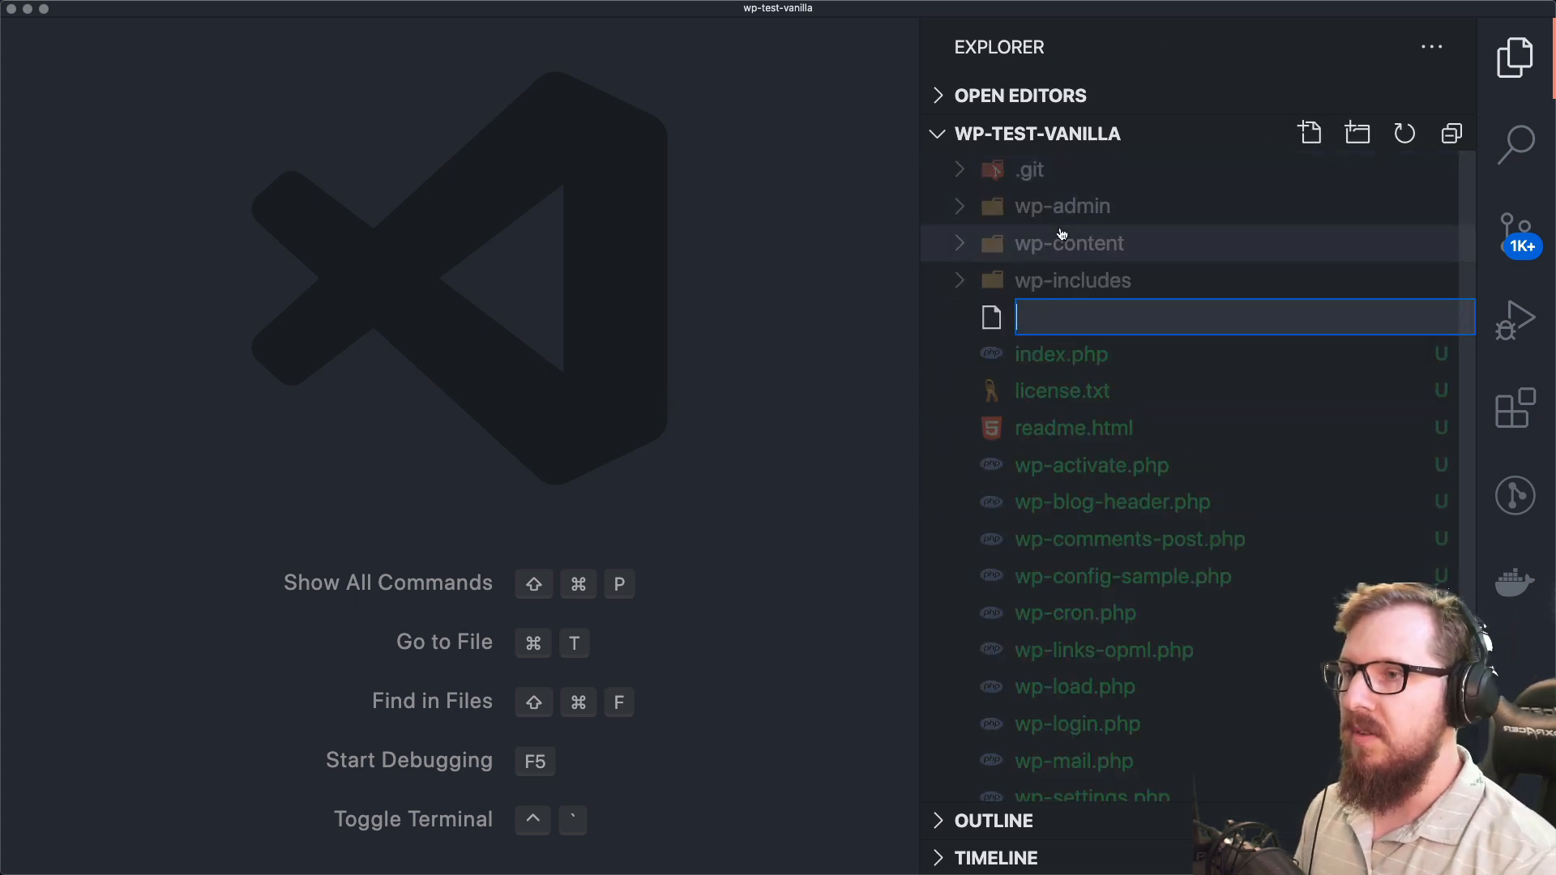
{"action": "type", "text": ".gitignore"}
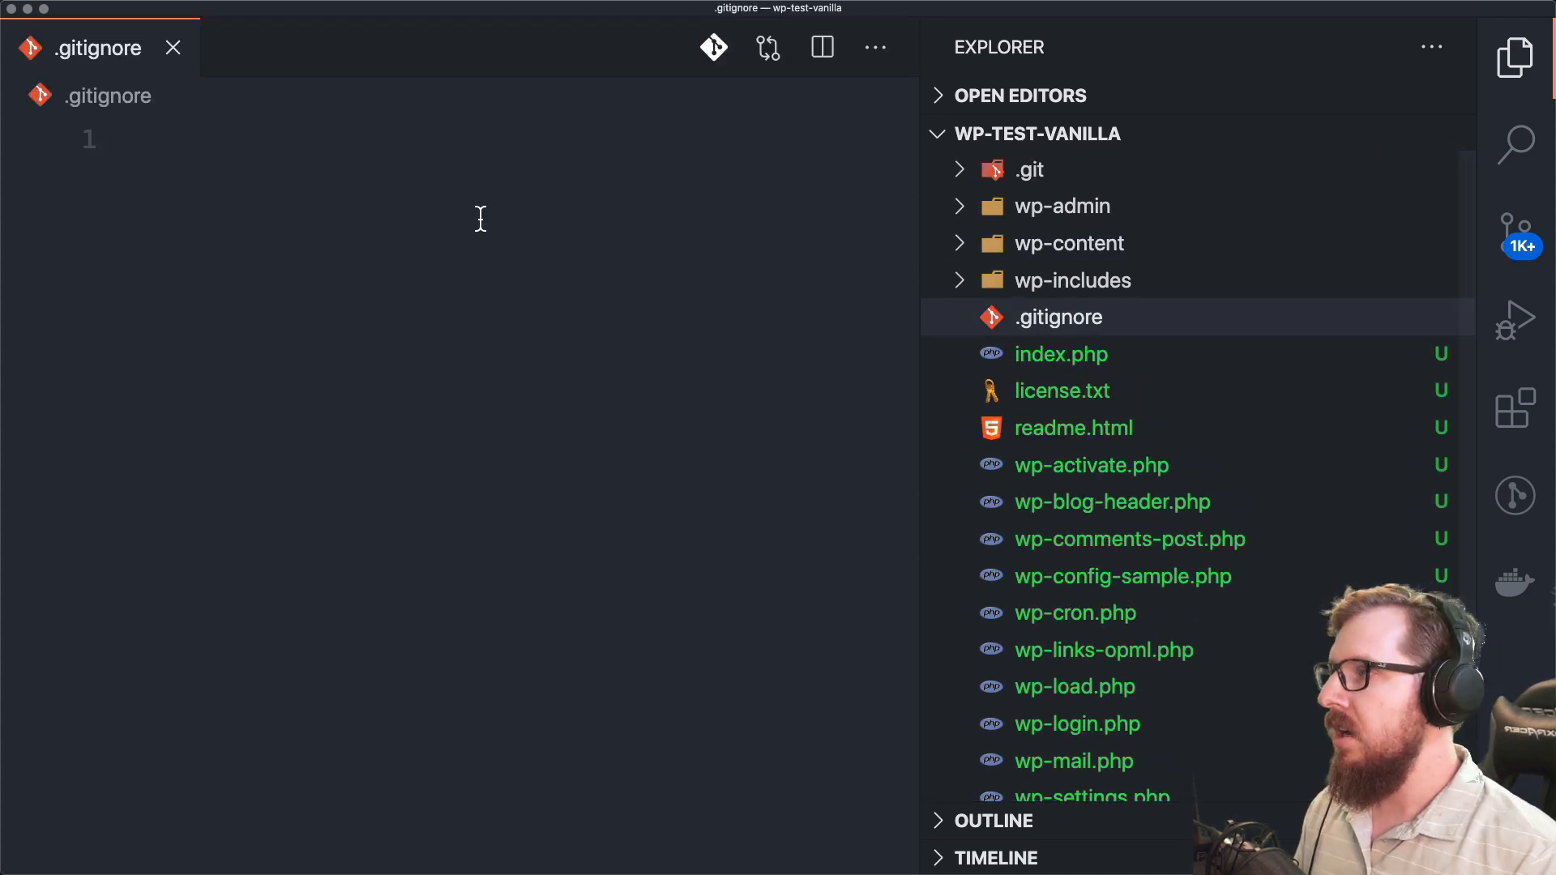
{"action": "type", "text": "/*"}
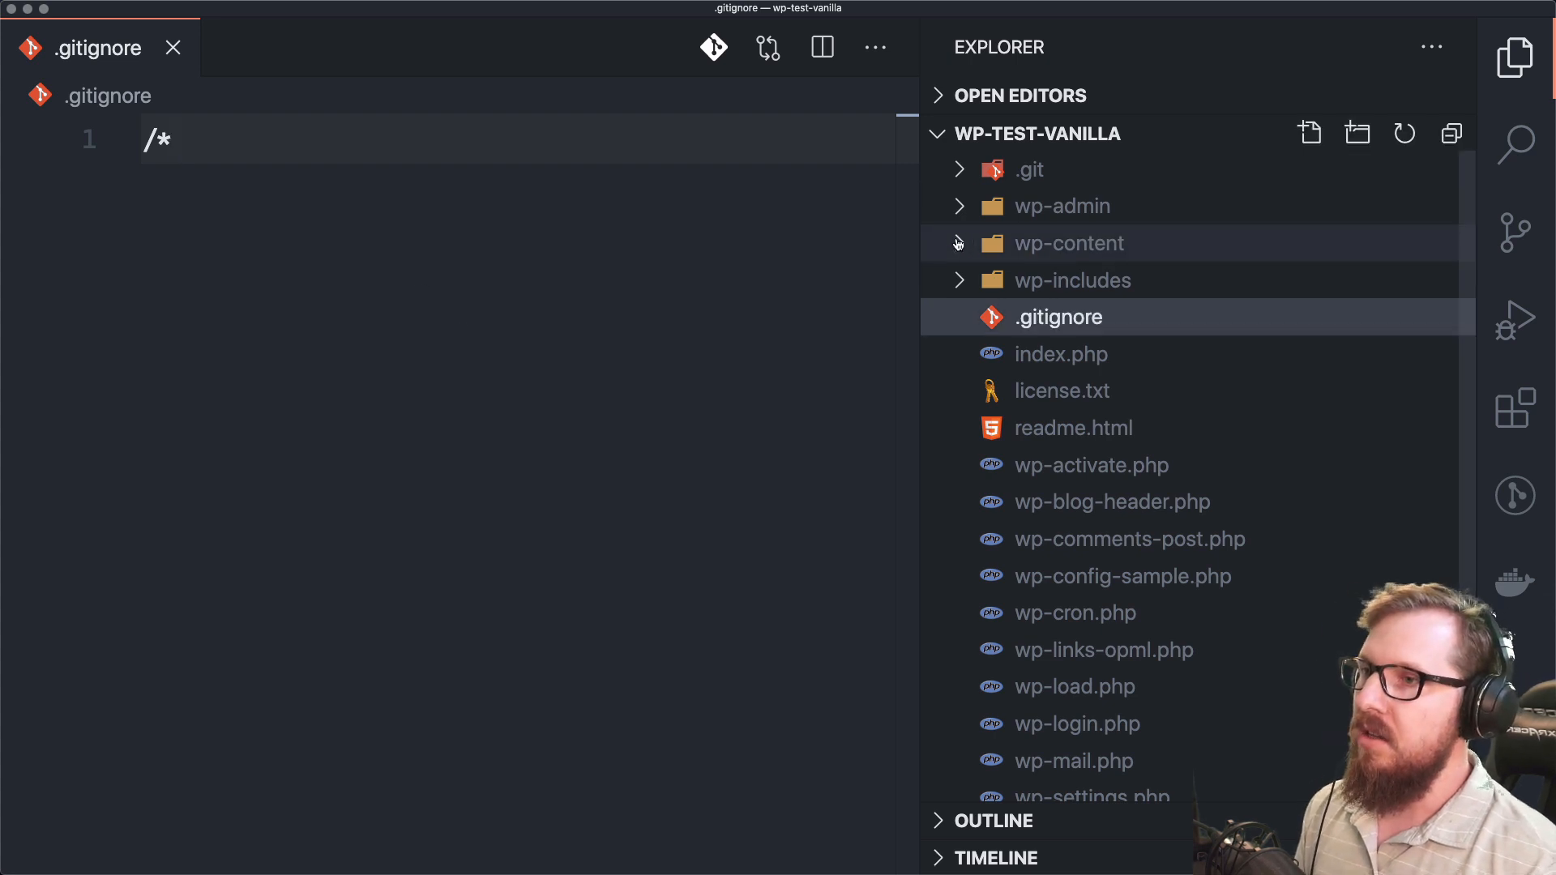
Step: Add a my-theme folder with an empty index.php under wp-content/themes
{"action": "left_click", "coordinate": [1068, 244]}
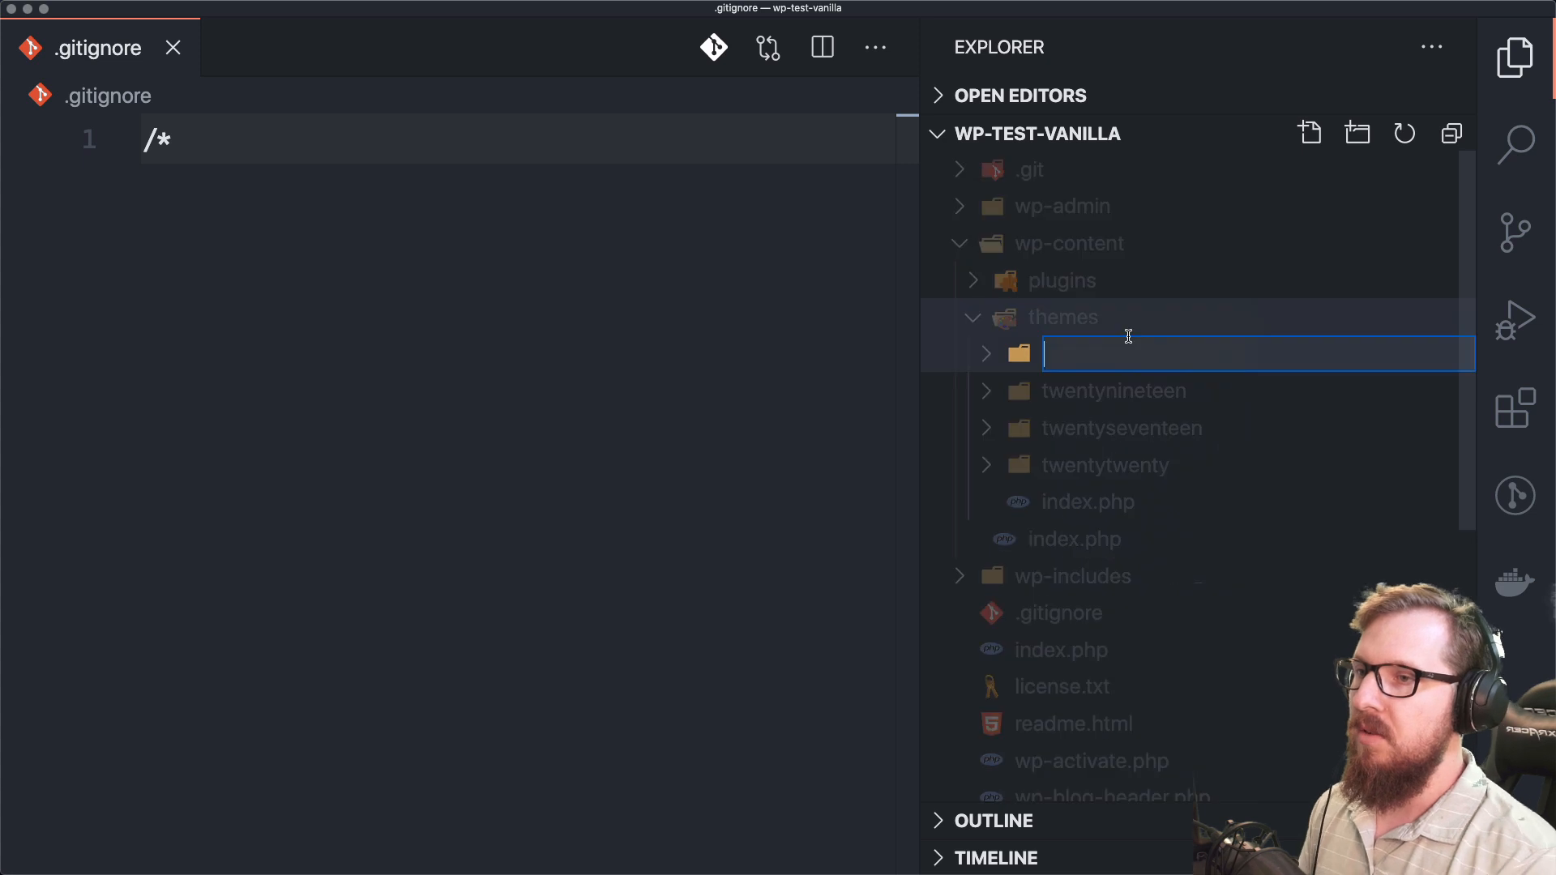
{"action": "type", "text": "my-theme"}
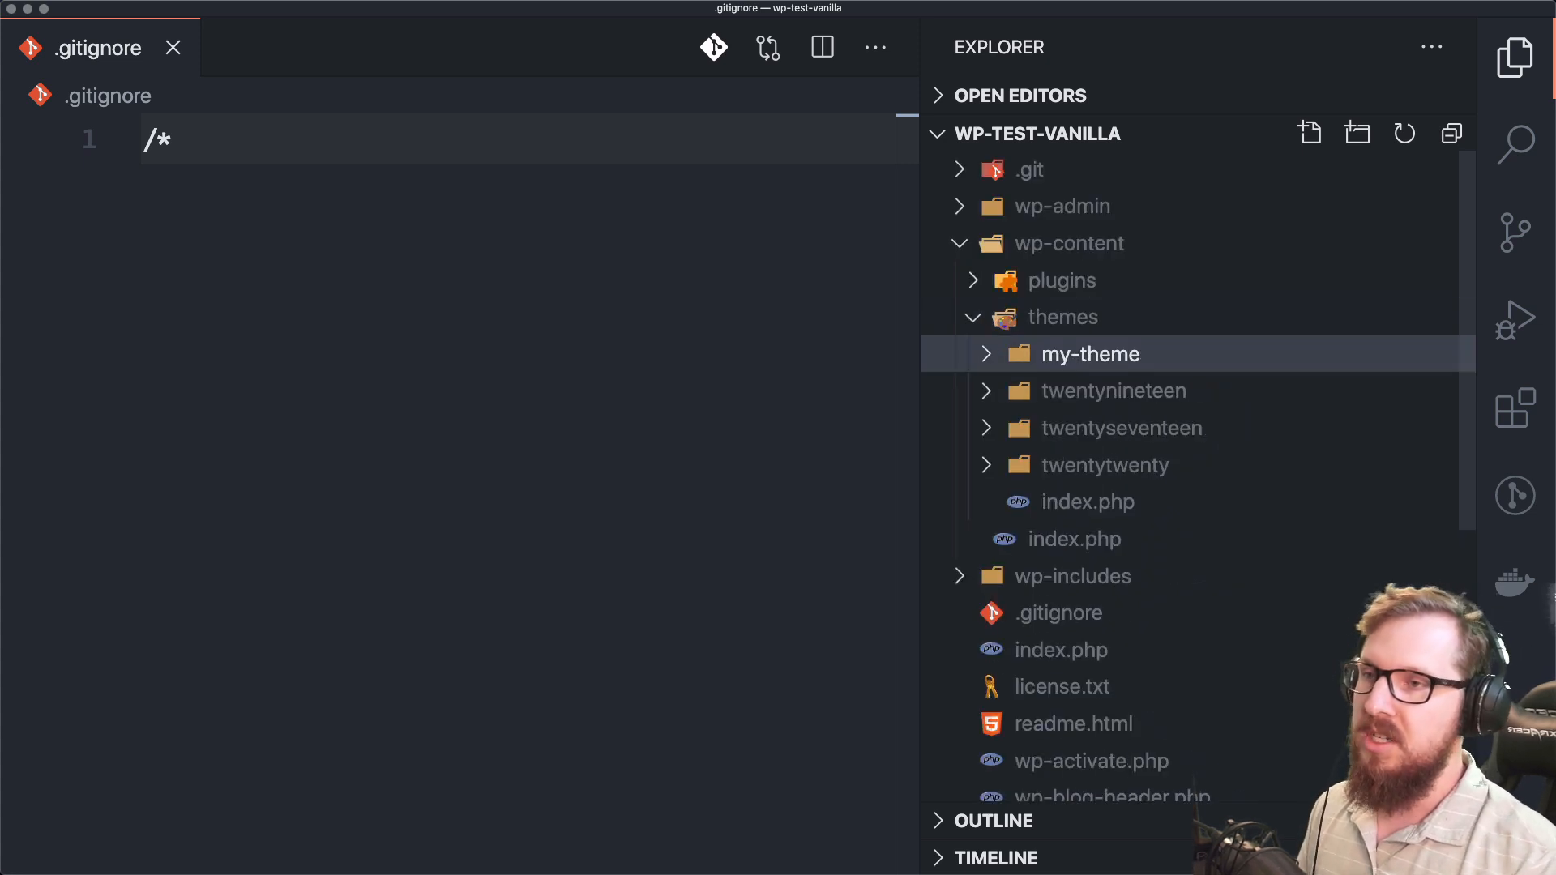
{"action": "left_click", "coordinate": [1309, 132]}
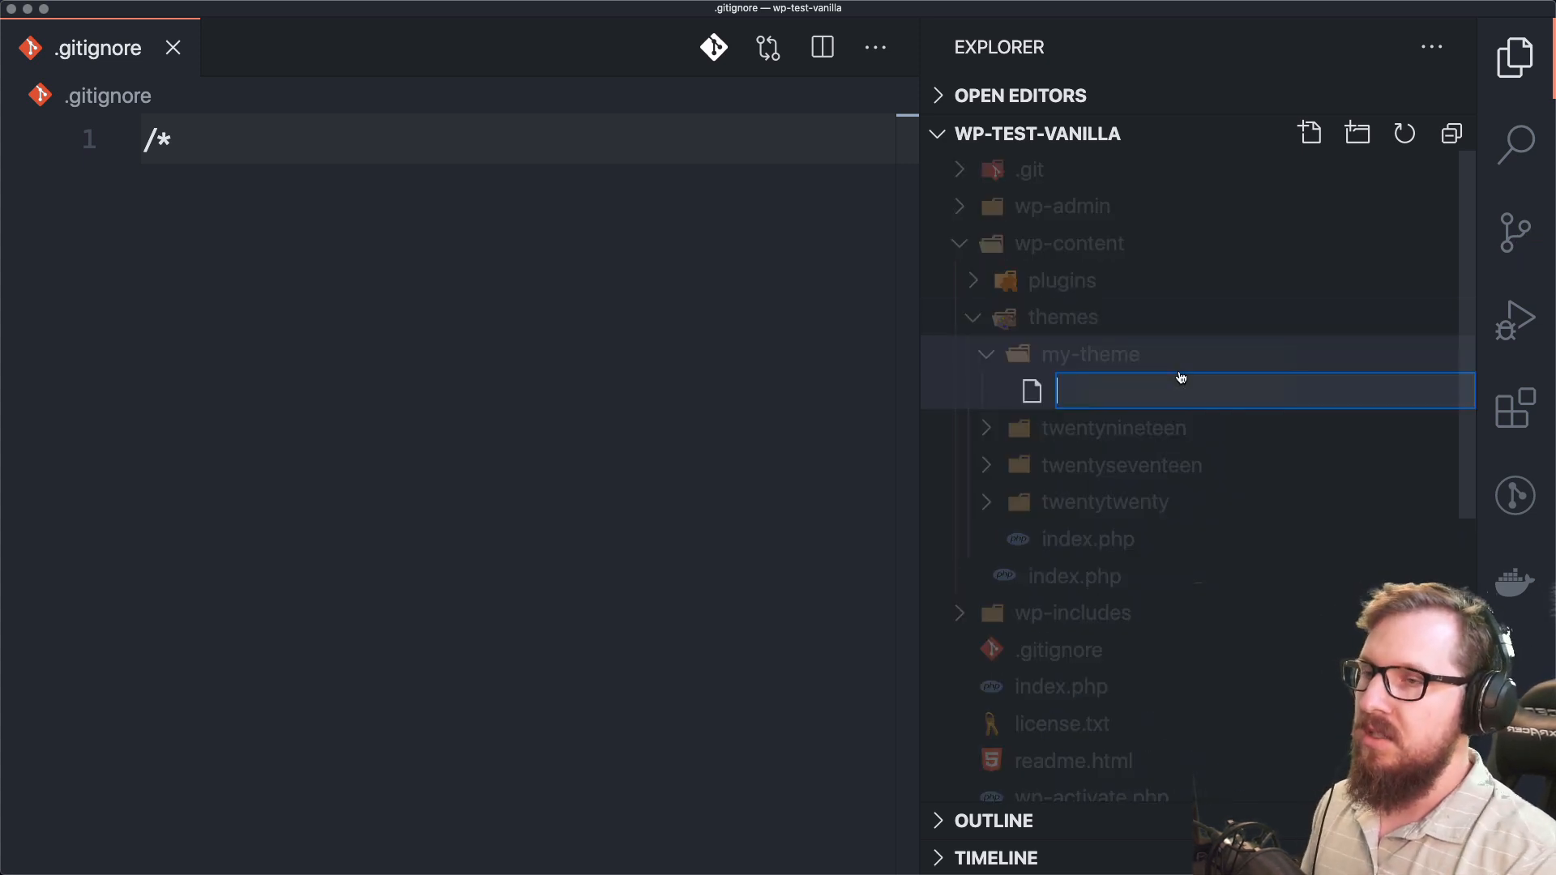
{"action": "type", "text": "index.php"}
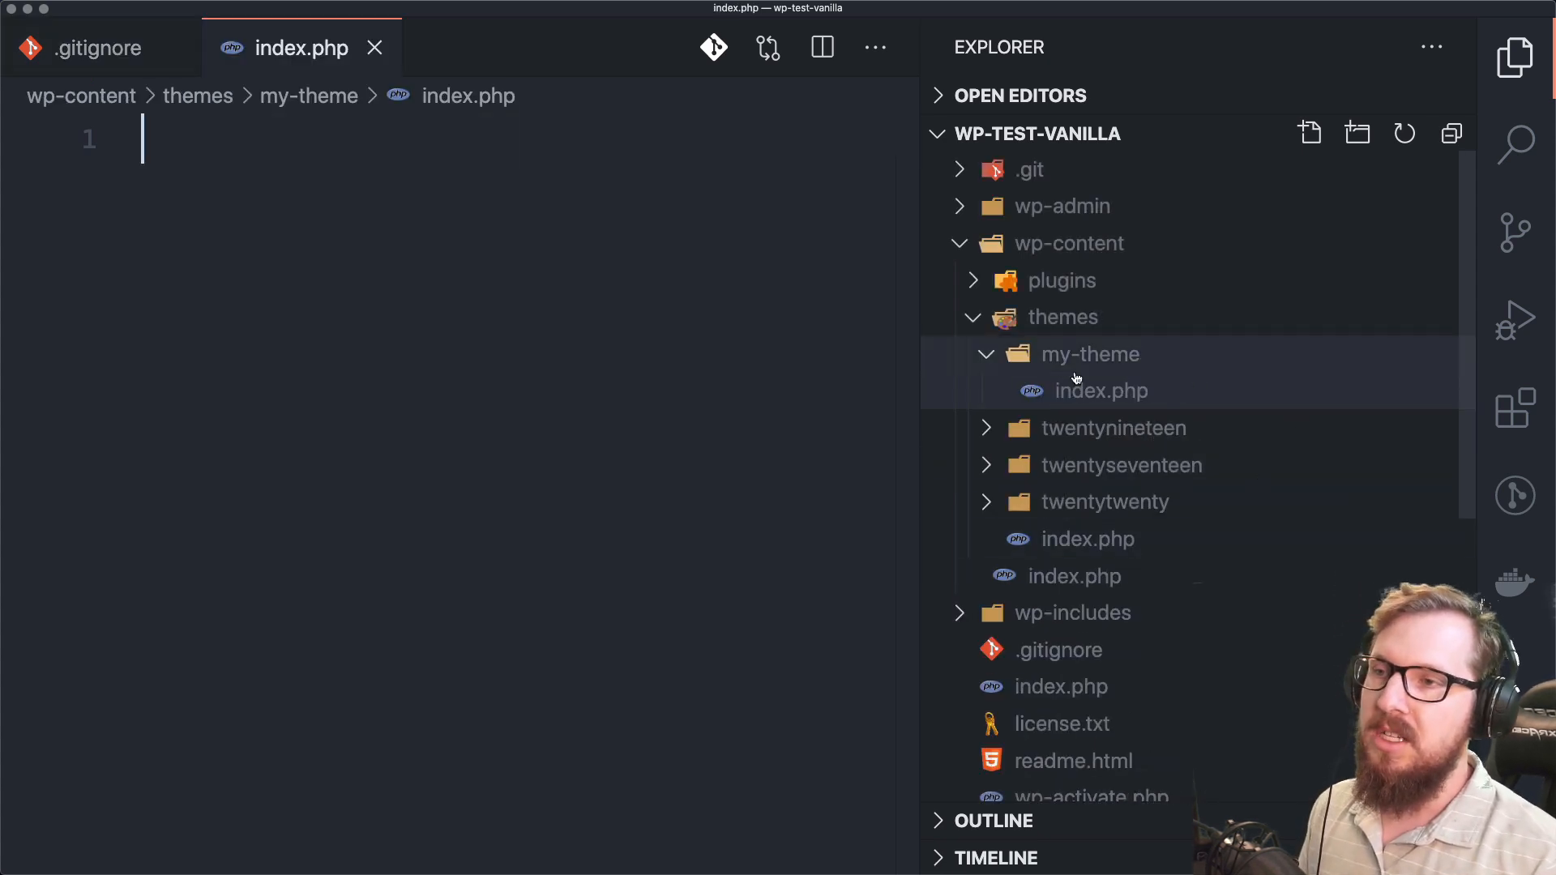
{"action": "left_click", "coordinate": [1101, 390]}
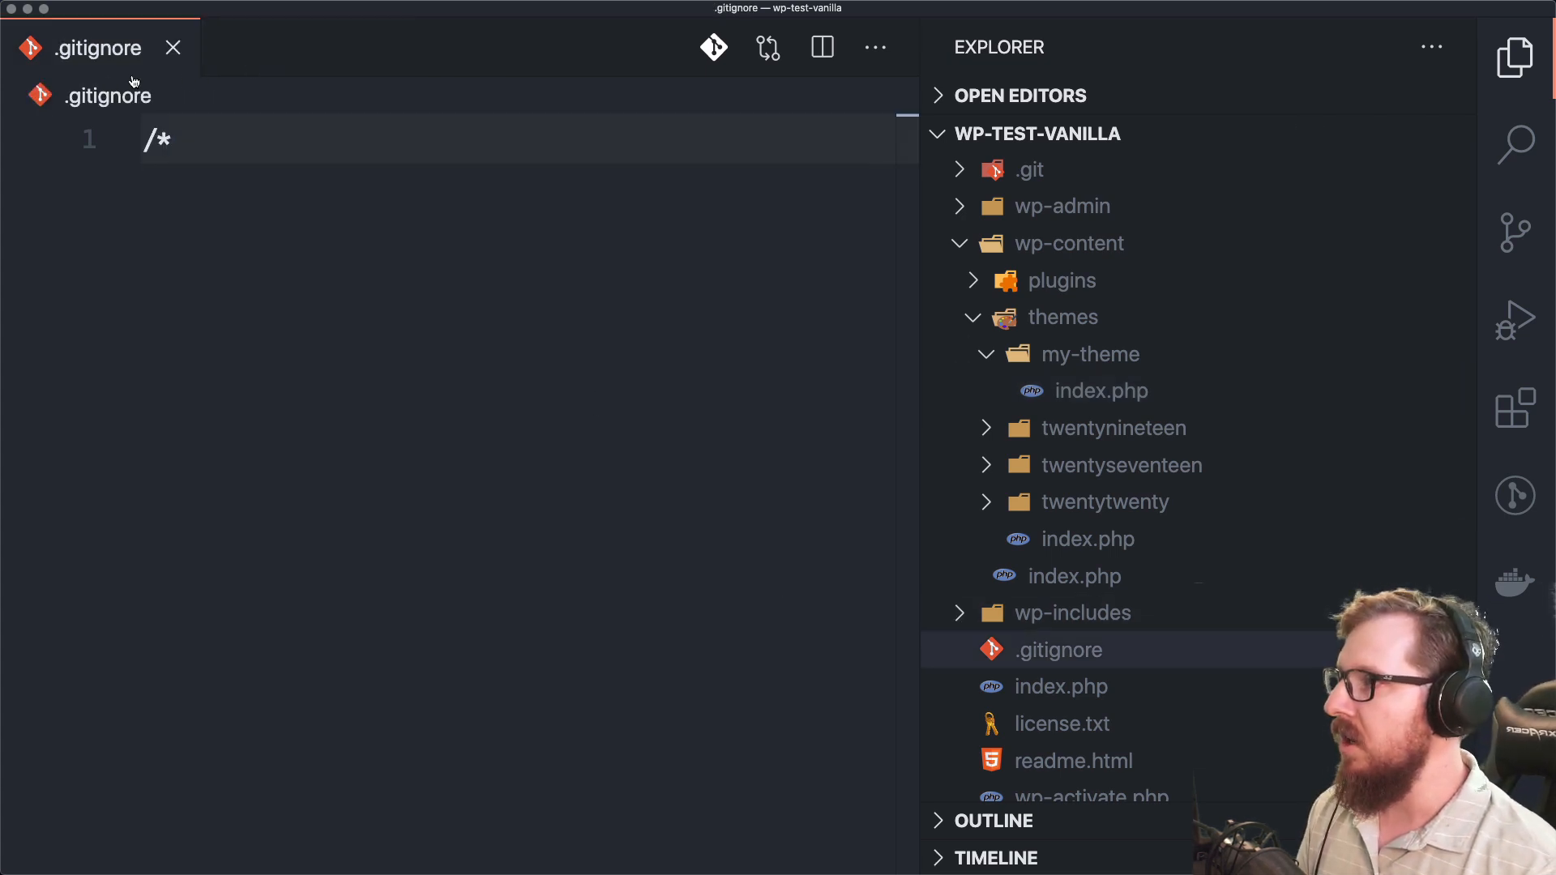
Step: Add the !wp-content rule to .gitignore and expand wp-content and themes to check tracking
{"action": "left_click", "coordinate": [958, 243]}
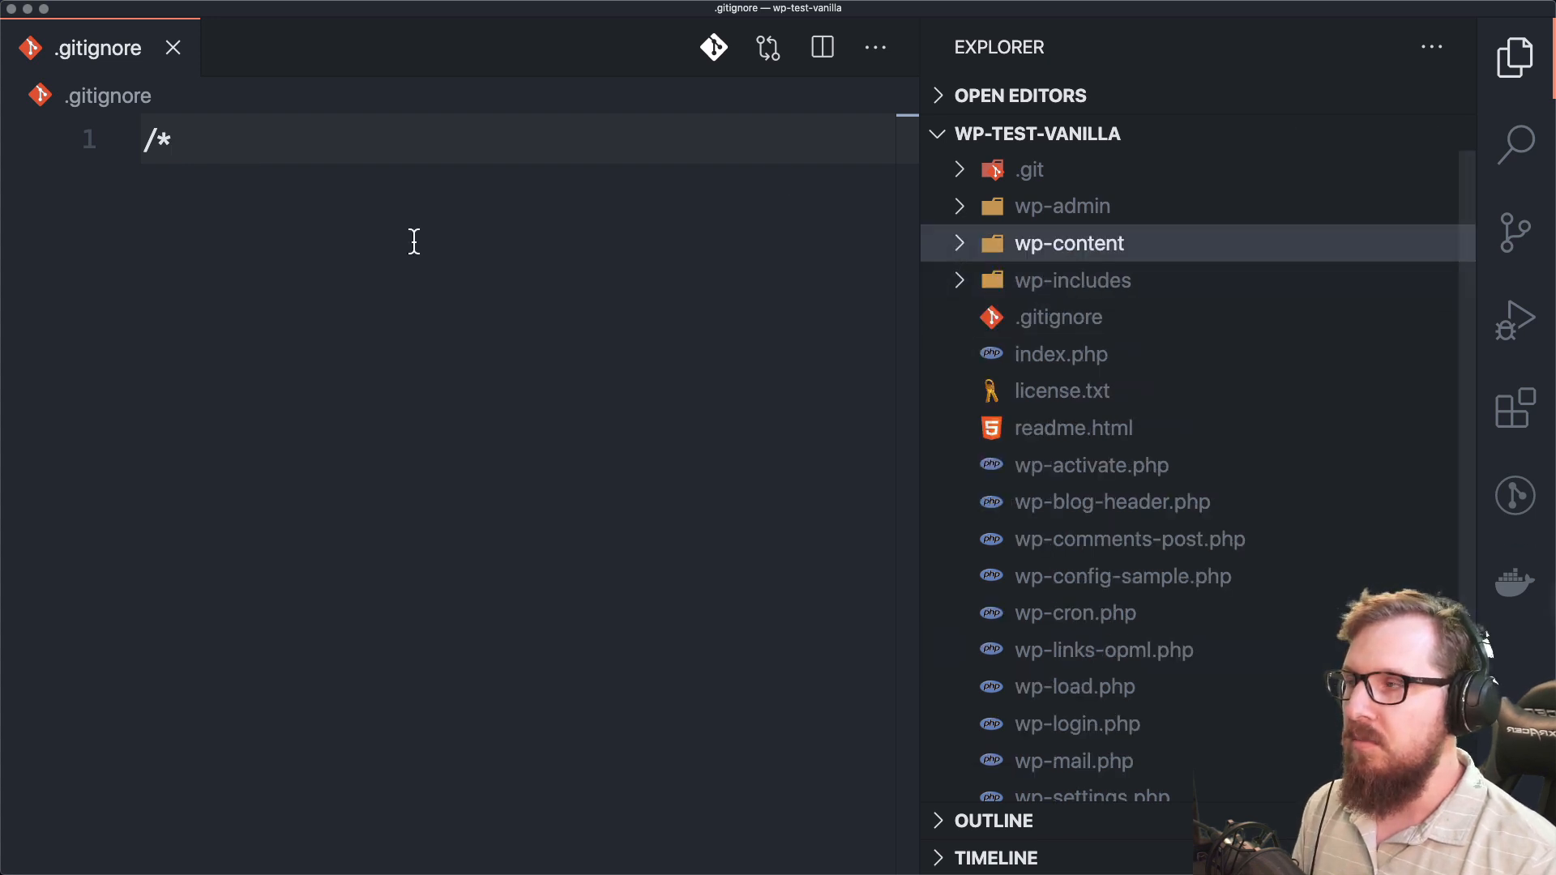
{"action": "key", "text": "enter"}
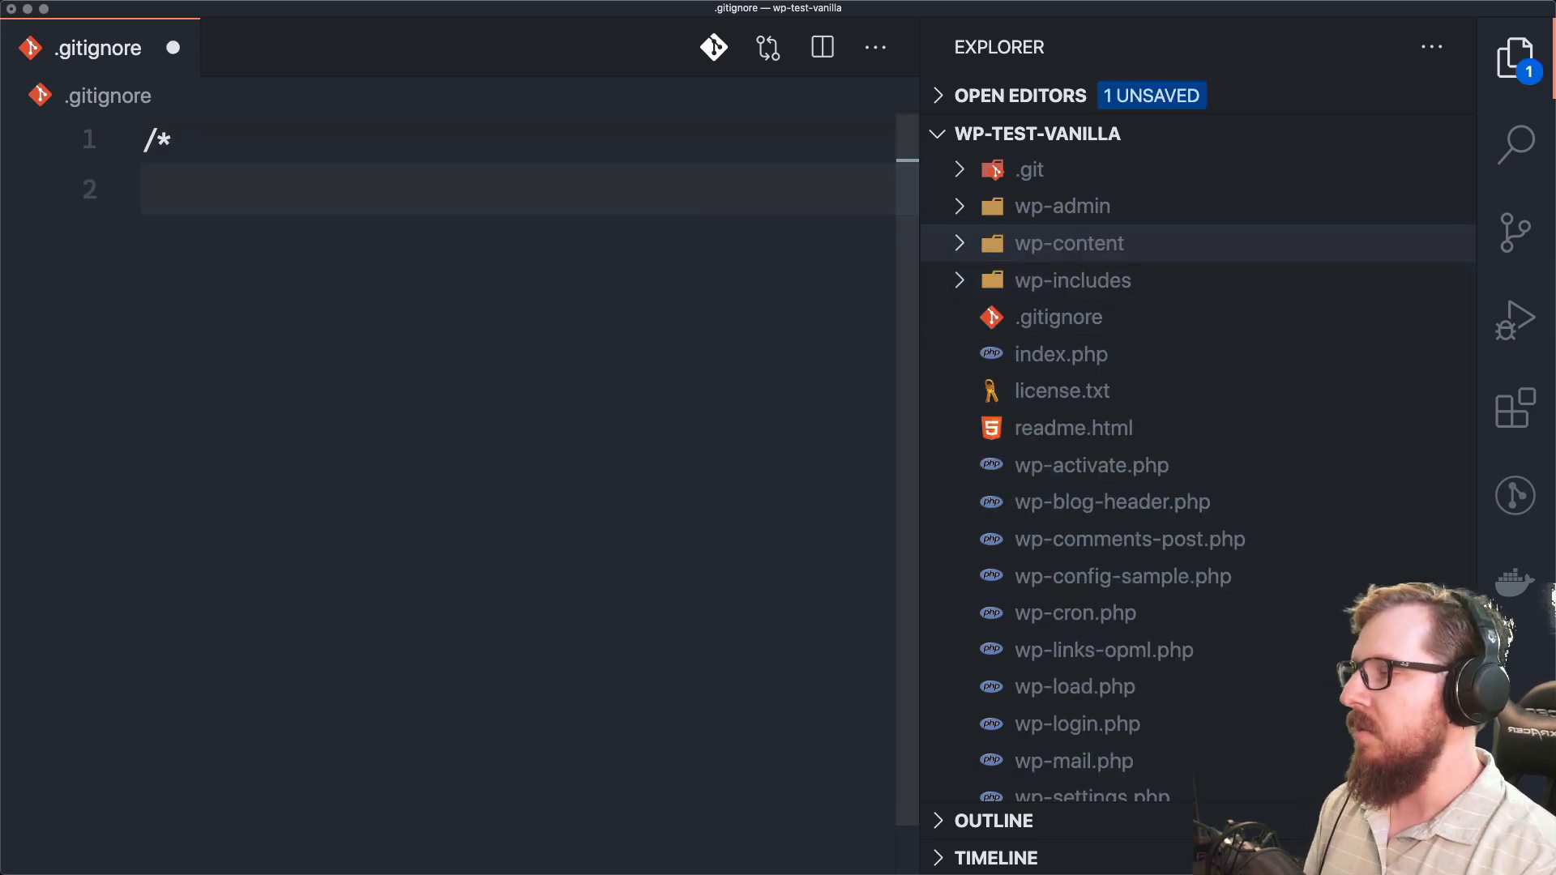
{"action": "type", "text": "!wp"}
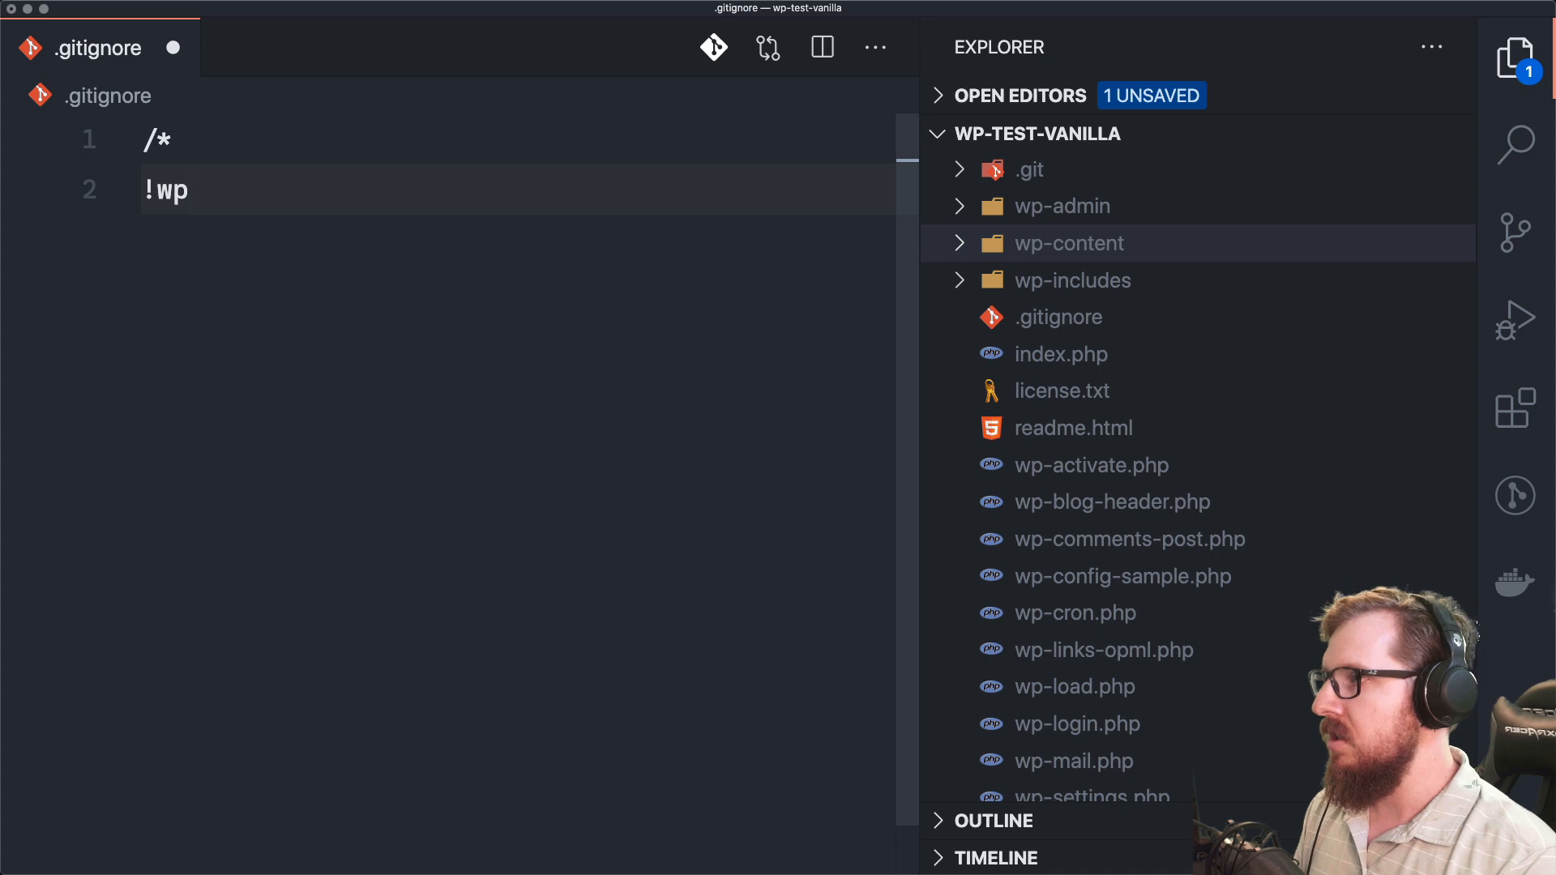
{"action": "type", "text": "-content"}
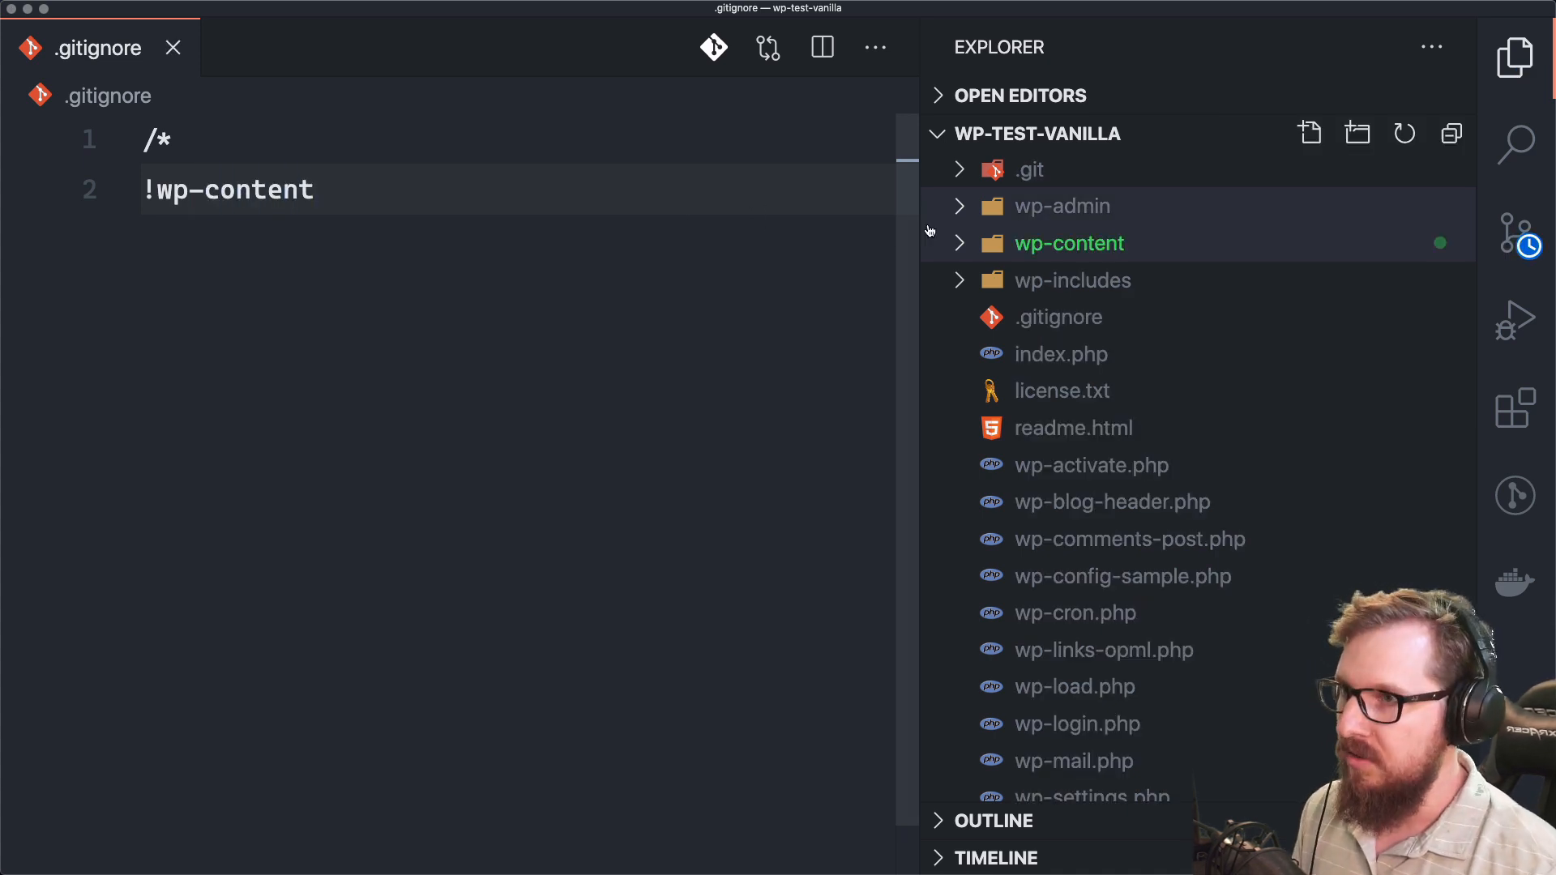
{"action": "left_click", "coordinate": [1068, 243]}
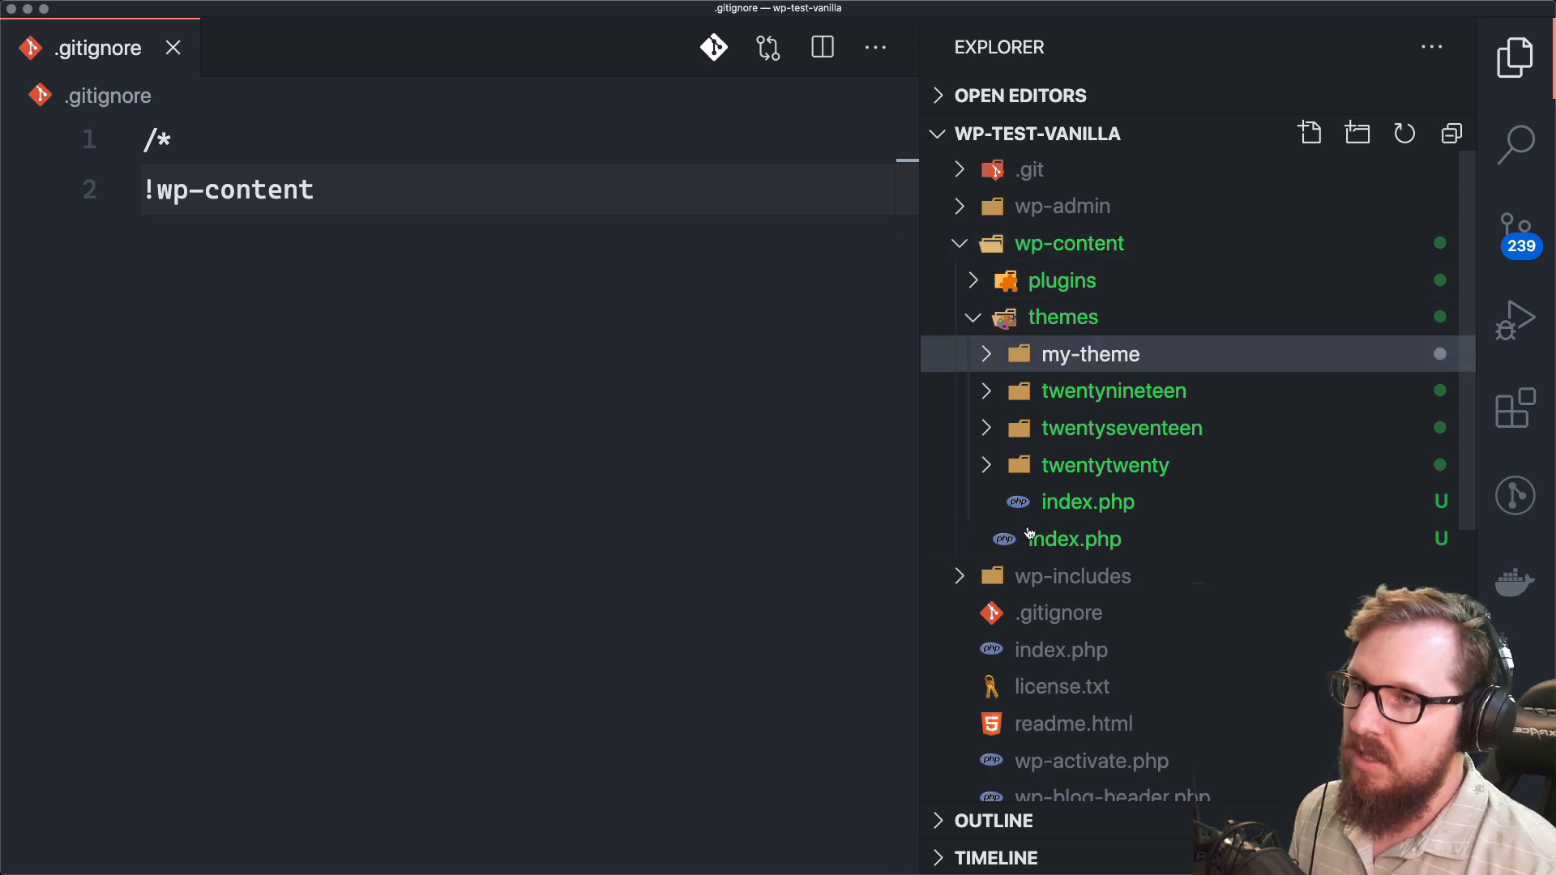
{"action": "left_click", "coordinate": [1062, 316]}
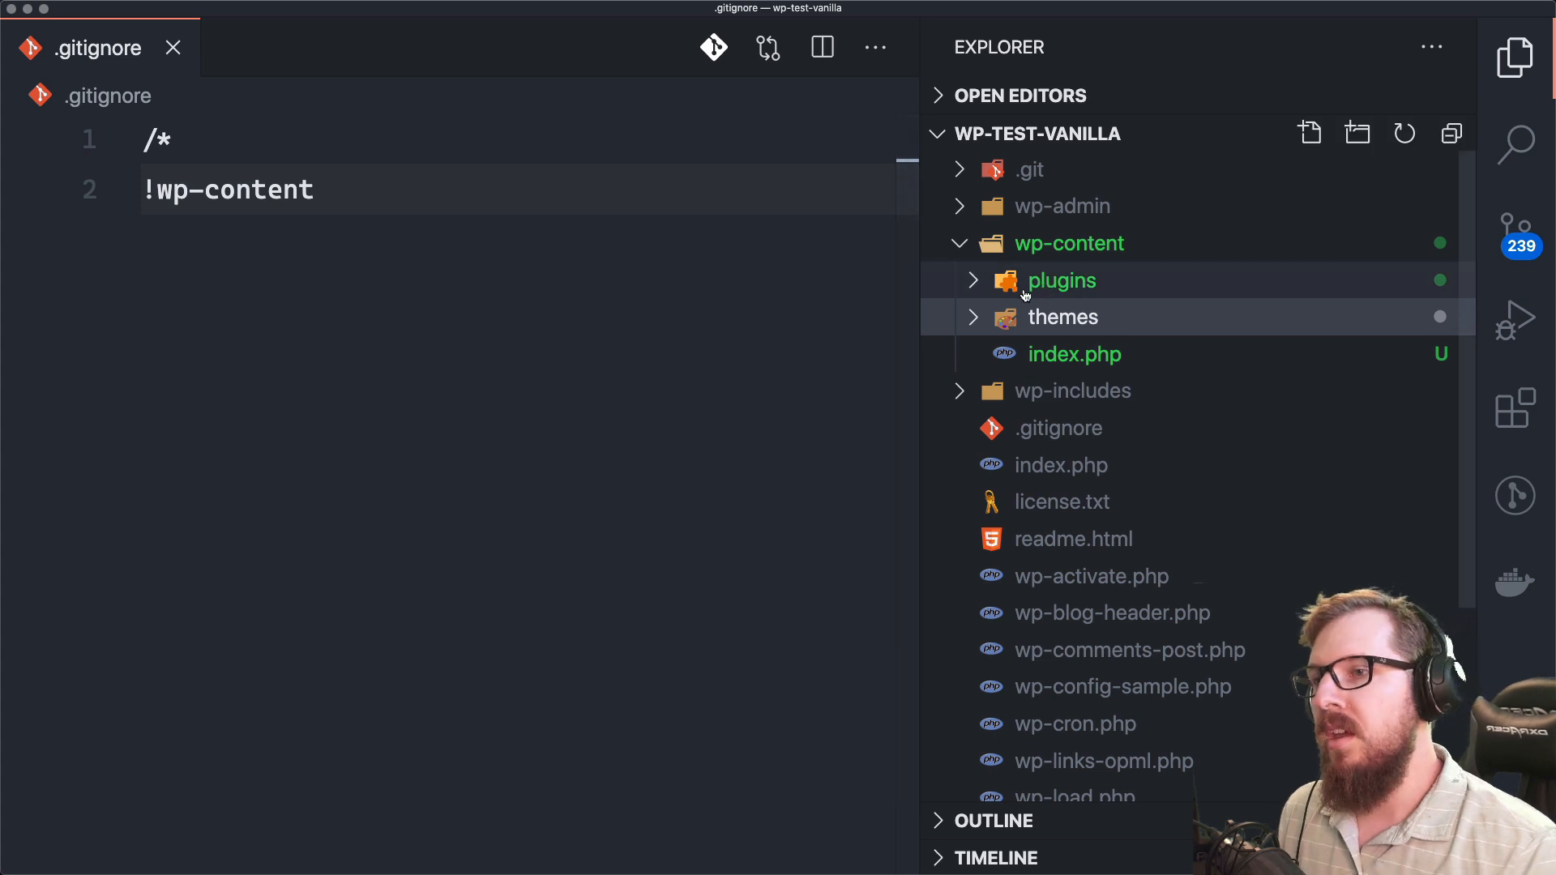
{"action": "left_click", "coordinate": [1061, 281]}
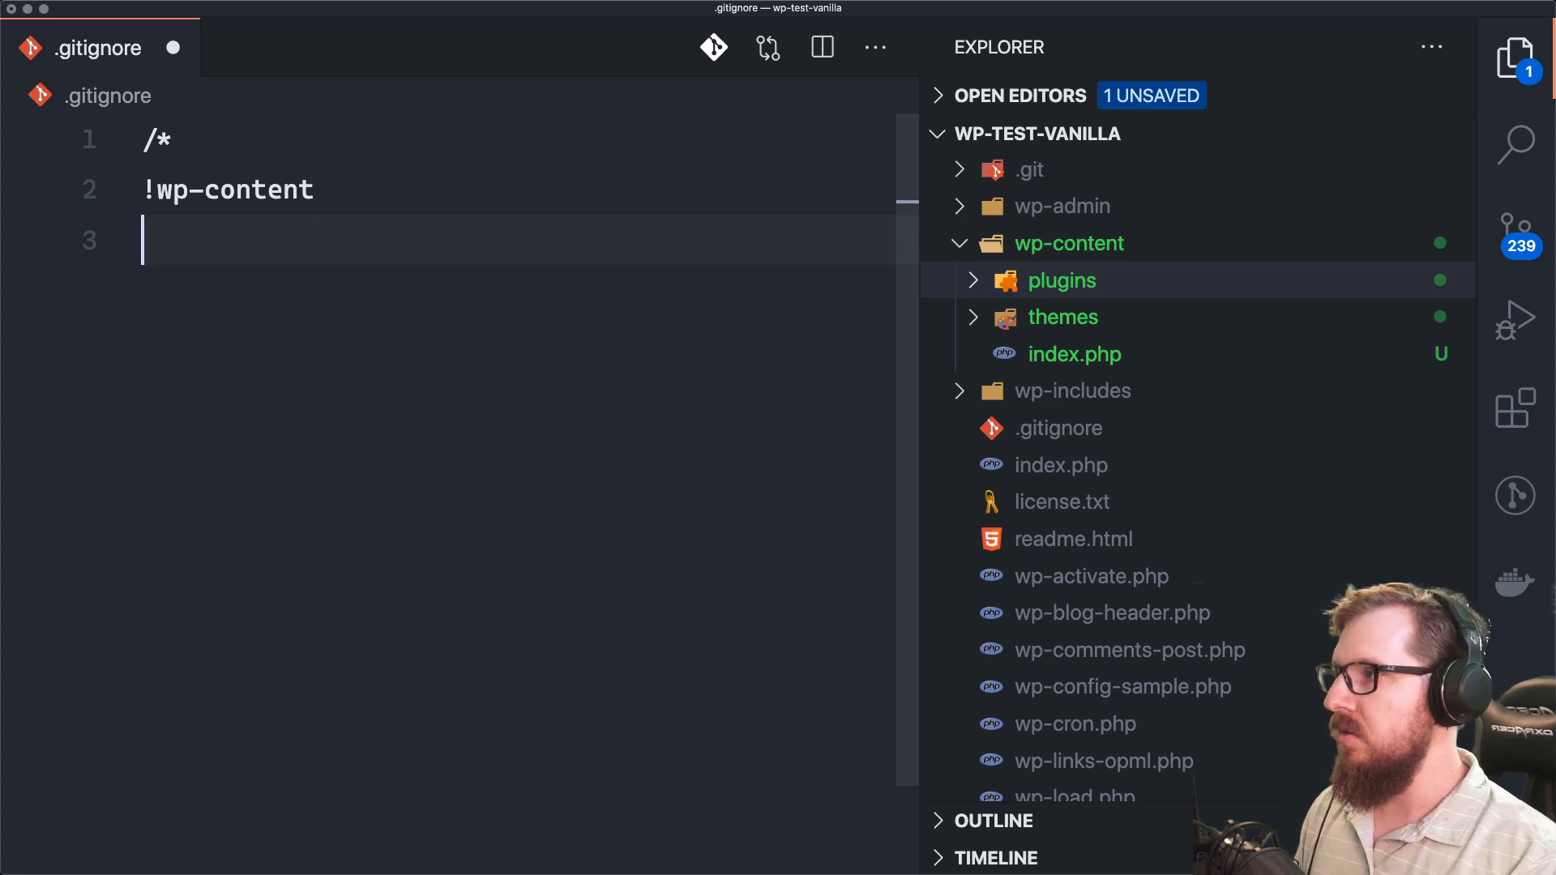
Step: Add the wp-content/* and !wp-content/themes rules, then expand themes to see its tracked folders
{"action": "type", "text": "wp-"}
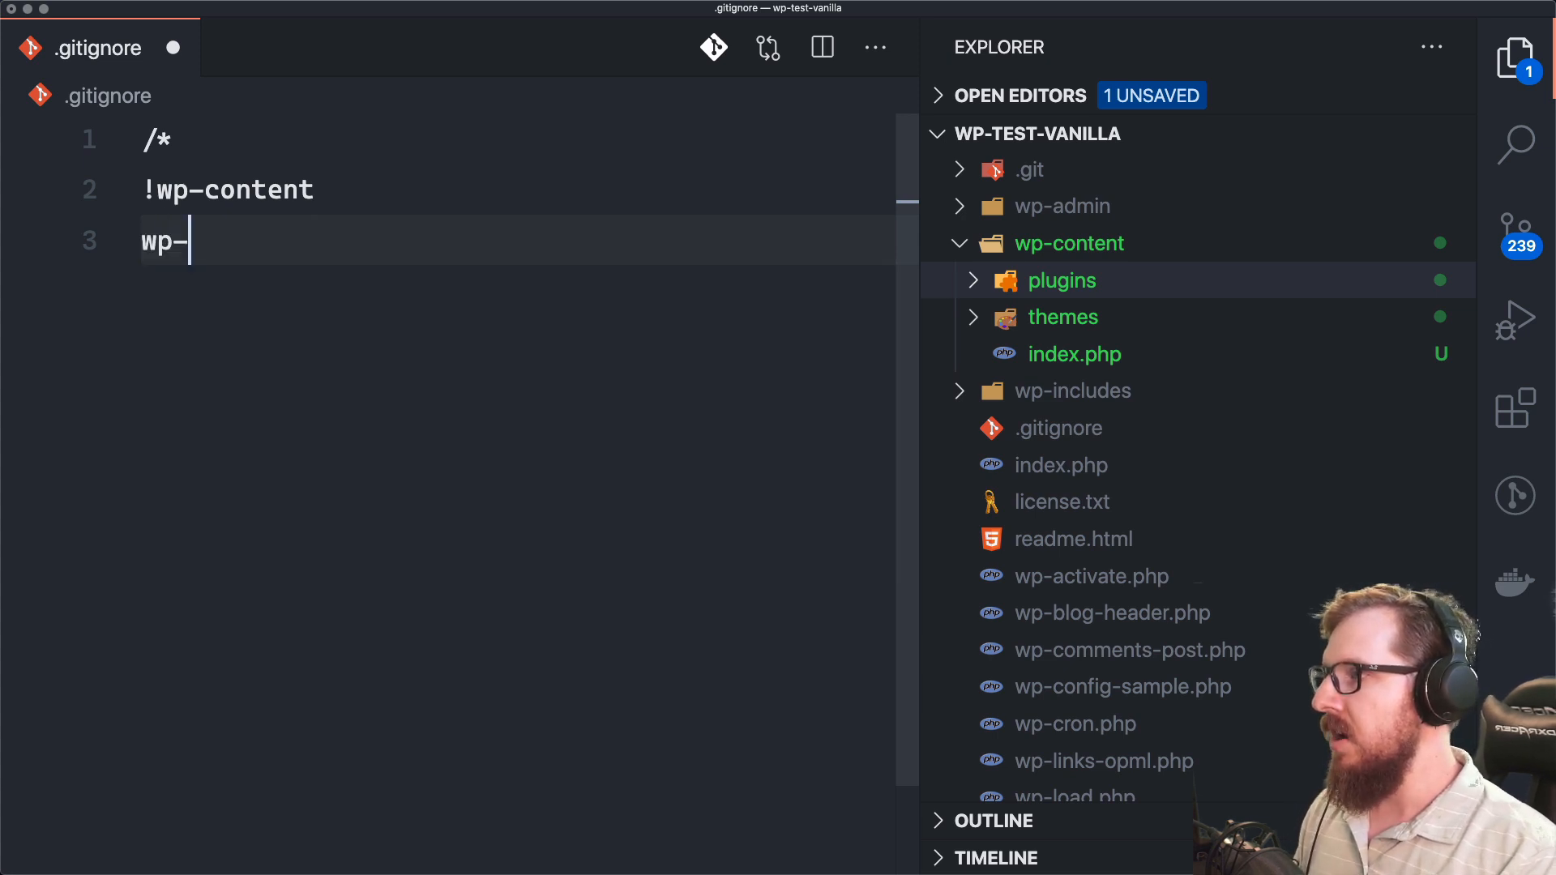
{"action": "type", "text": "content/*"}
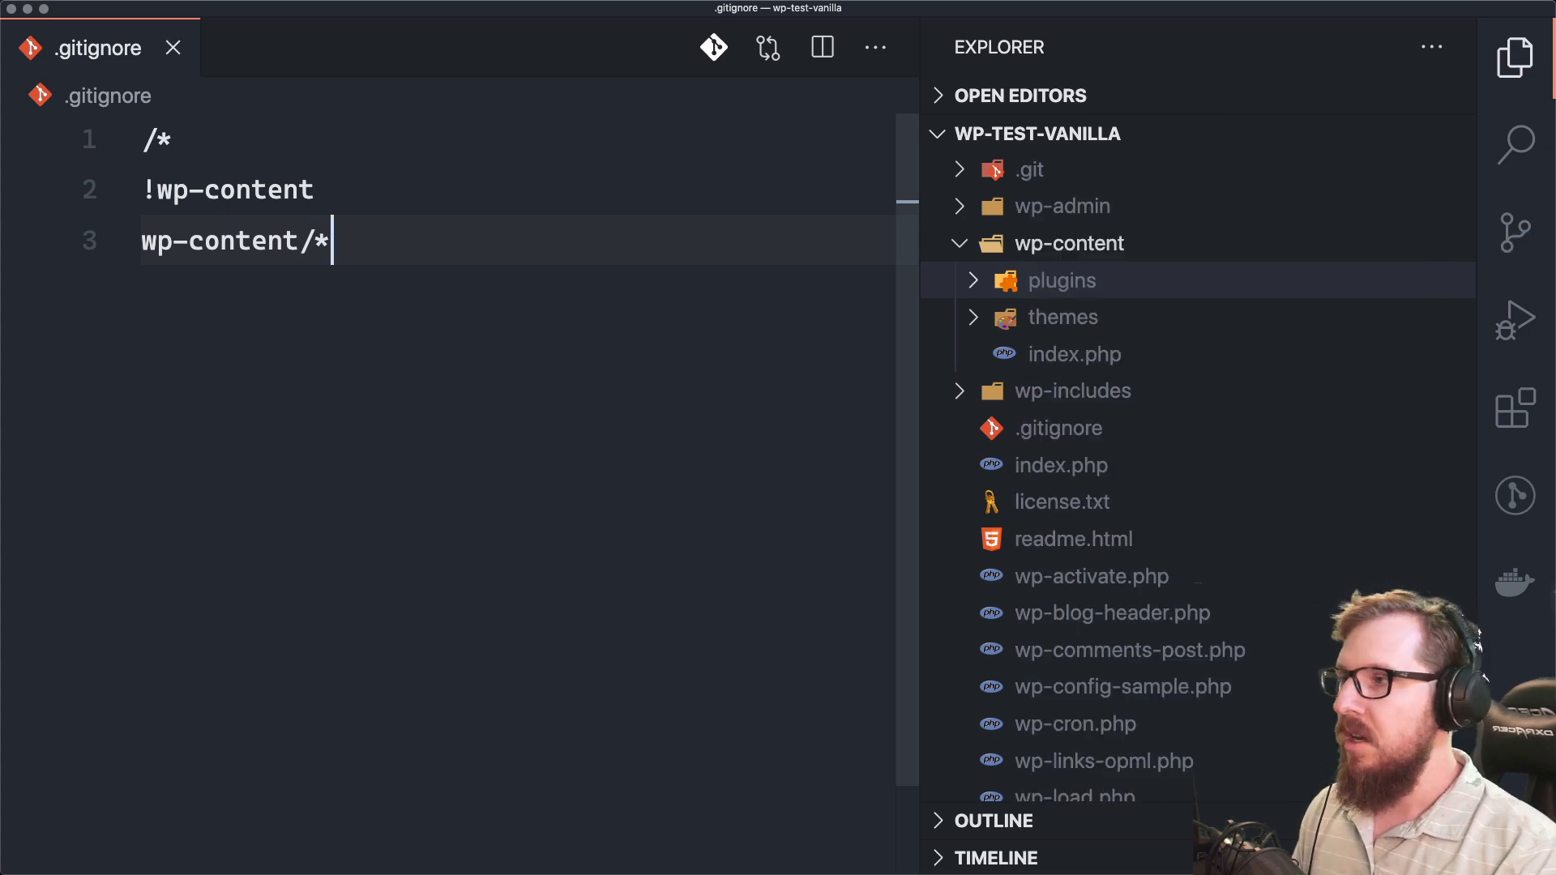
{"action": "type", "text": "!w"}
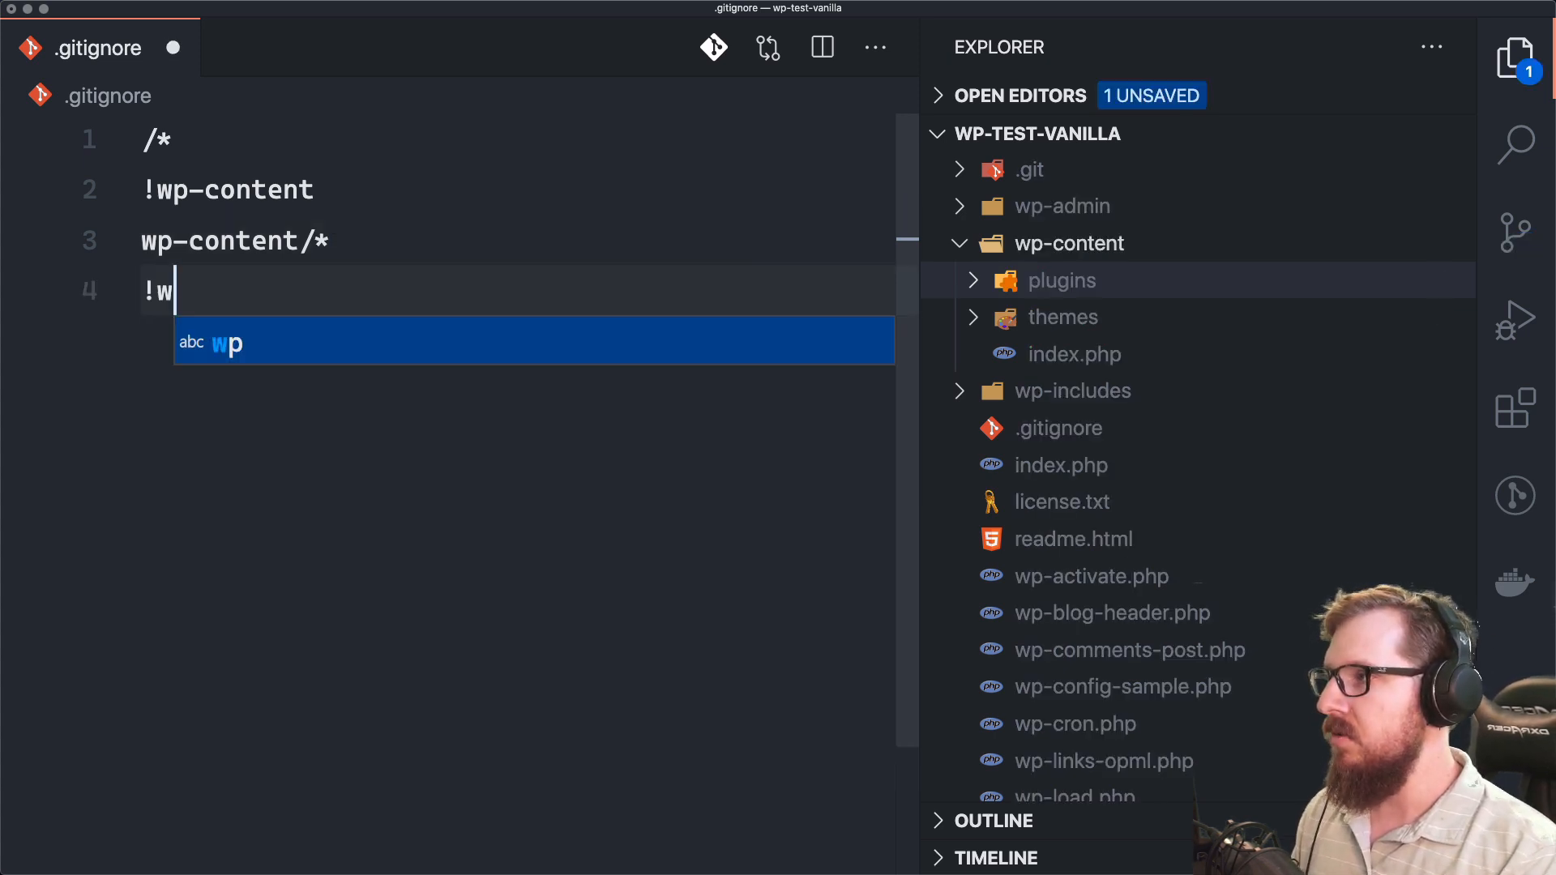
{"action": "type", "text": "p-content/"}
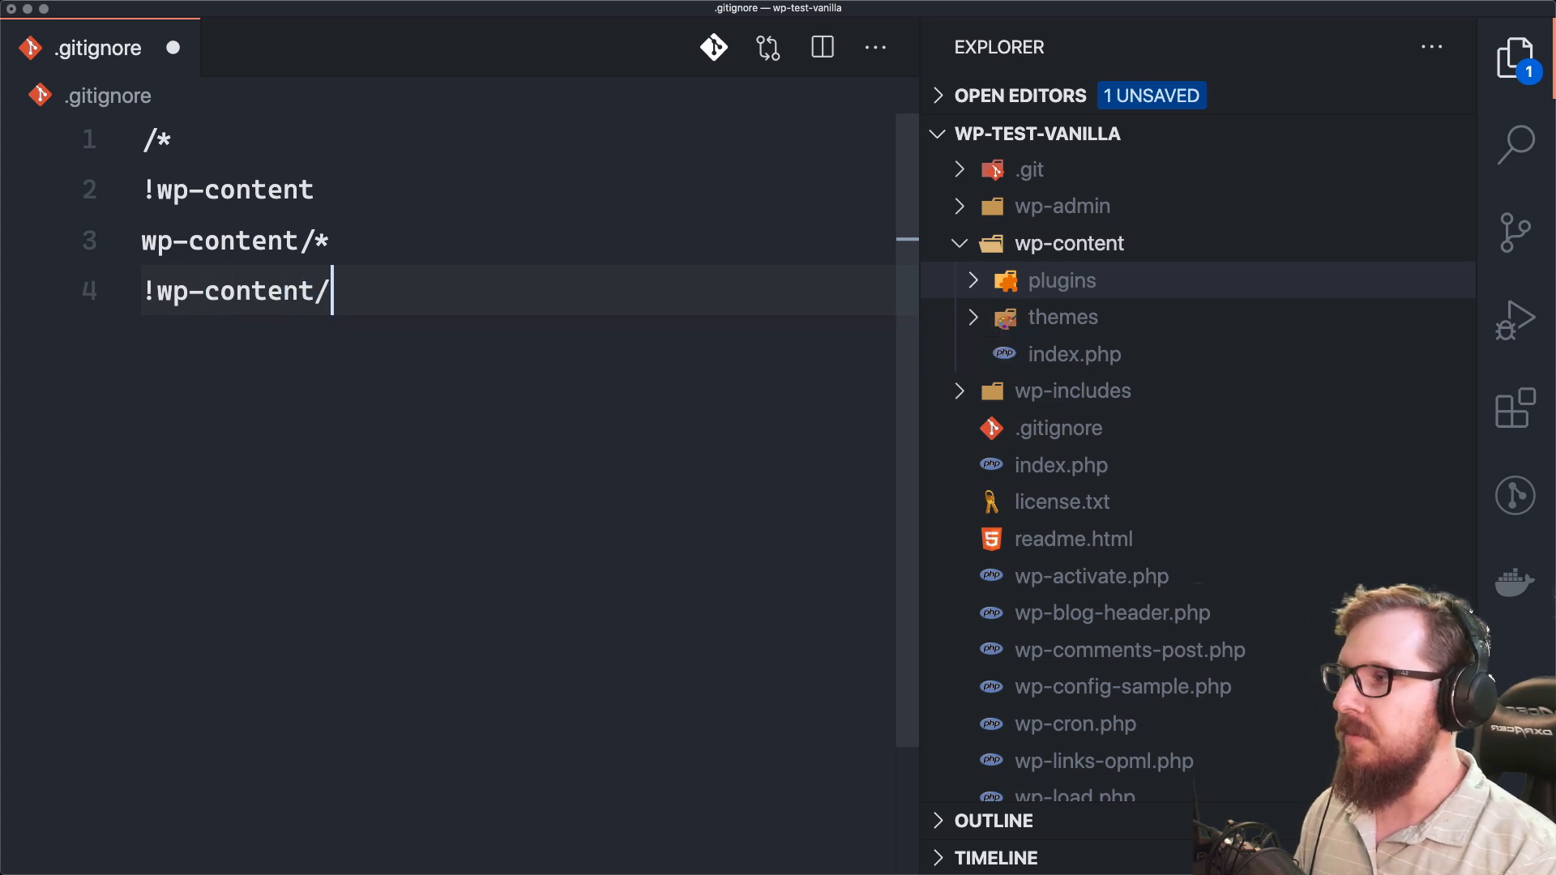
{"action": "type", "text": "themes"}
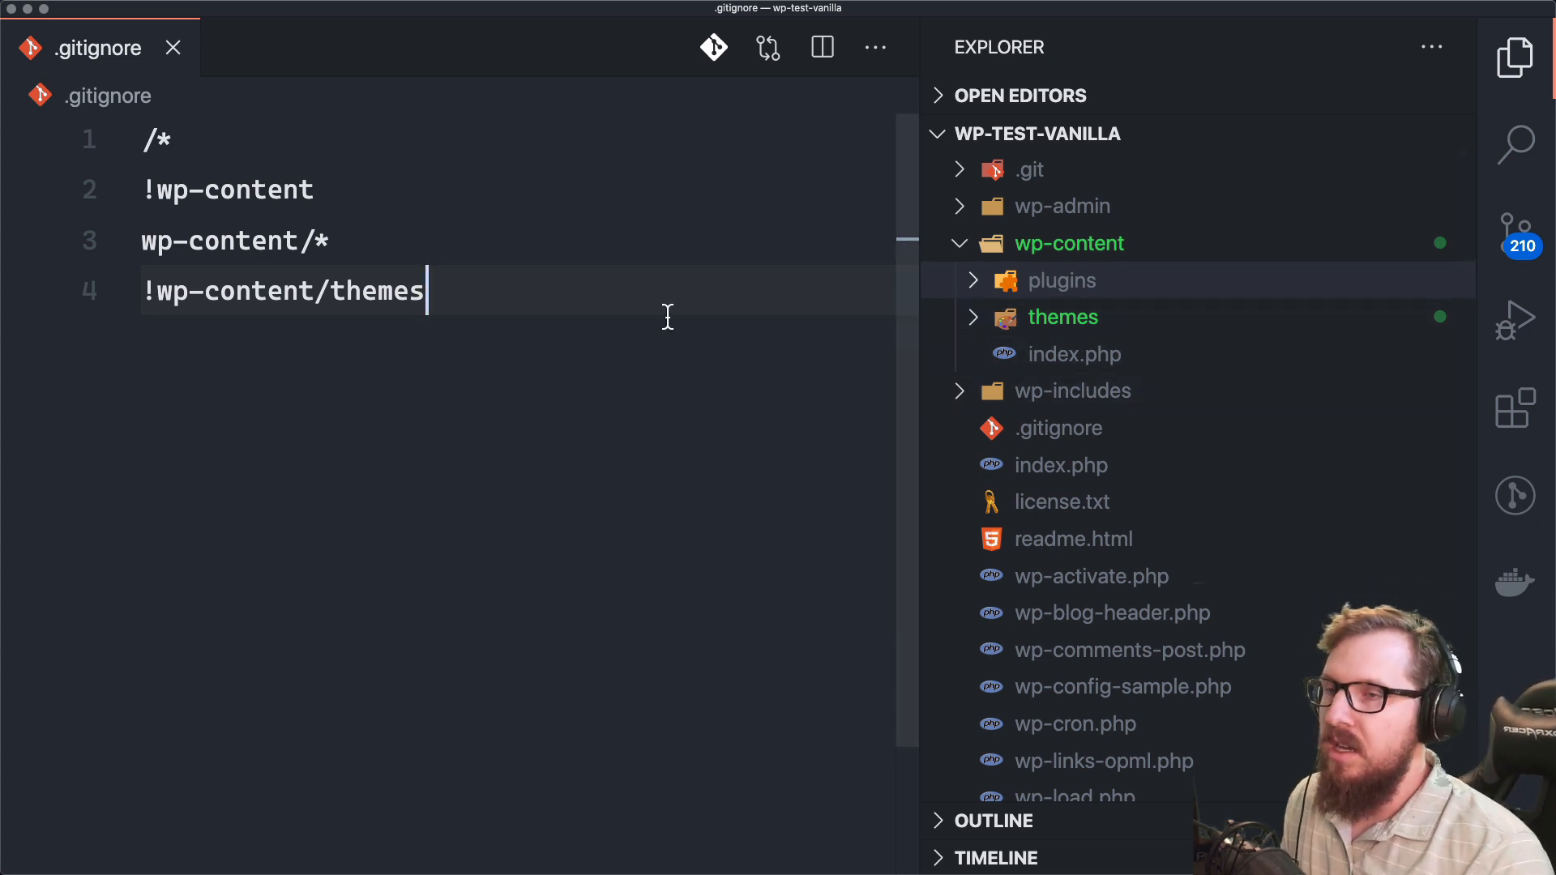
{"action": "key", "text": "enter"}
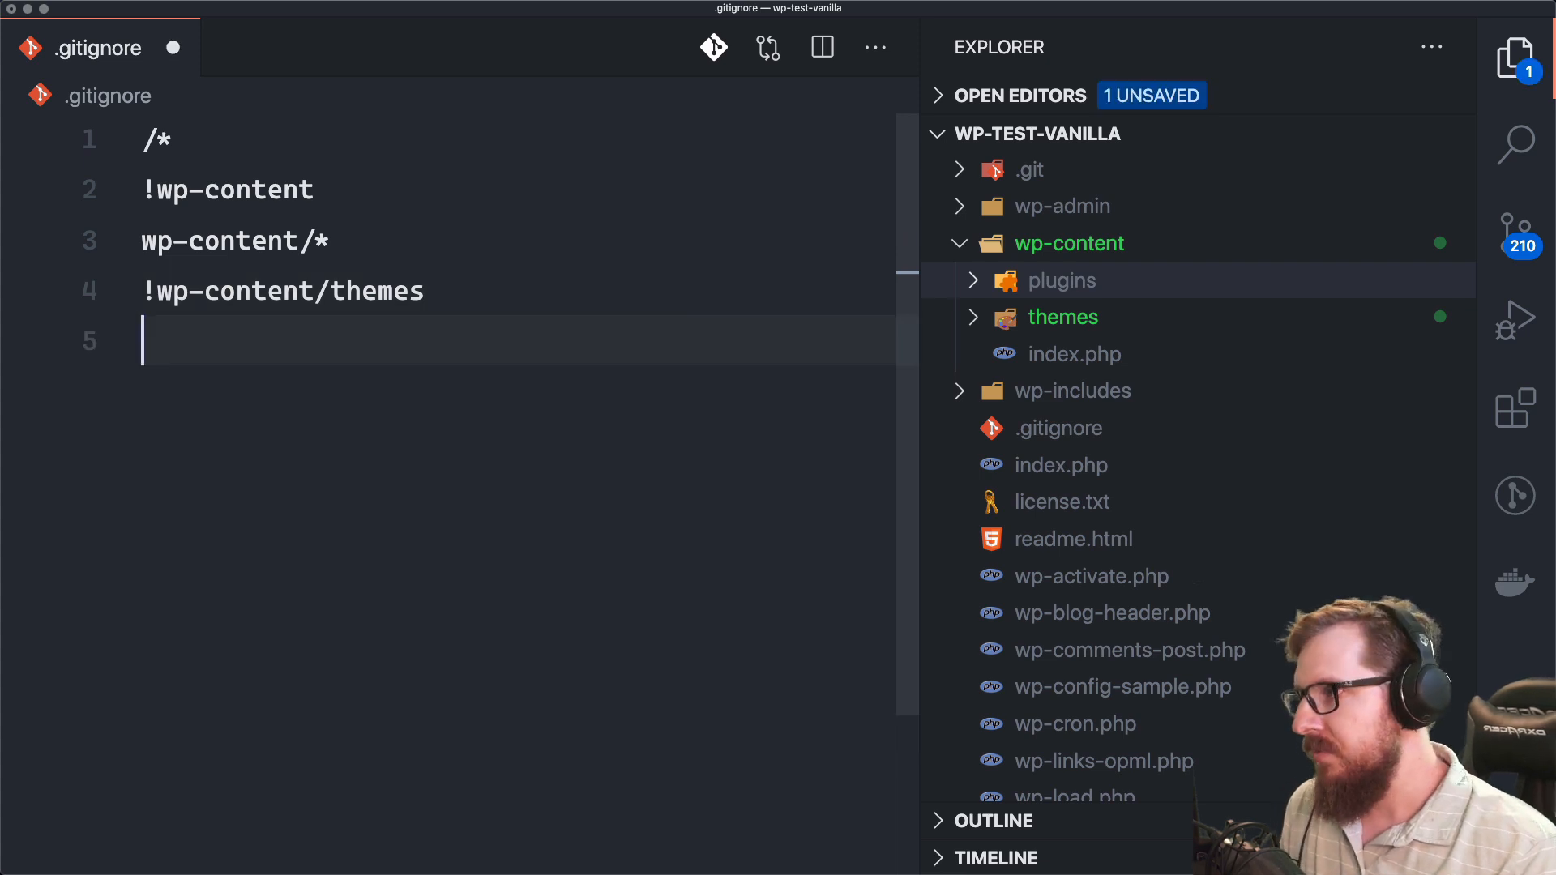
{"action": "left_click", "coordinate": [1063, 317]}
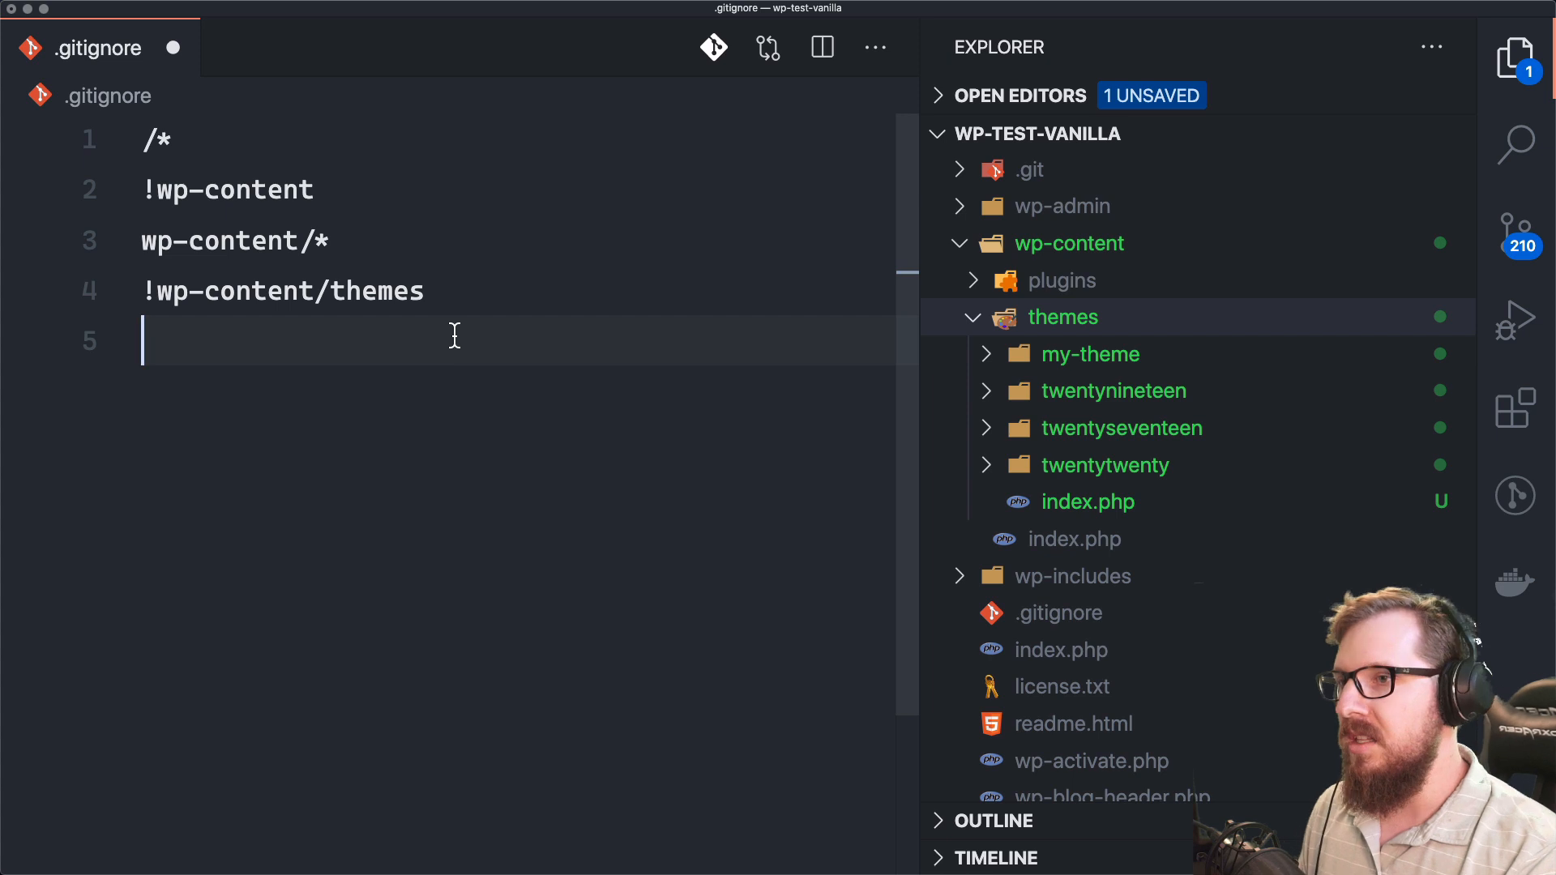
Step: Add the wp-content/themes/* and !wp-content/themes/my-theme rules to .gitignore
{"action": "type", "text": "wp-"}
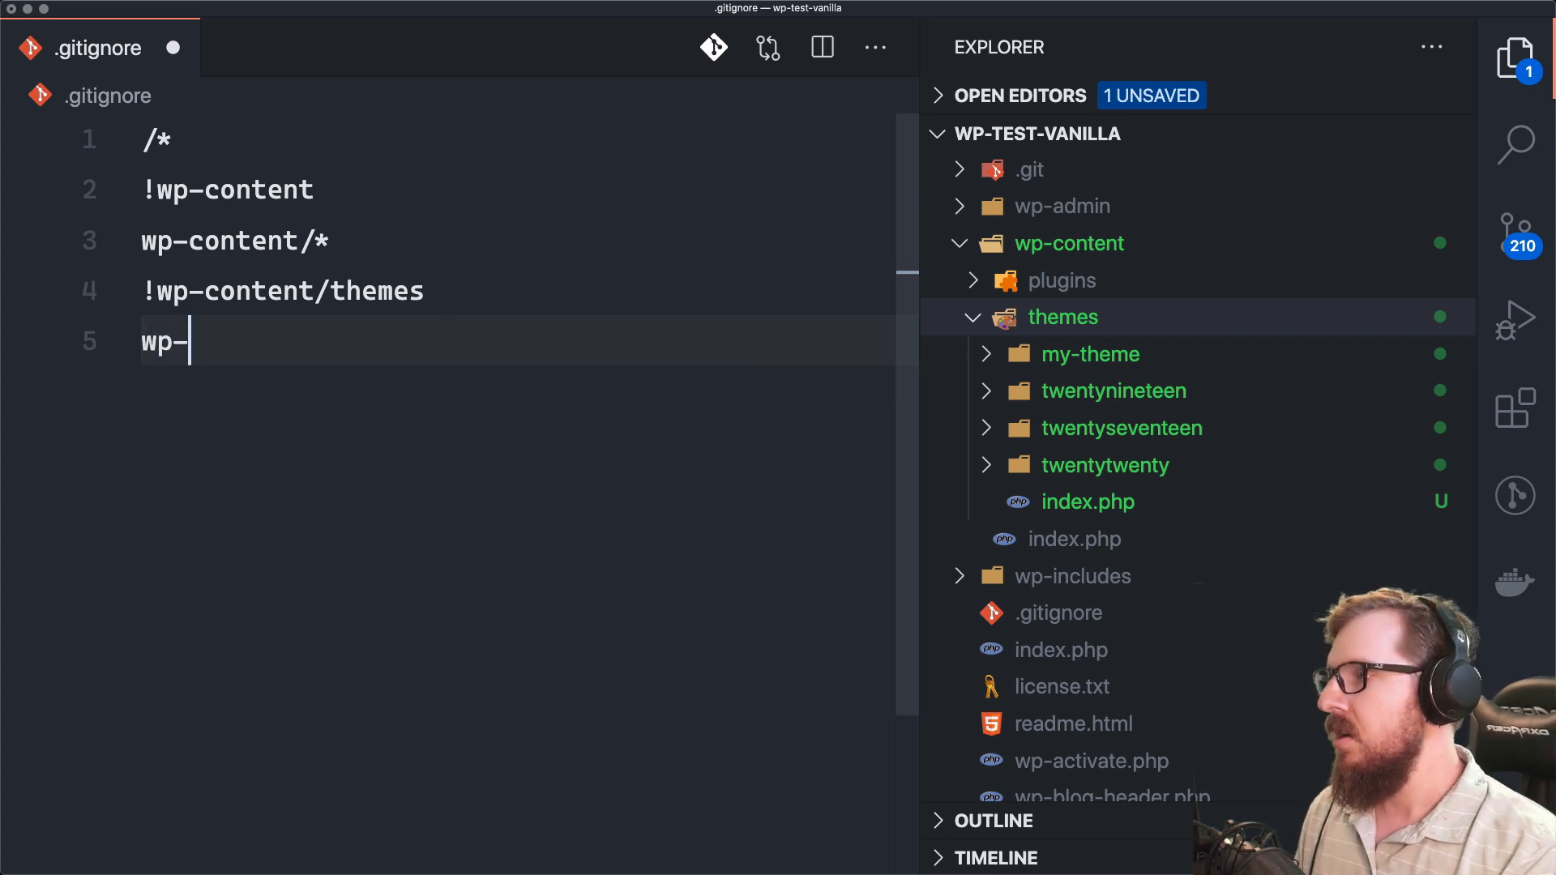
{"action": "type", "text": "content/"}
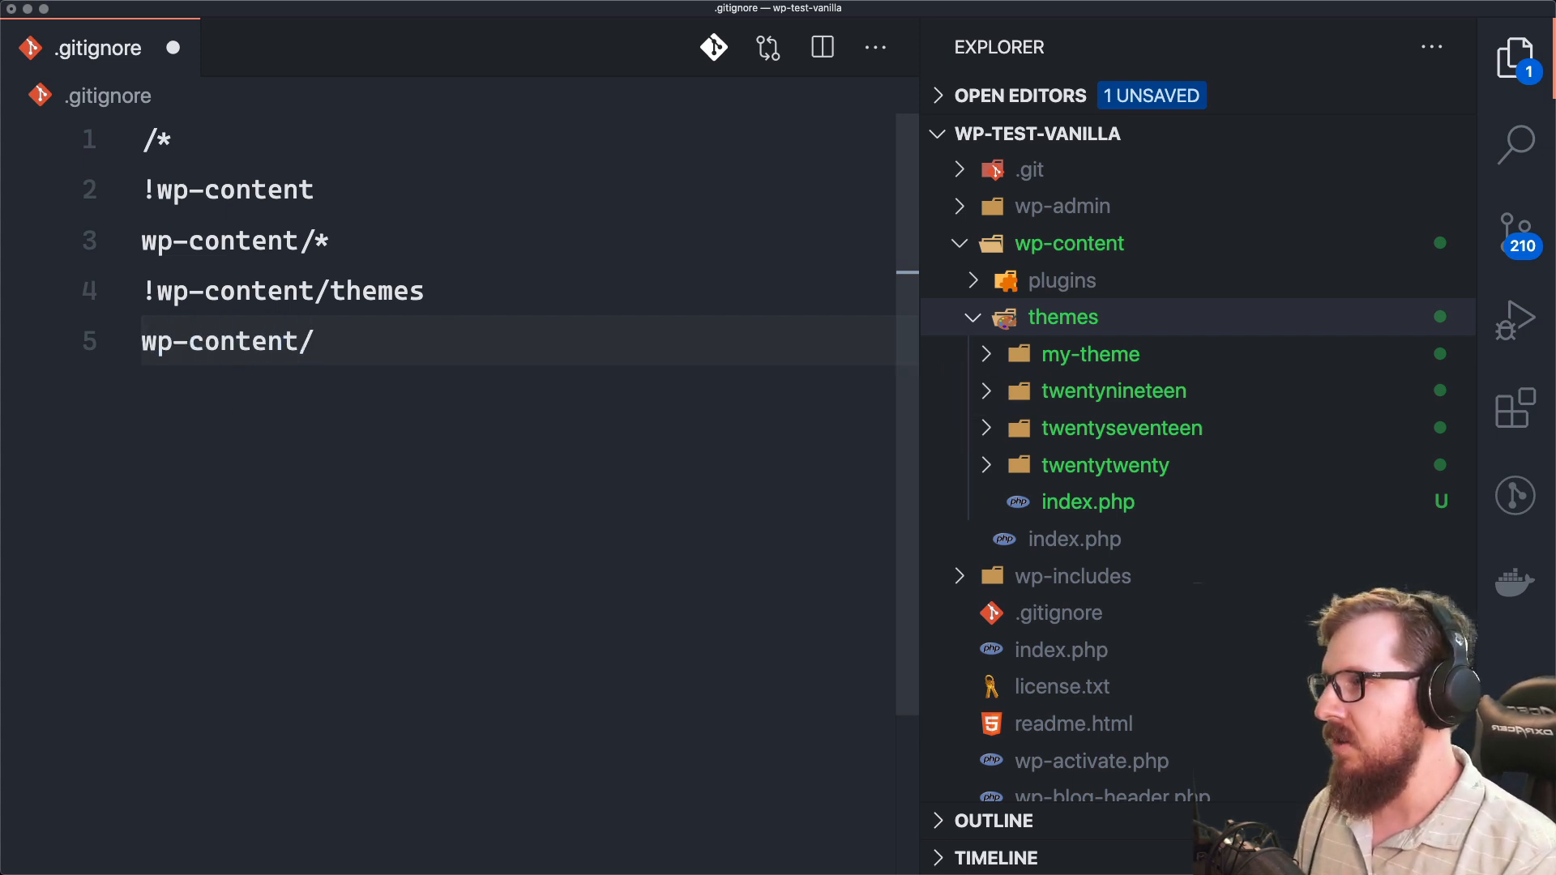
{"action": "type", "text": "themes/*"}
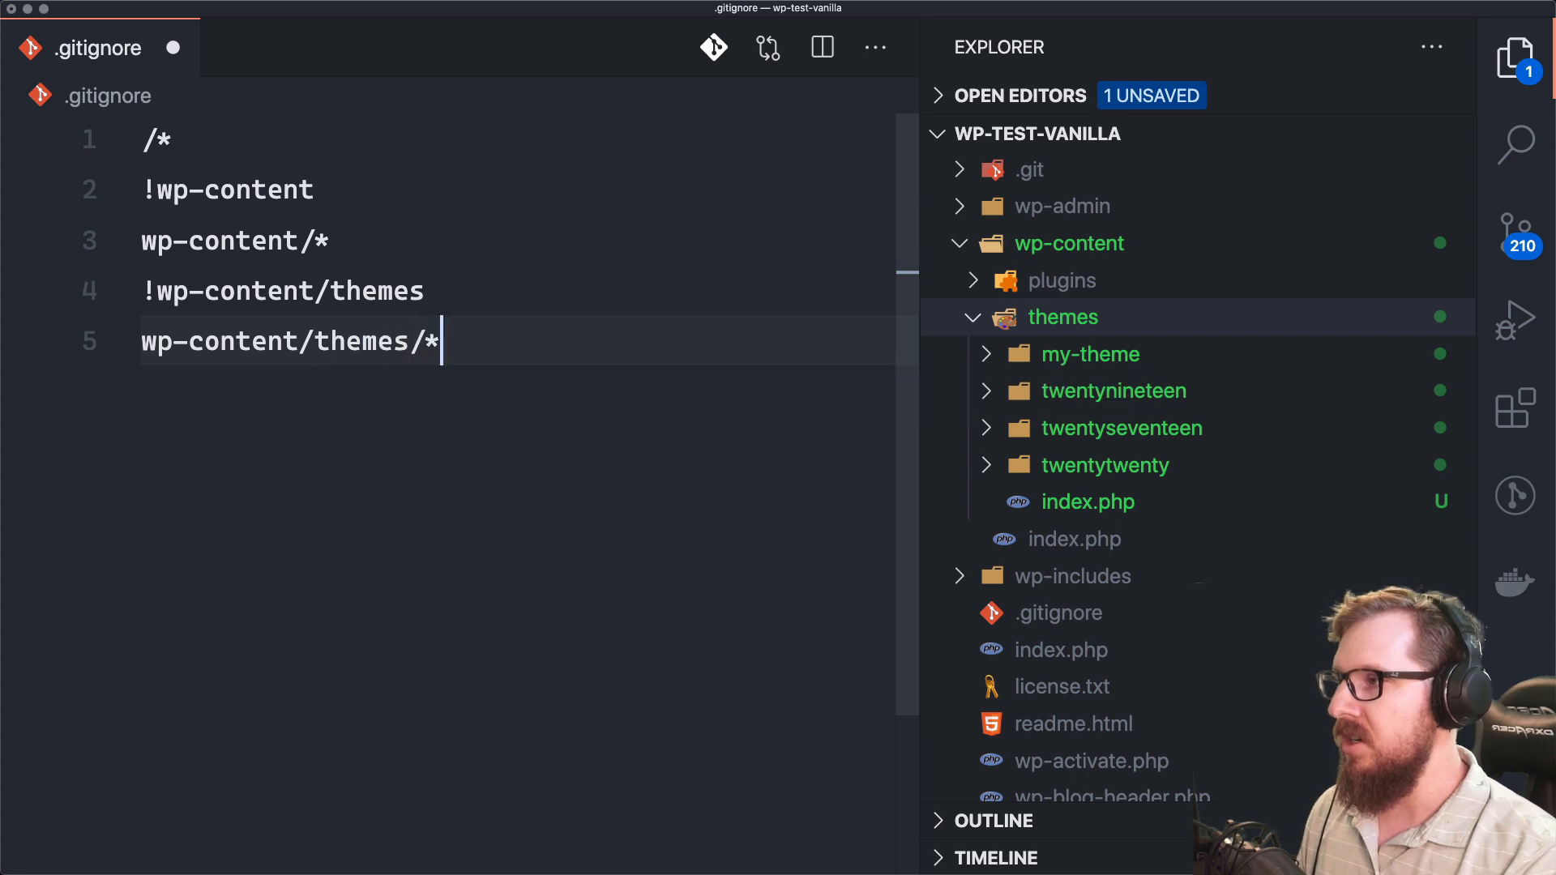
{"action": "key", "text": "enter"}
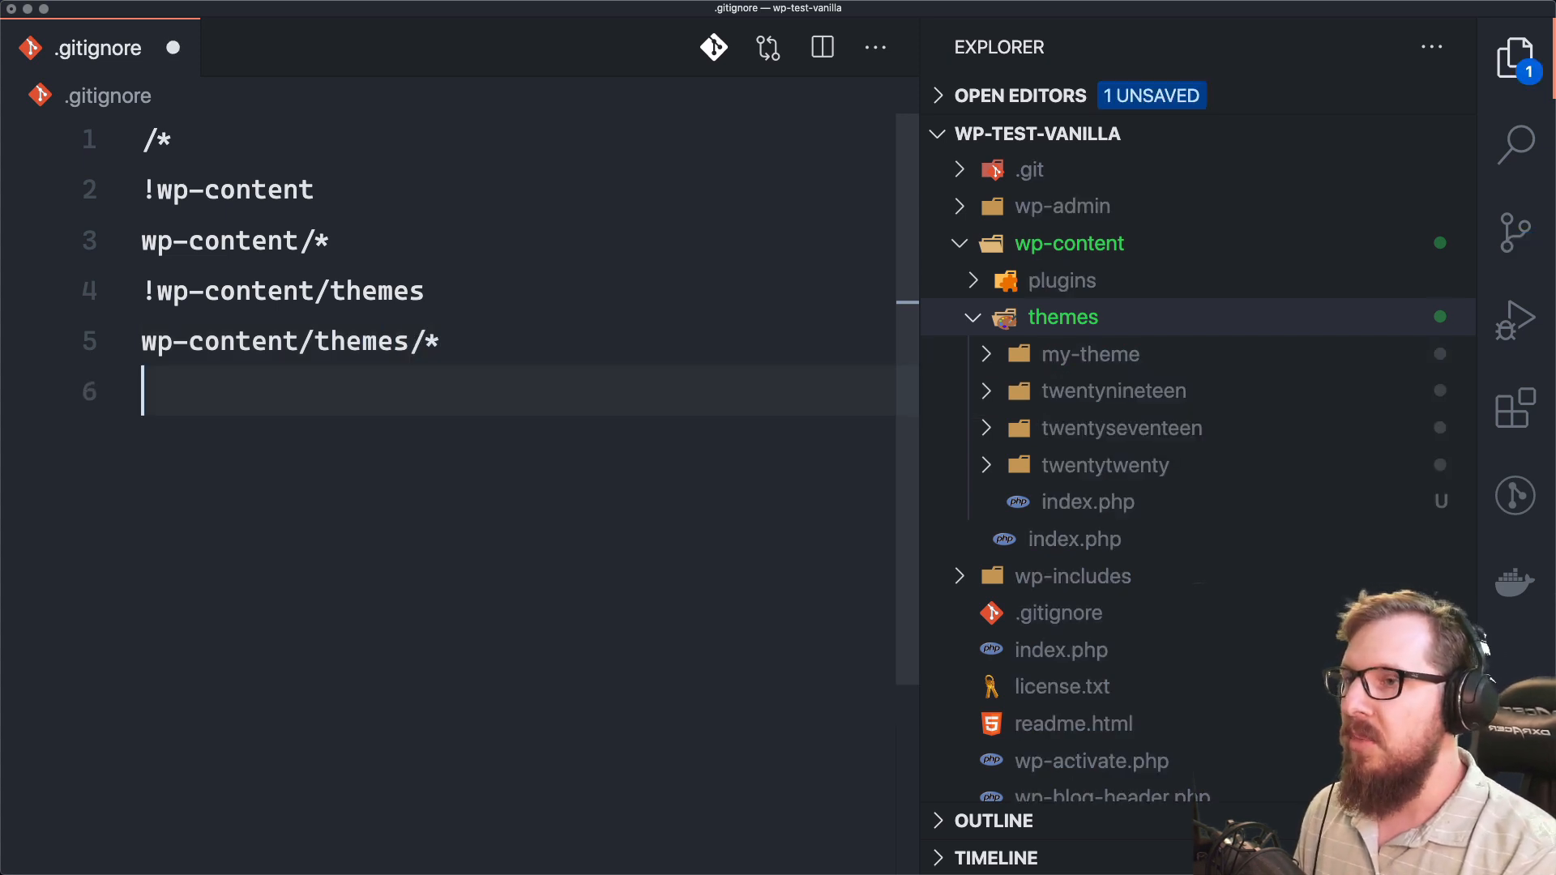
{"action": "type", "text": "!wp-"}
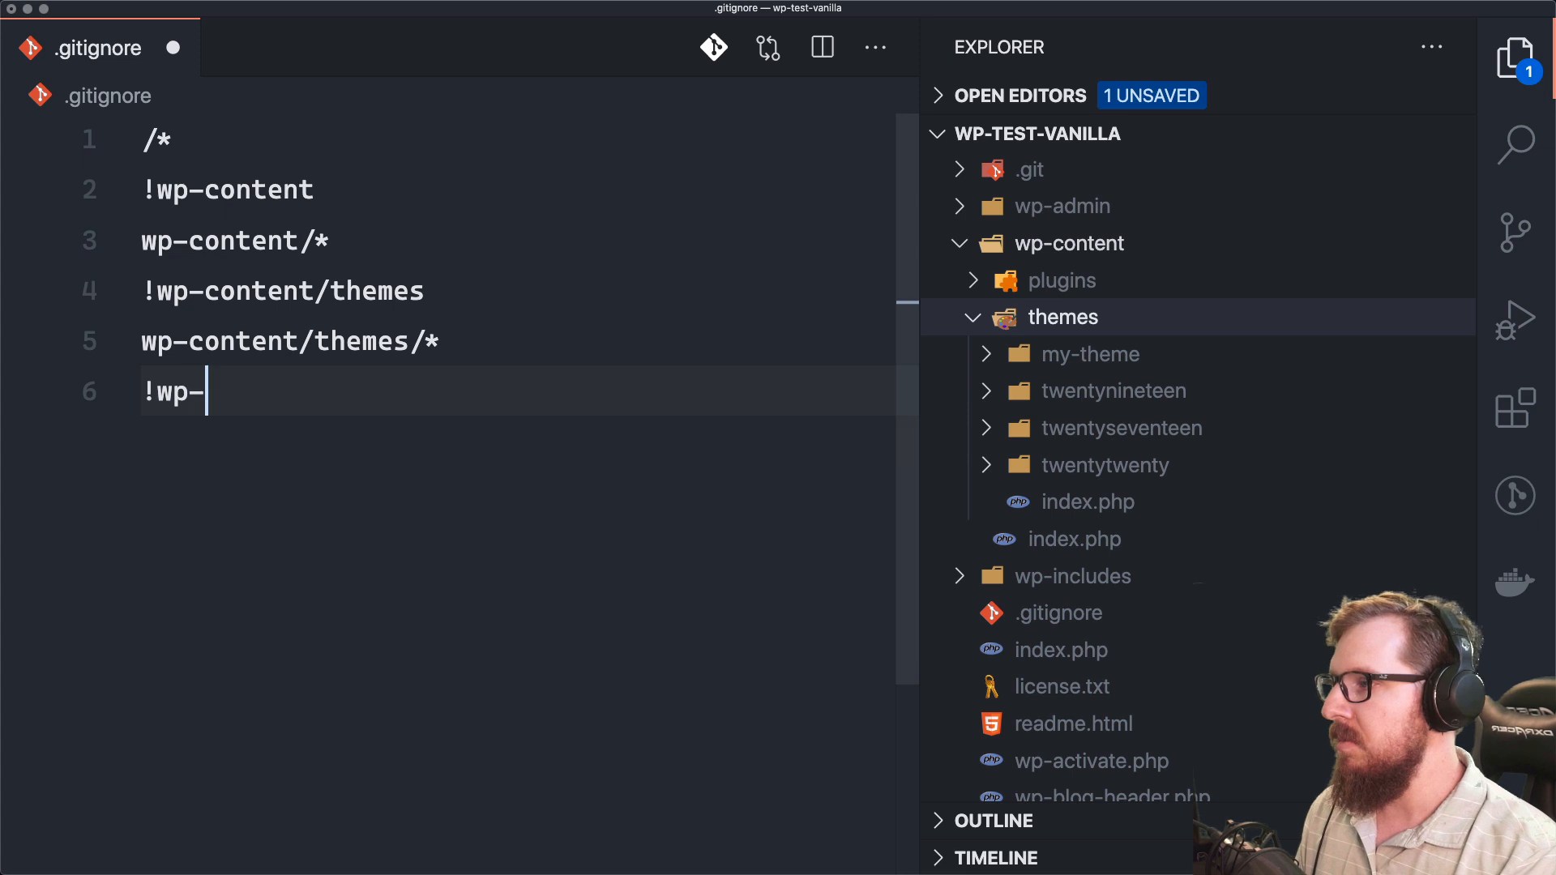
{"action": "type", "text": "content/themes/"}
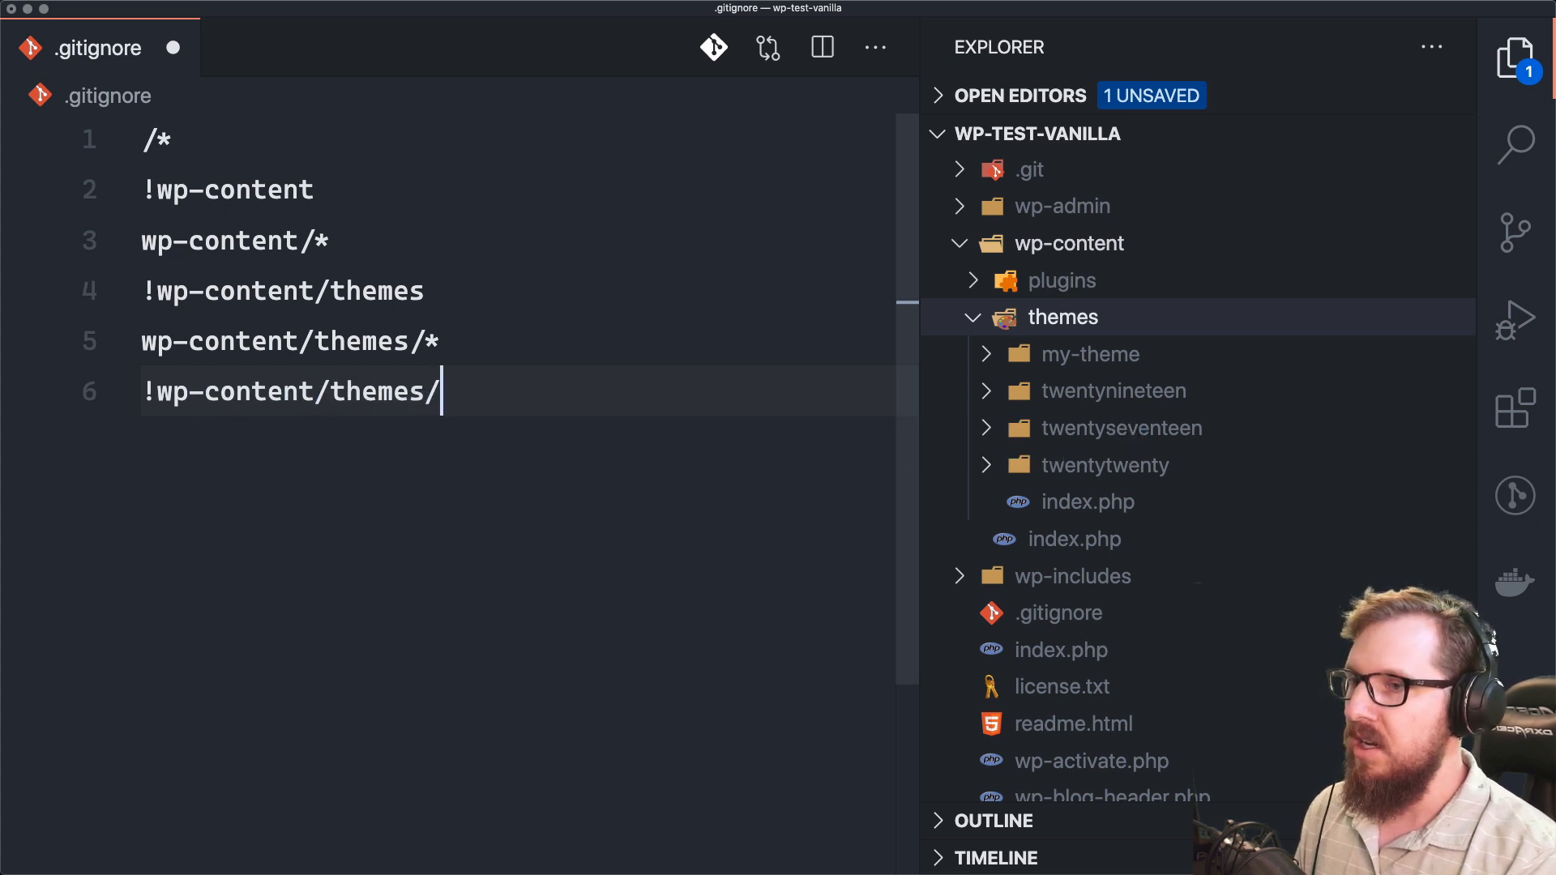
{"action": "type", "text": "my-theme"}
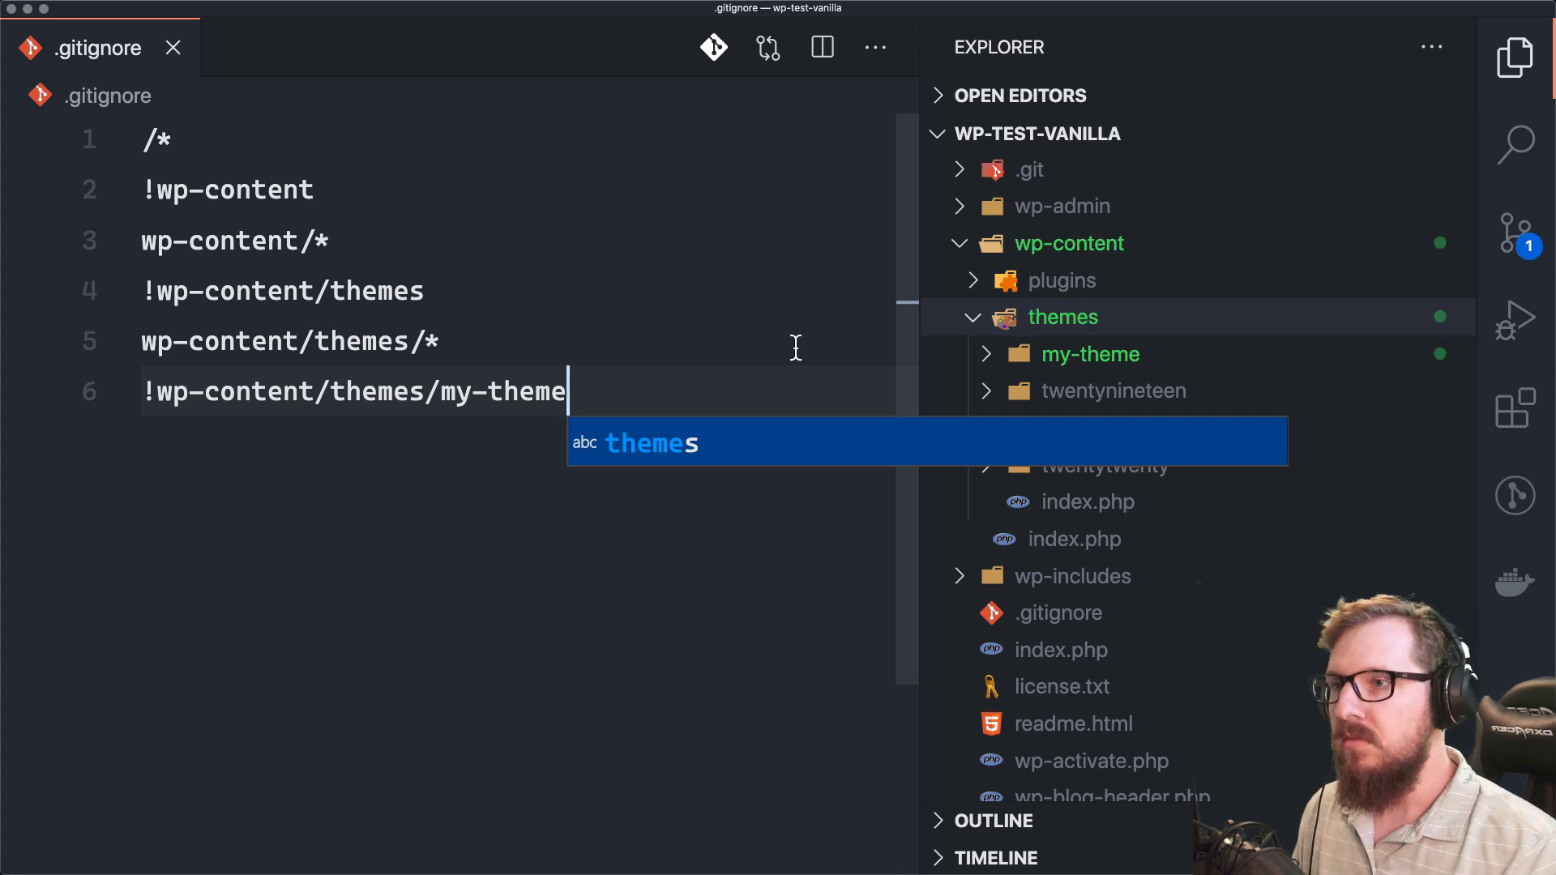
{"action": "left_click", "coordinate": [1091, 354]}
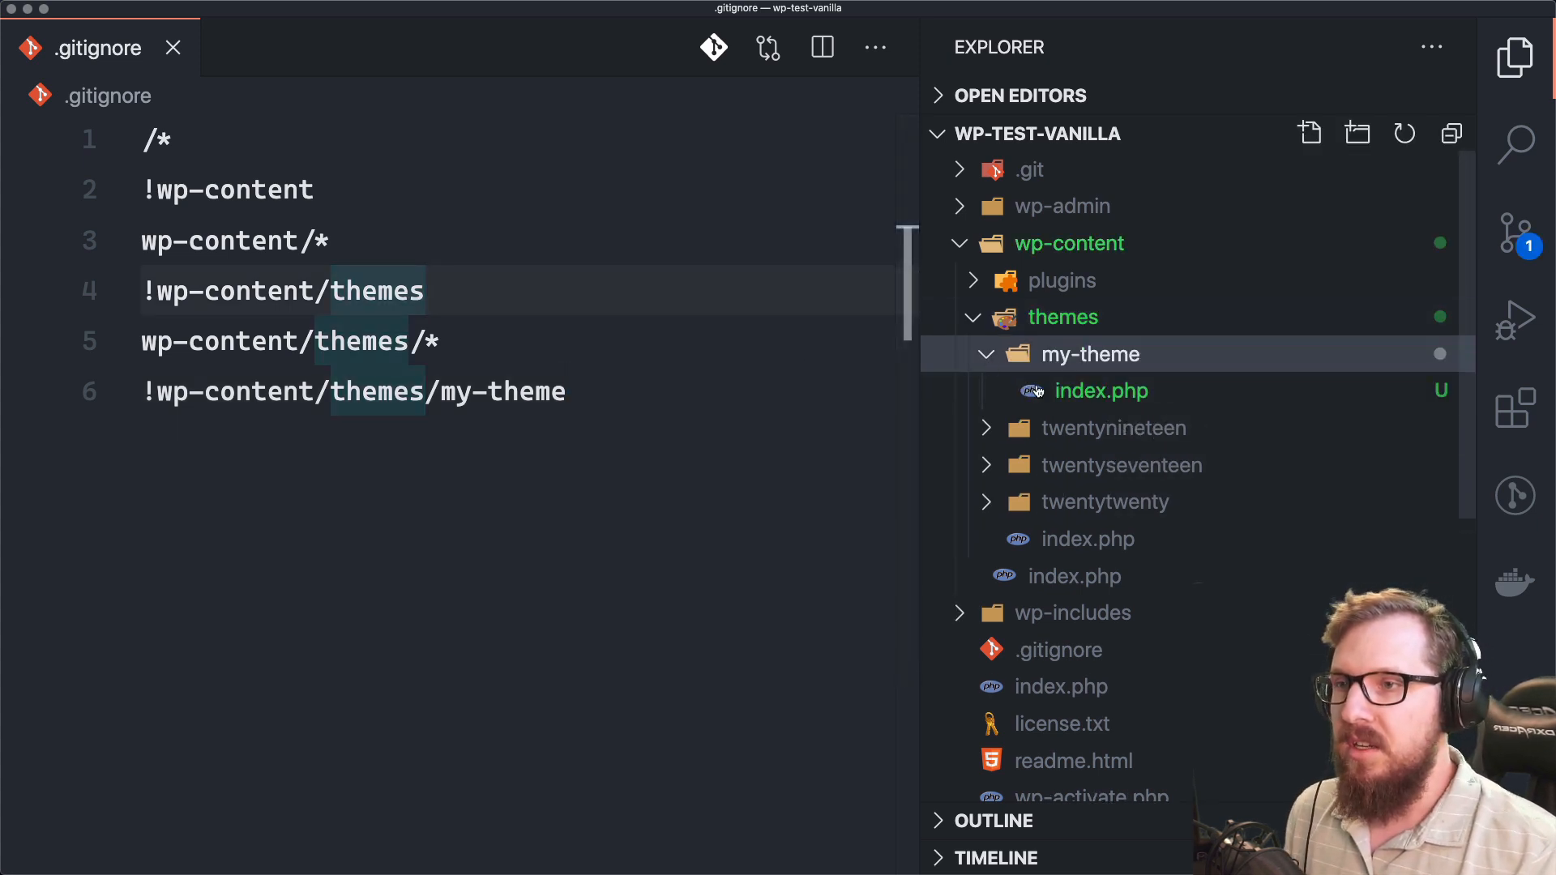
{"action": "left_click", "coordinate": [1515, 235]}
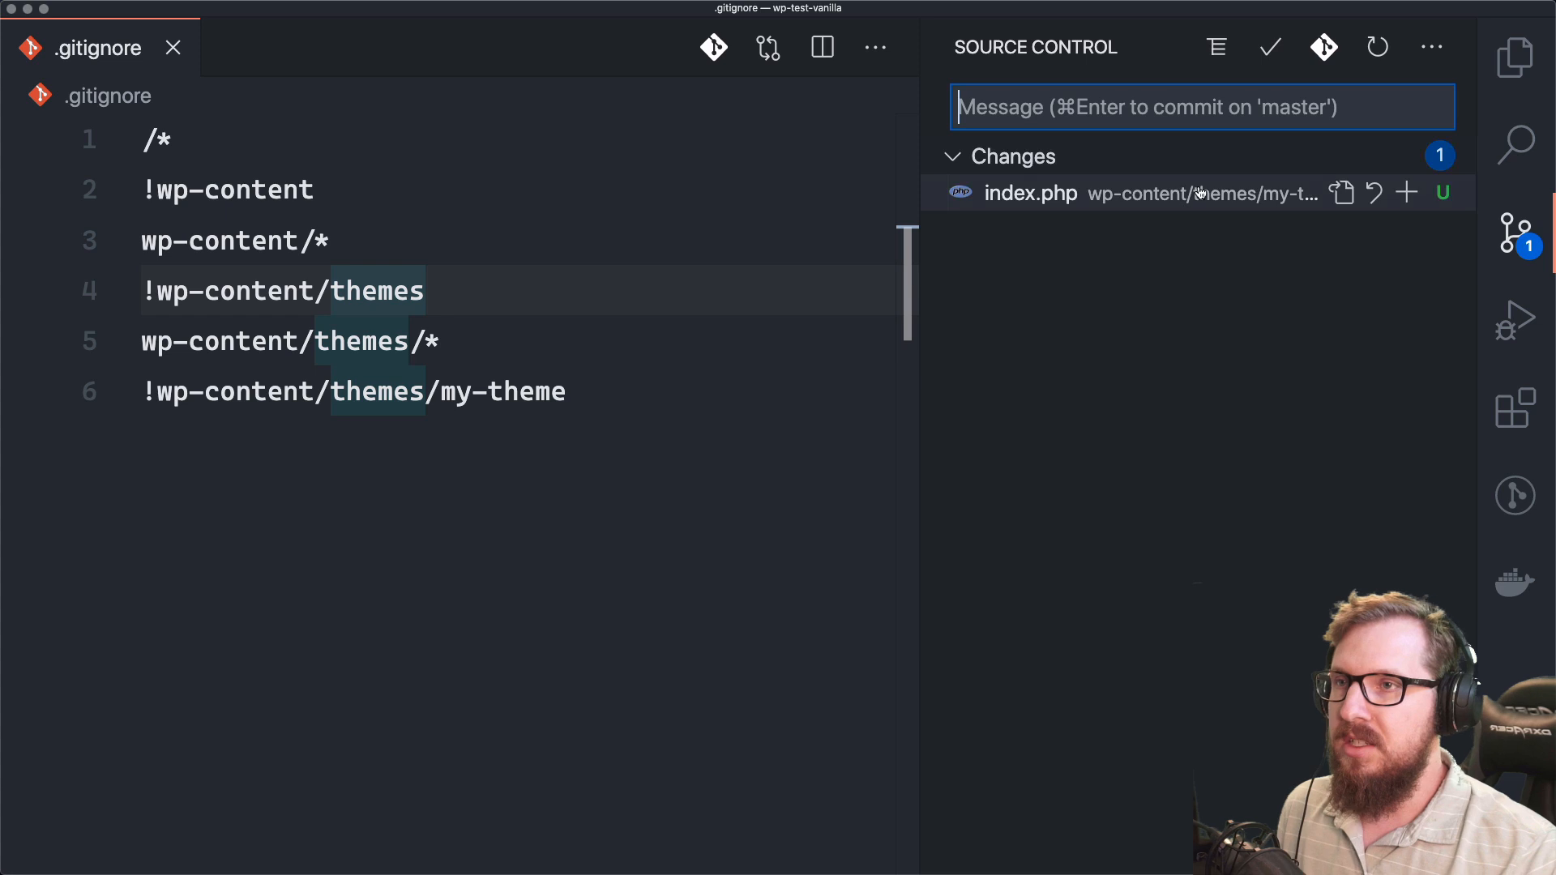
{"action": "left_click", "coordinate": [1515, 56]}
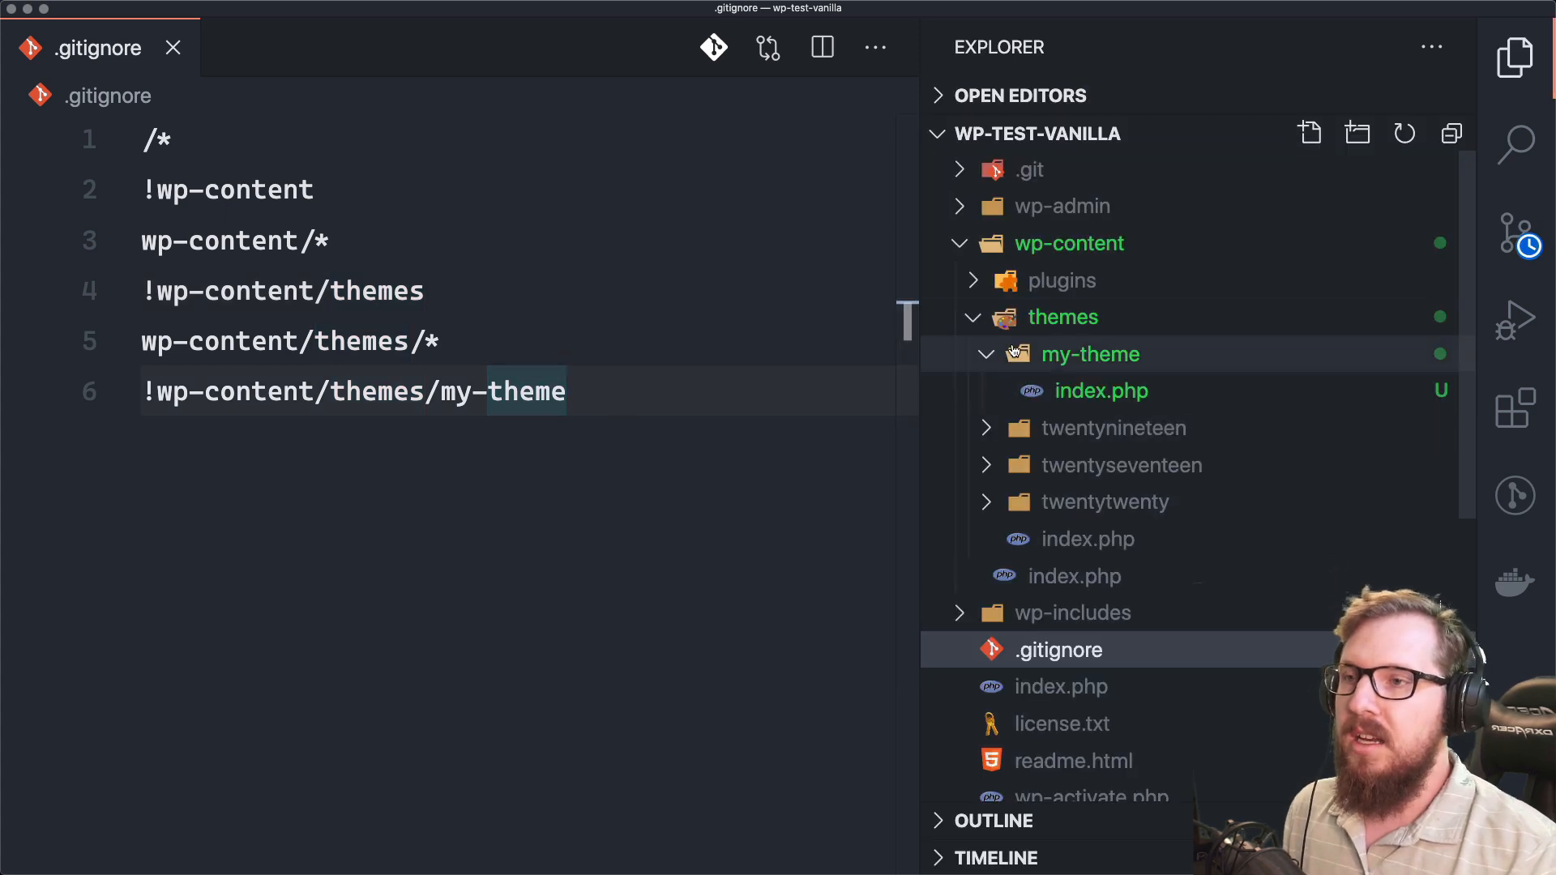
{"action": "left_click", "coordinate": [1062, 317]}
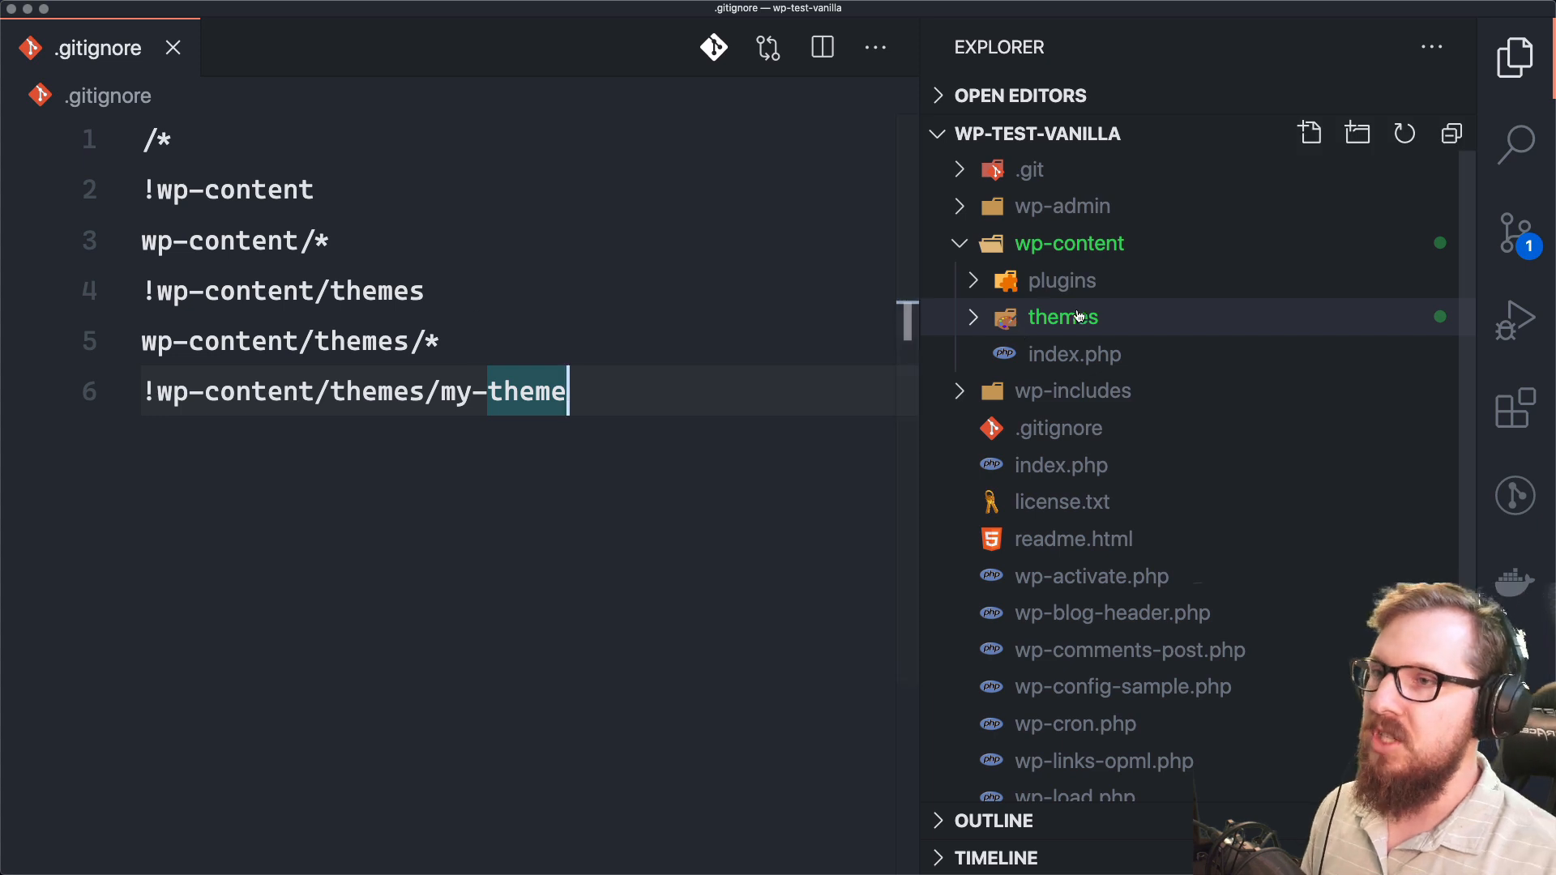
{"action": "mouse_move", "coordinate": [1156, 332]}
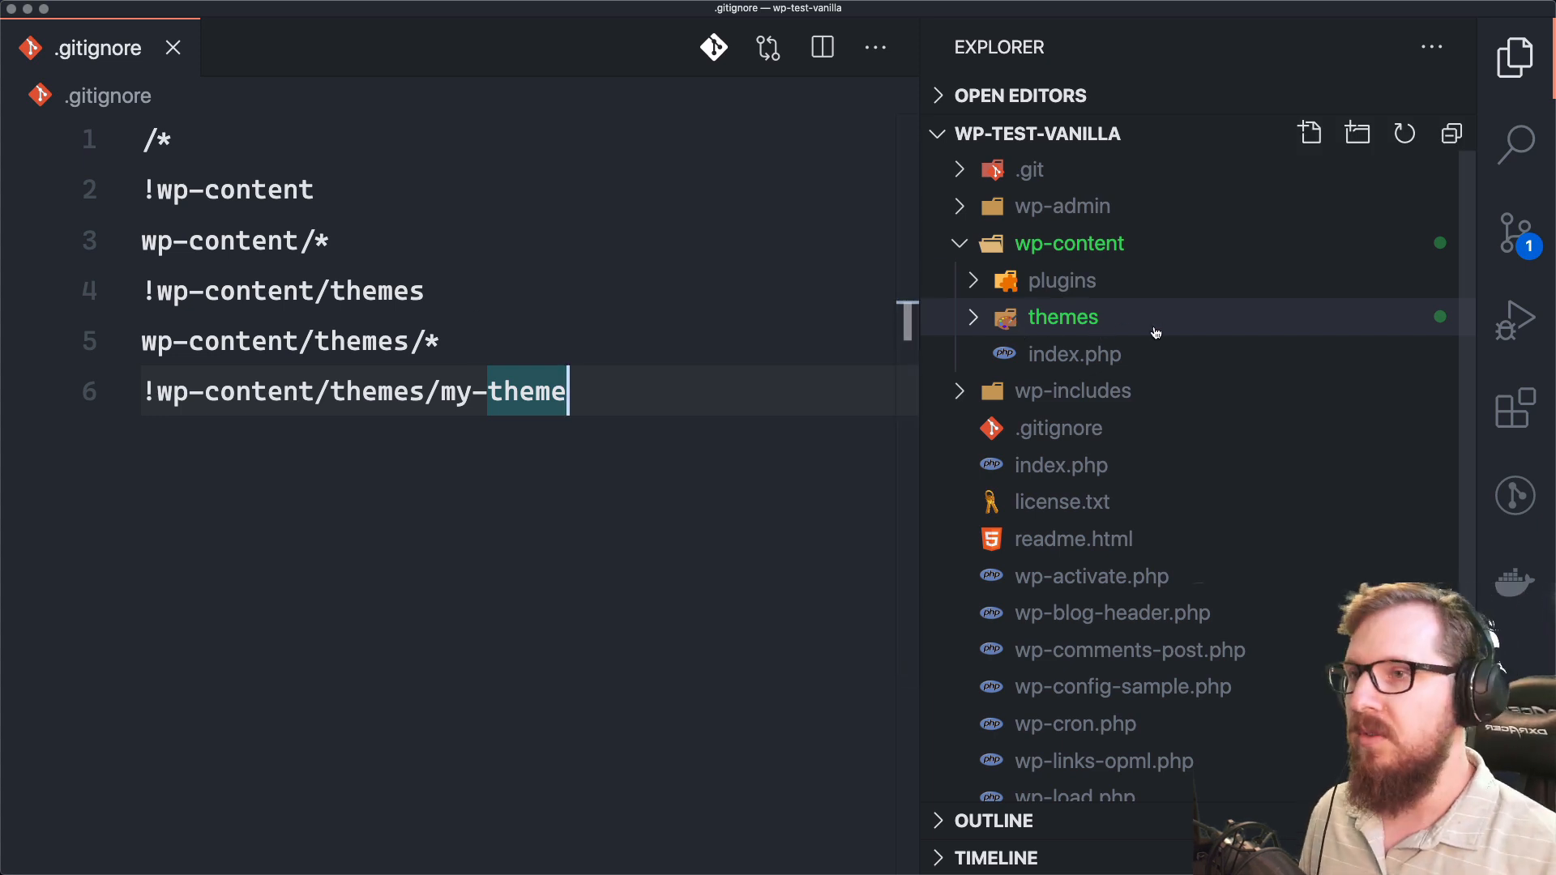
{"action": "mouse_move", "coordinate": [1063, 316]}
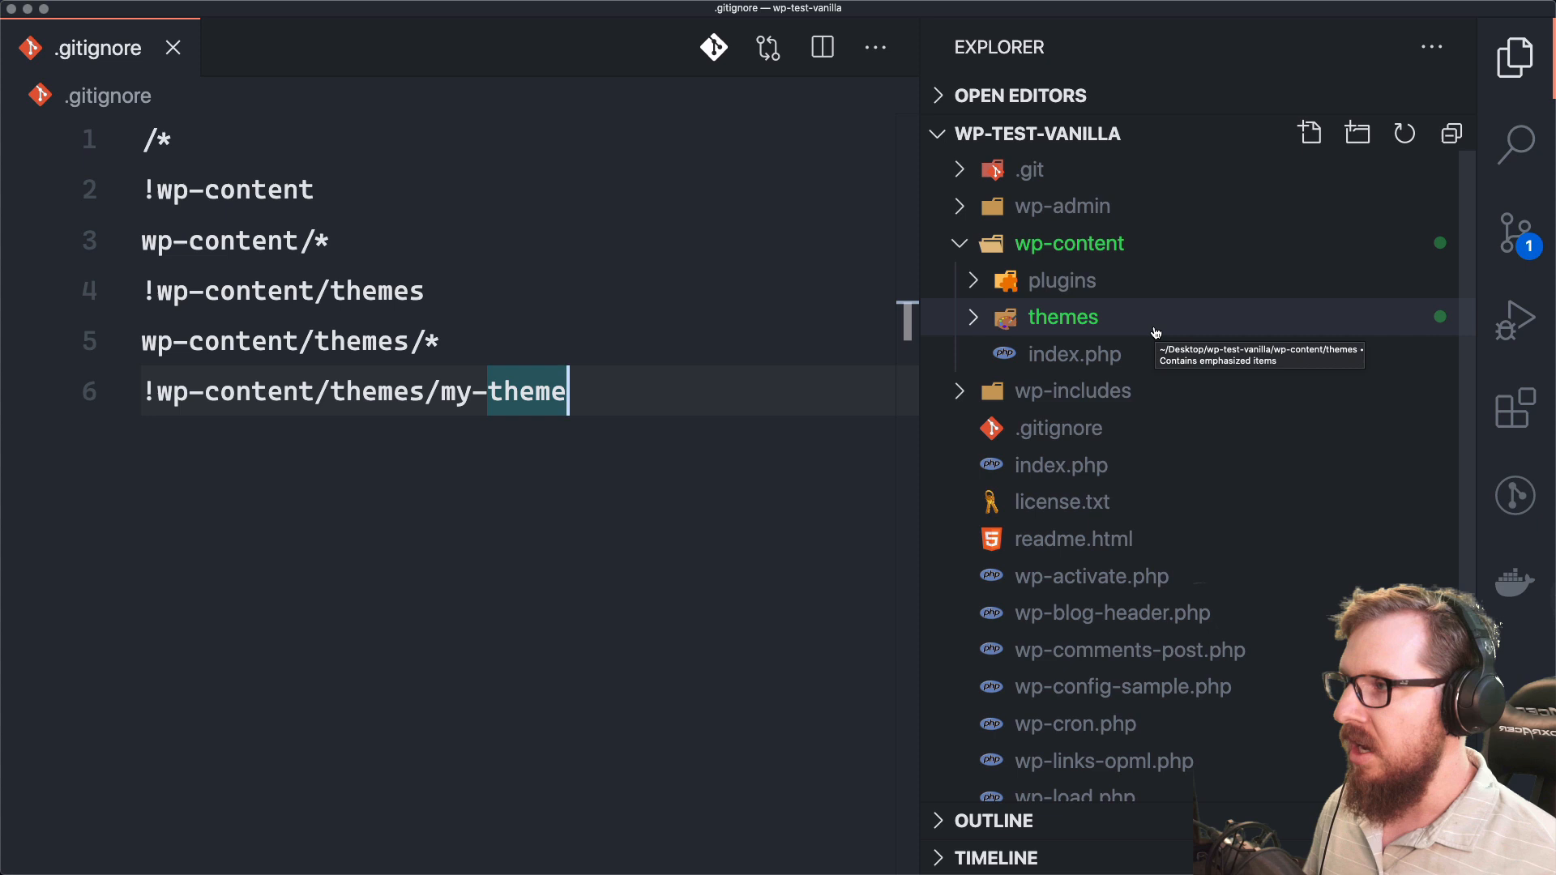
{"action": "mouse_move", "coordinate": [1061, 281]}
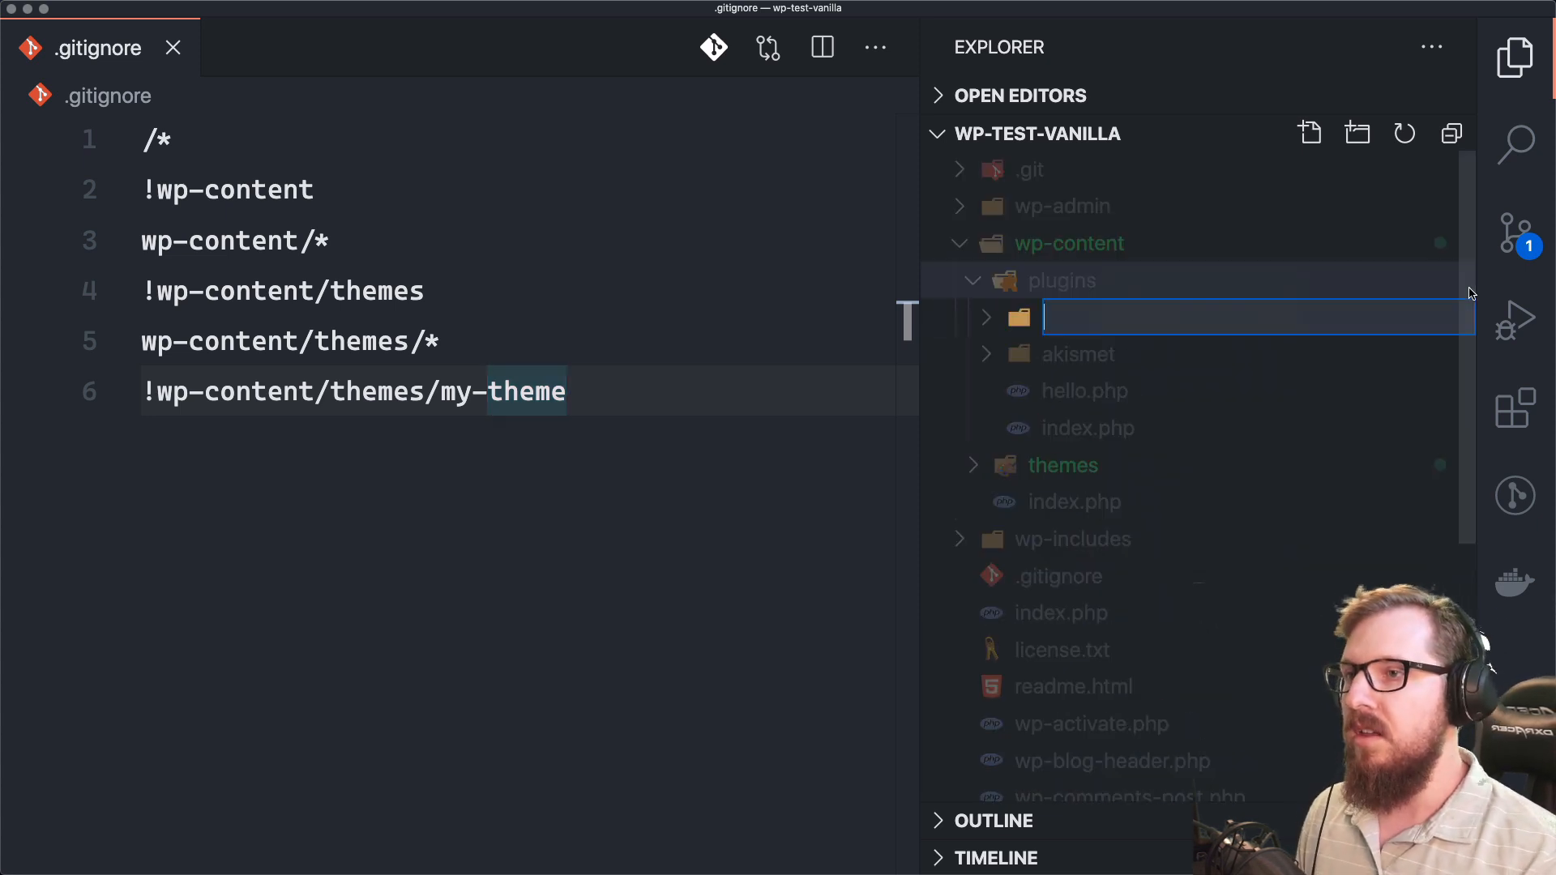
Step: Create a my-plugin folder under wp-content/plugins containing an index.php file
{"action": "type", "text": "my-plugin"}
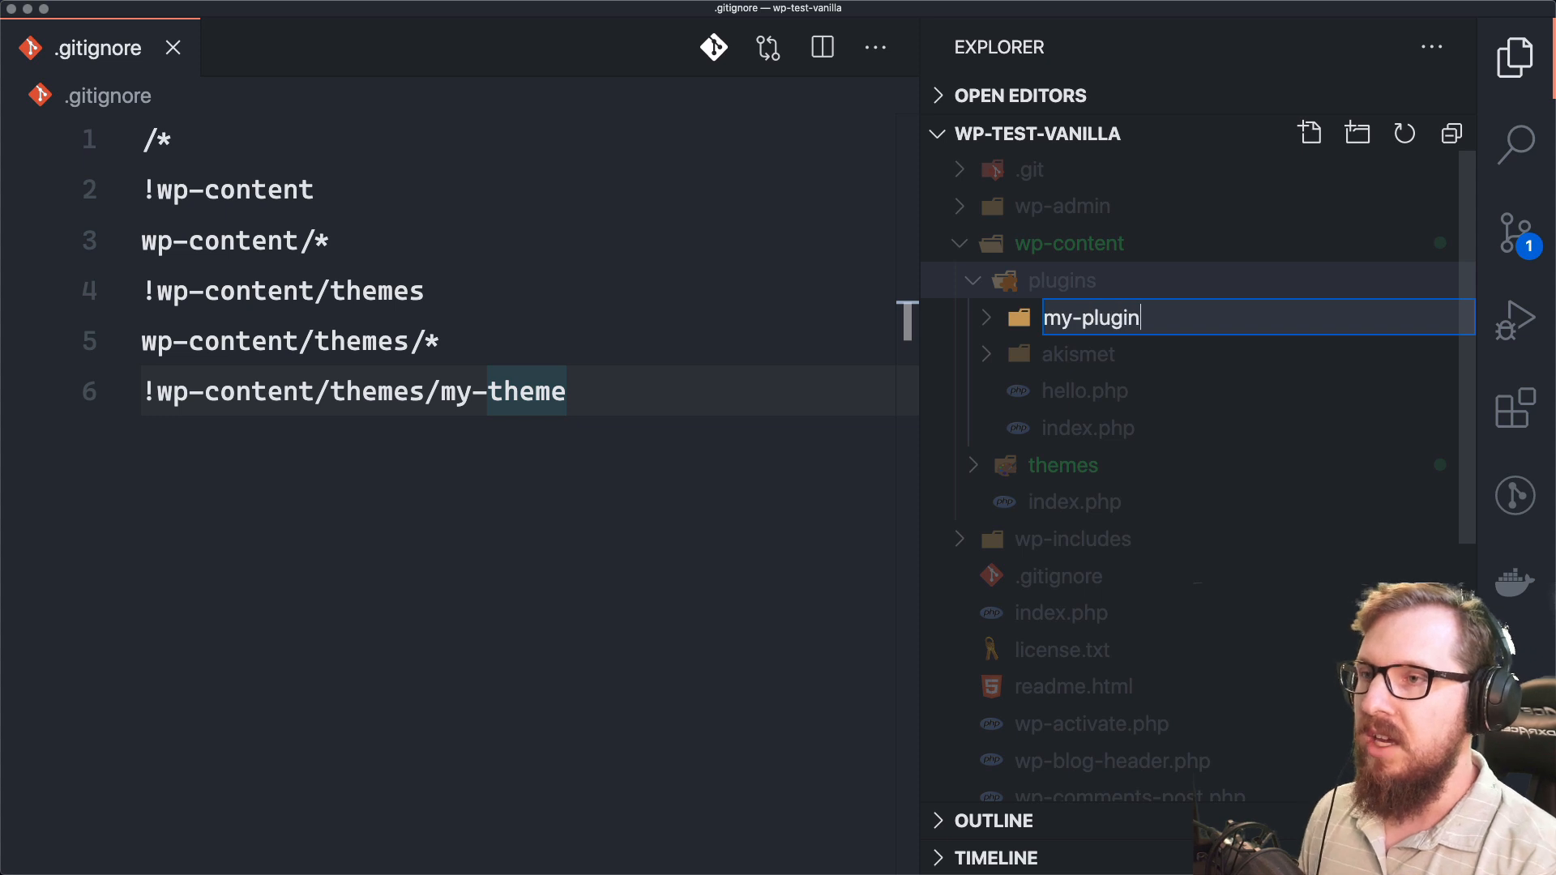
{"action": "key", "text": "Enter"}
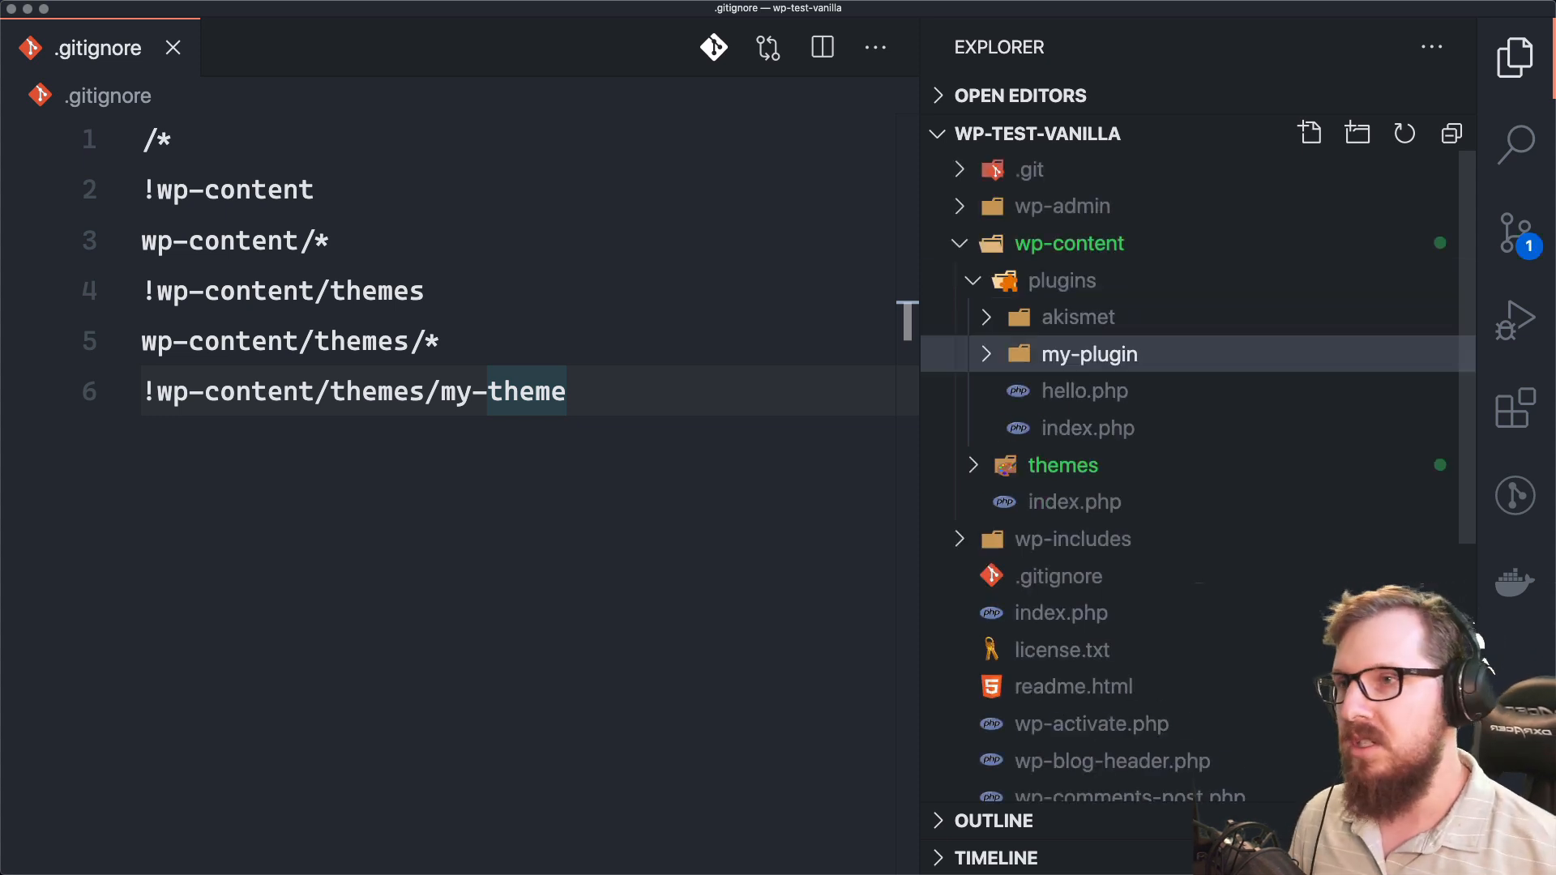
{"action": "right_click", "coordinate": [1088, 354]}
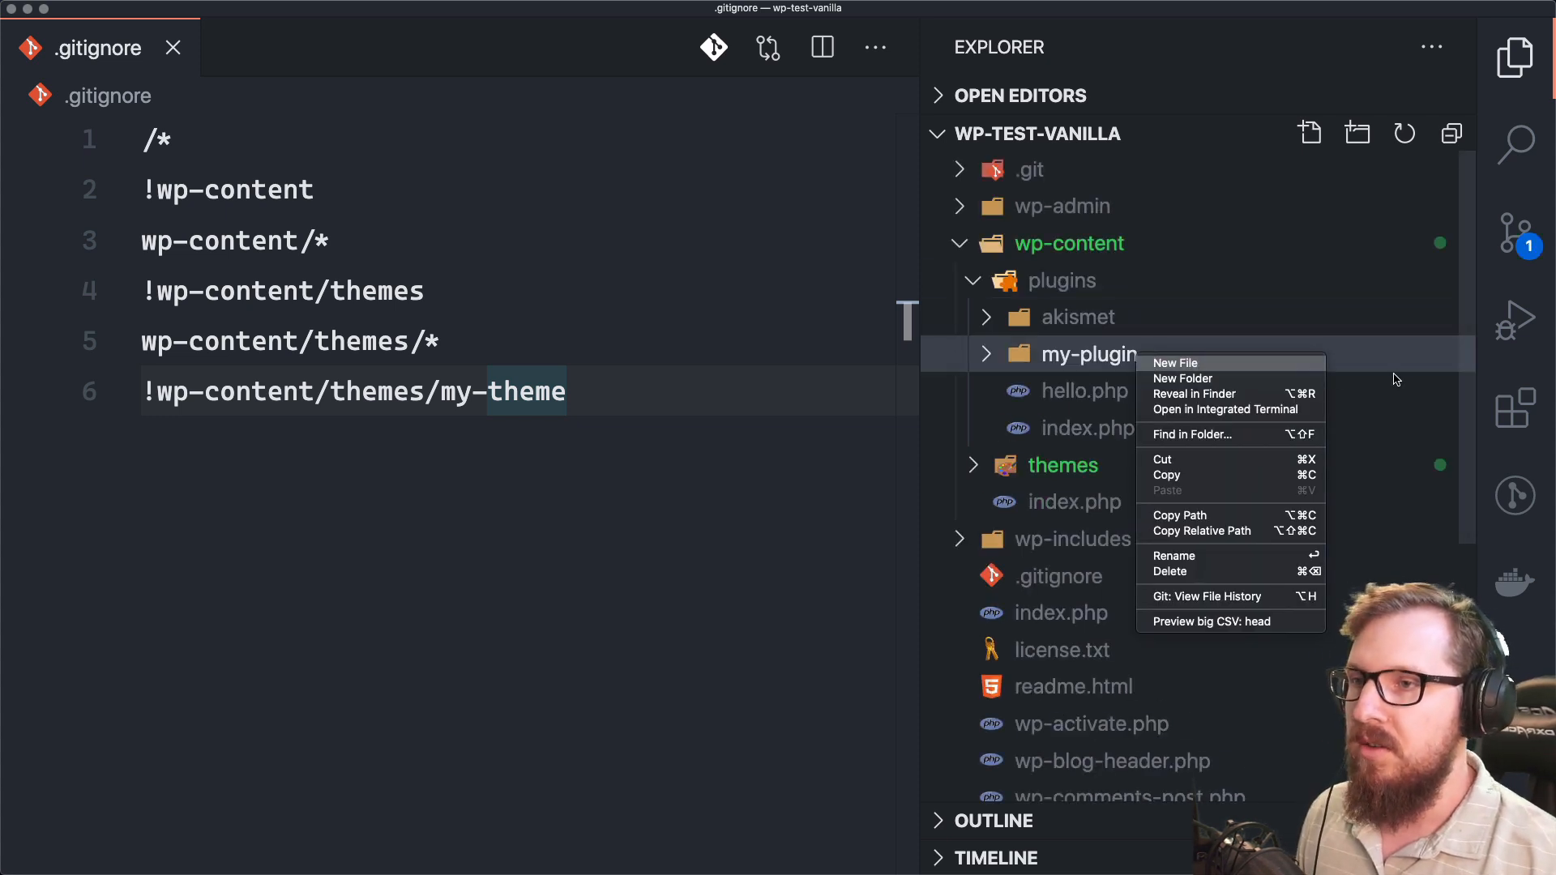
{"action": "left_click", "coordinate": [1177, 363]}
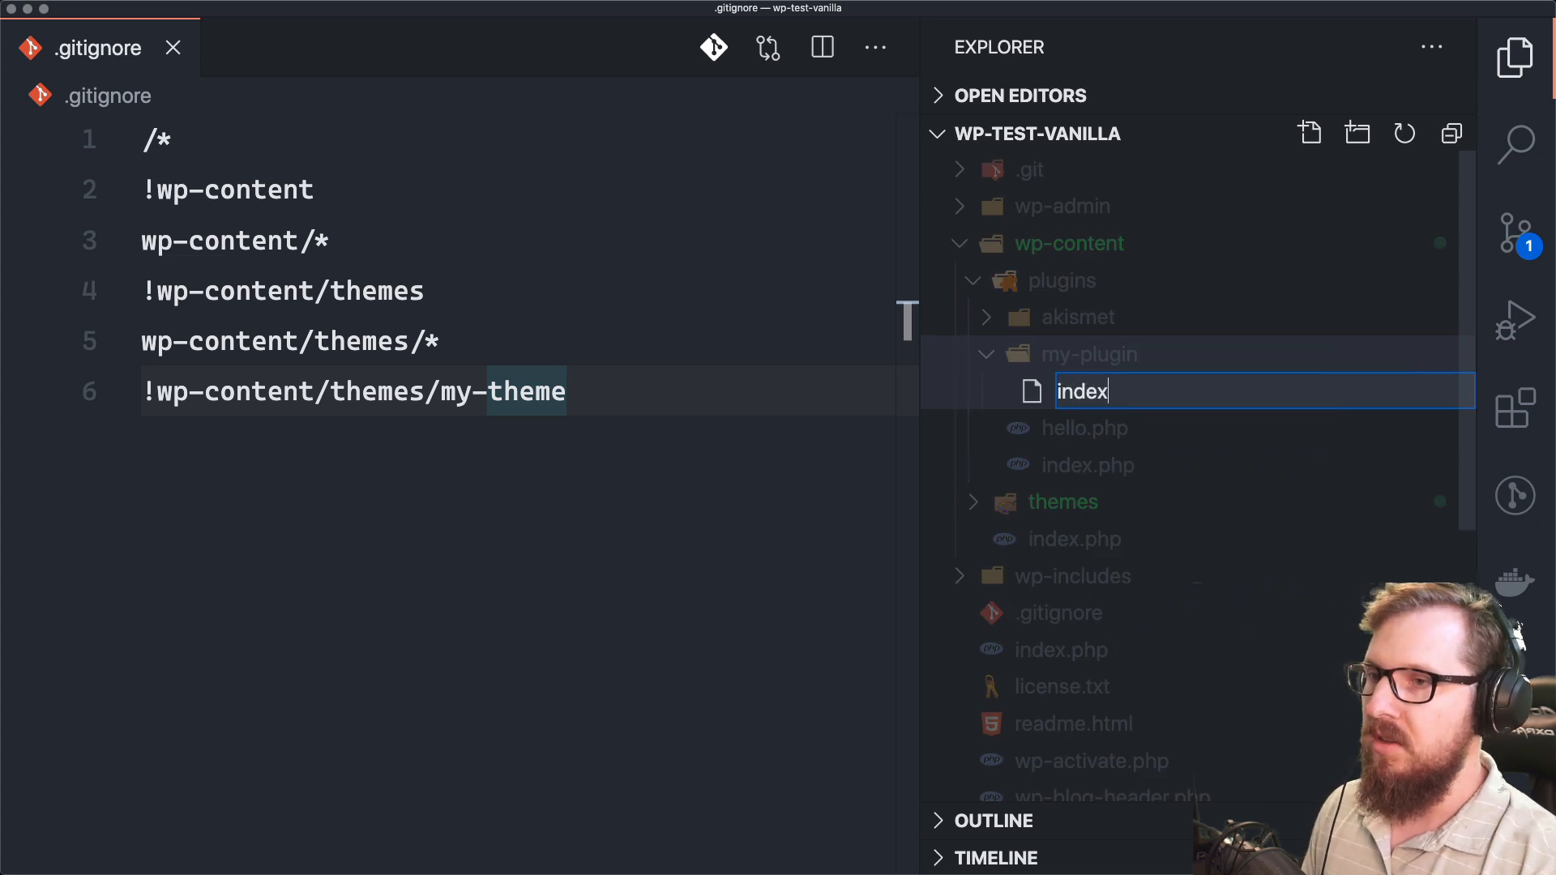
{"action": "type", "text": ".php"}
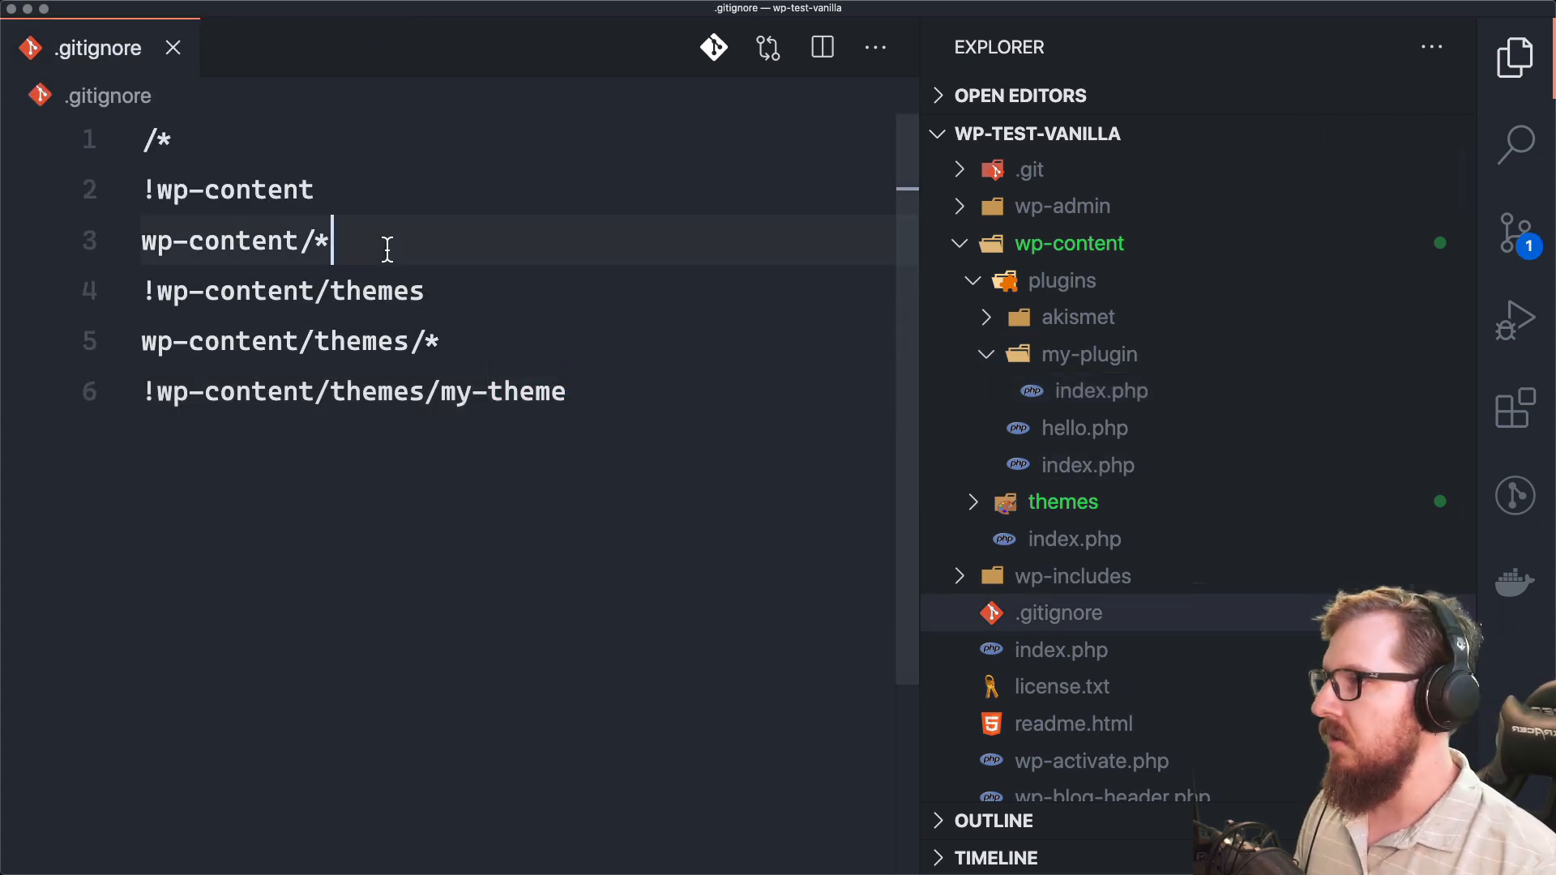
Step: Add !wp-content/plugins, wp-content/plugins/* and !wp-content/plugins/my-plugin rules to .gitignore and save
{"action": "key", "text": "Enter"}
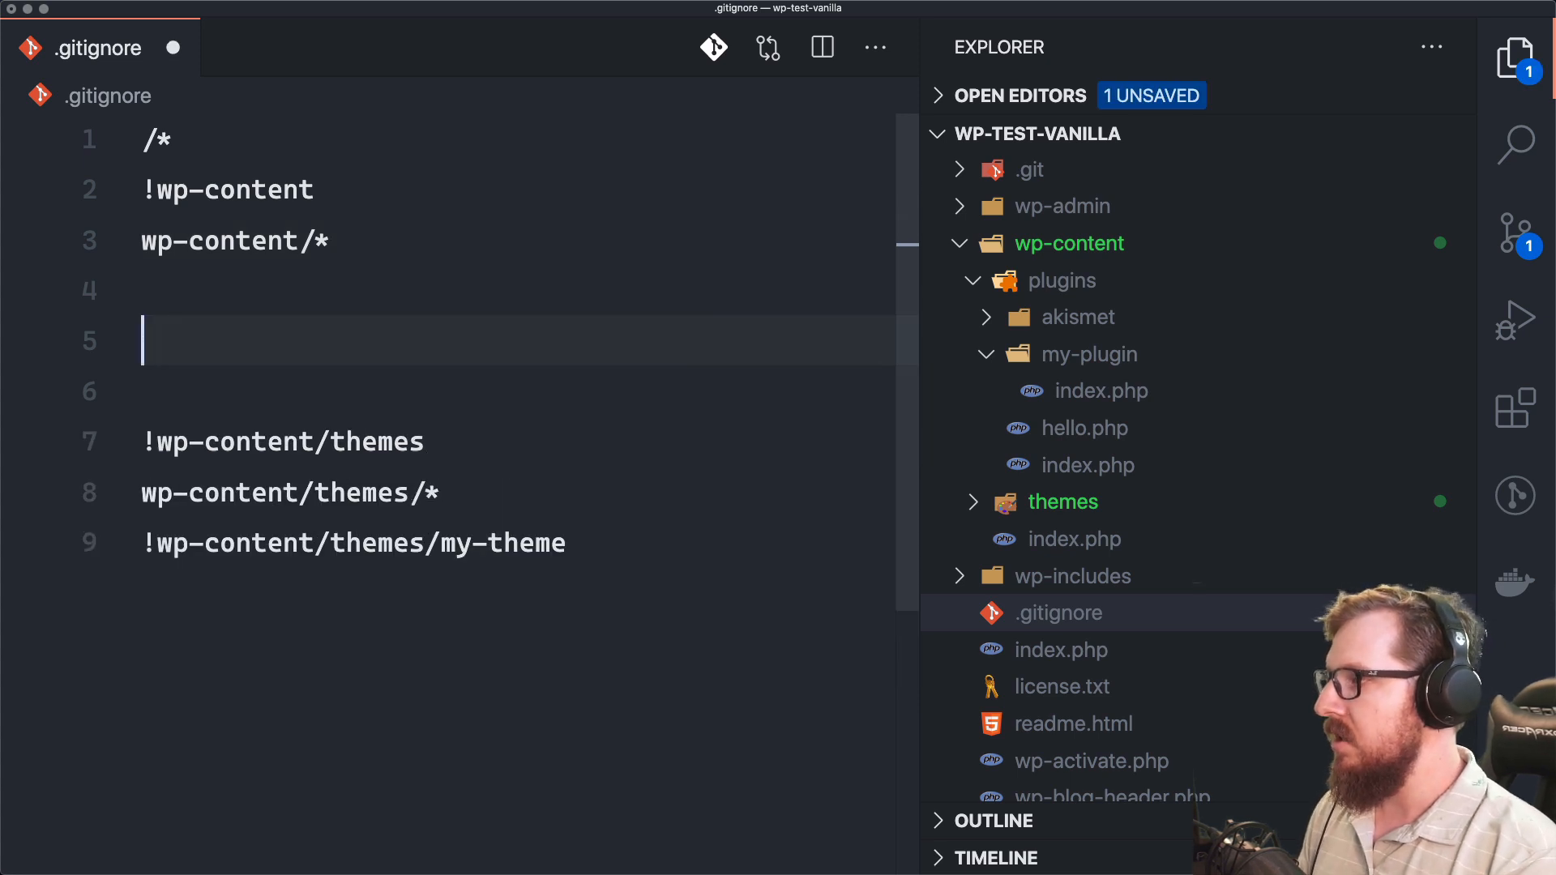
{"action": "type", "text": "!wp-content/p"}
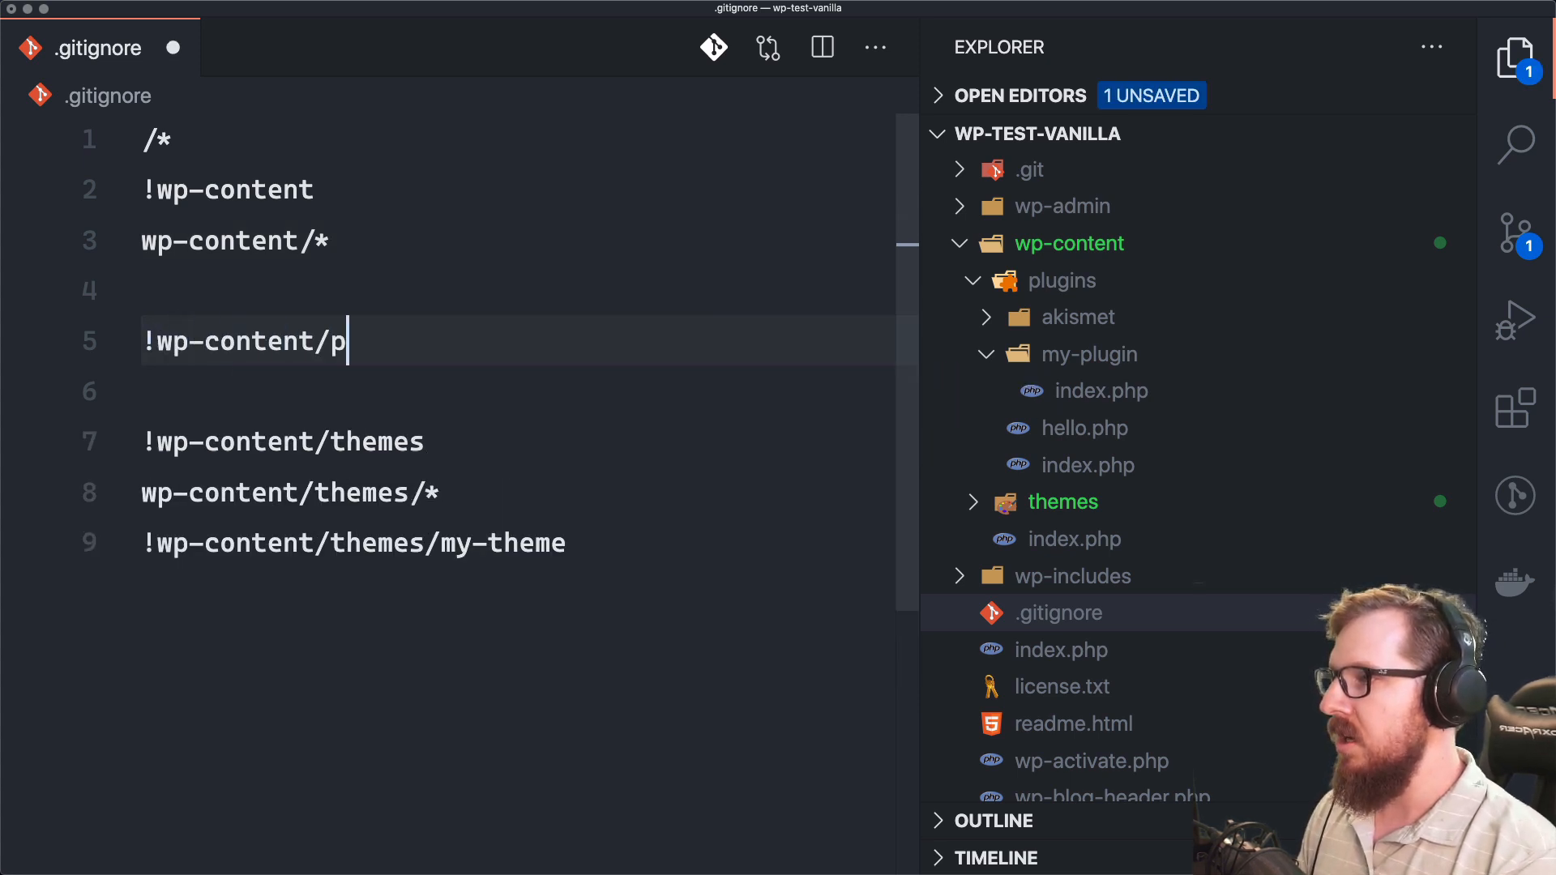
{"action": "type", "text": "lugins"}
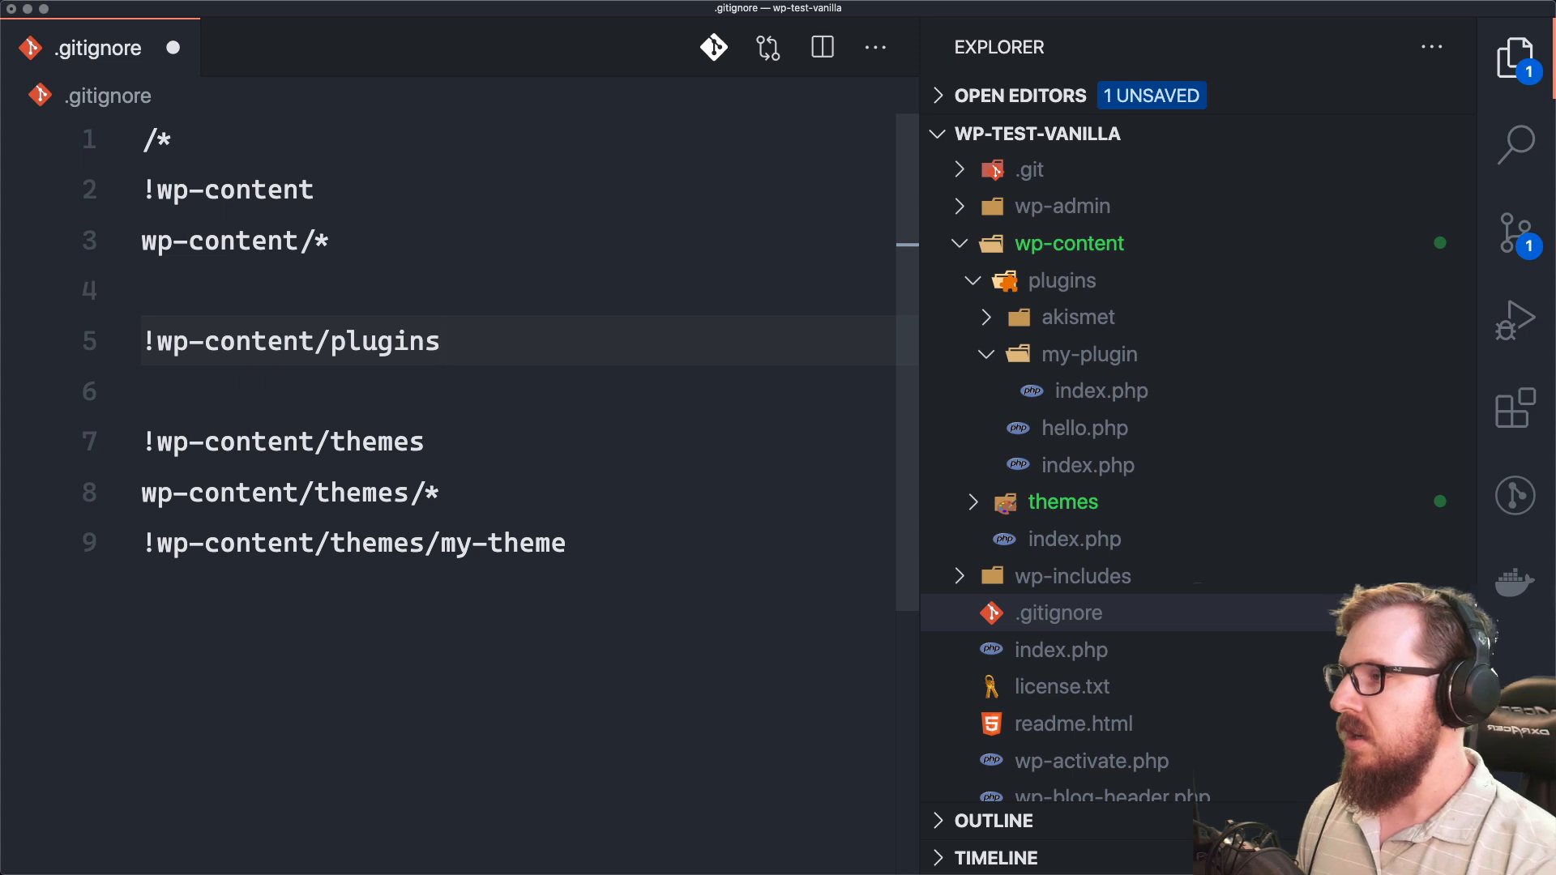
{"action": "key", "text": "Enter"}
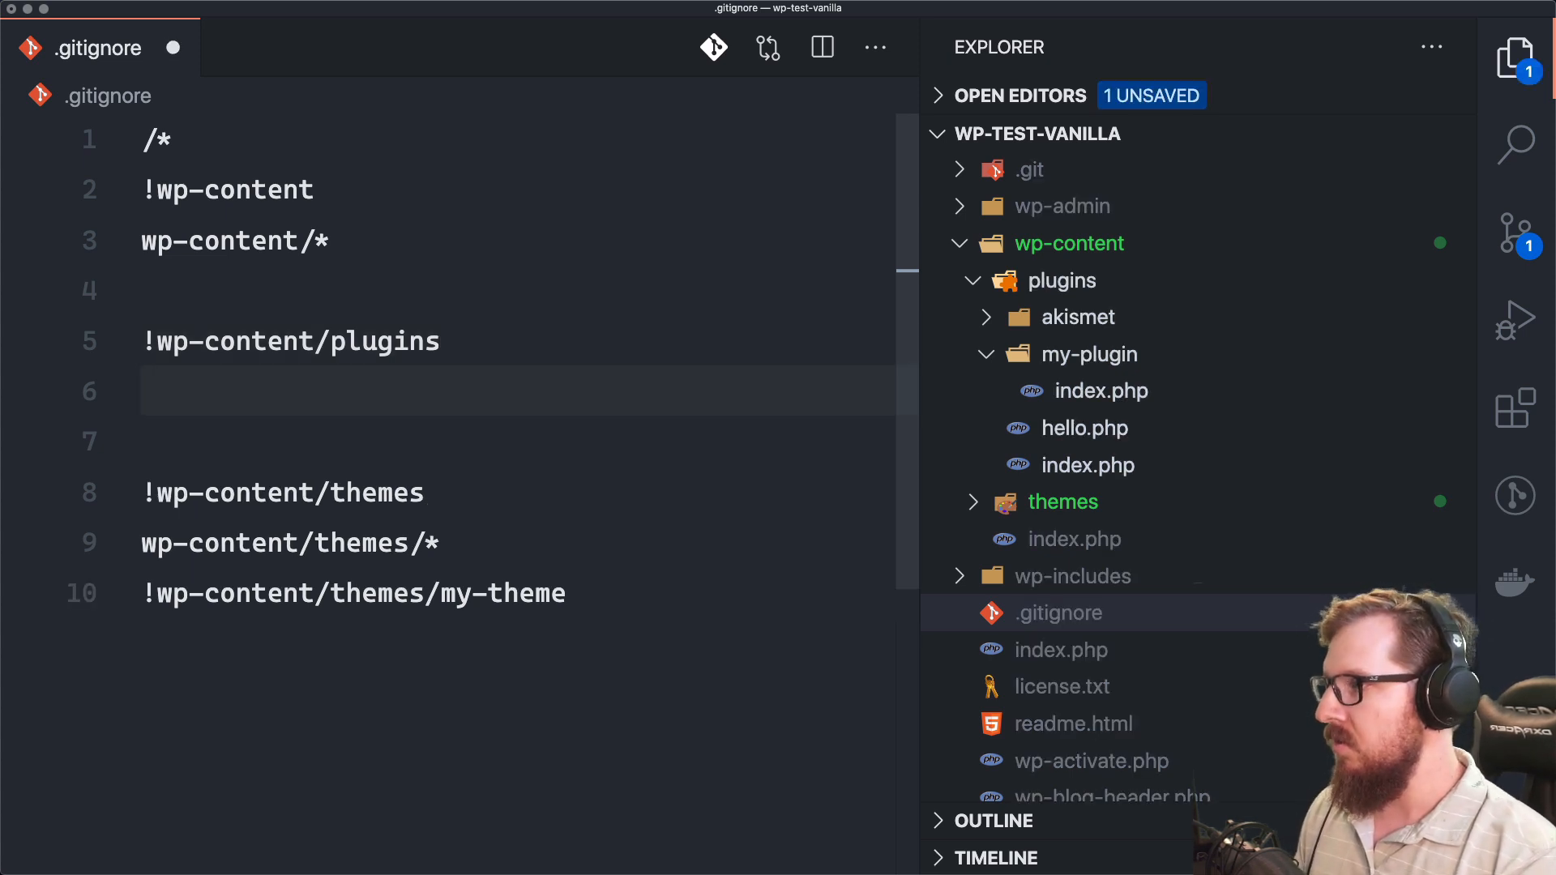
{"action": "type", "text": "wp-content"}
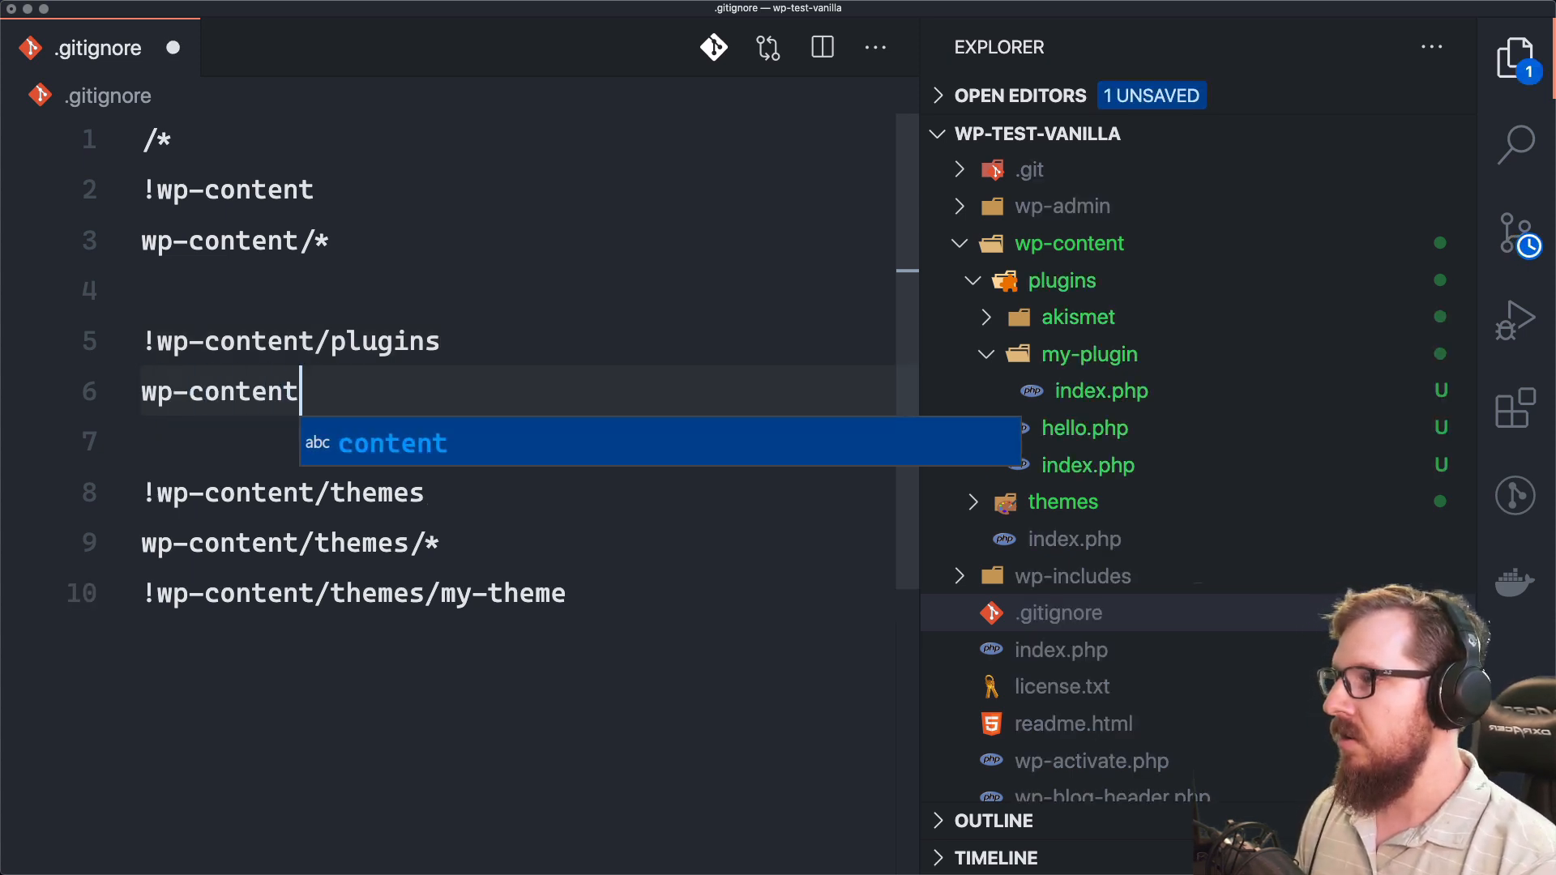
{"action": "type", "text": "/plugins"}
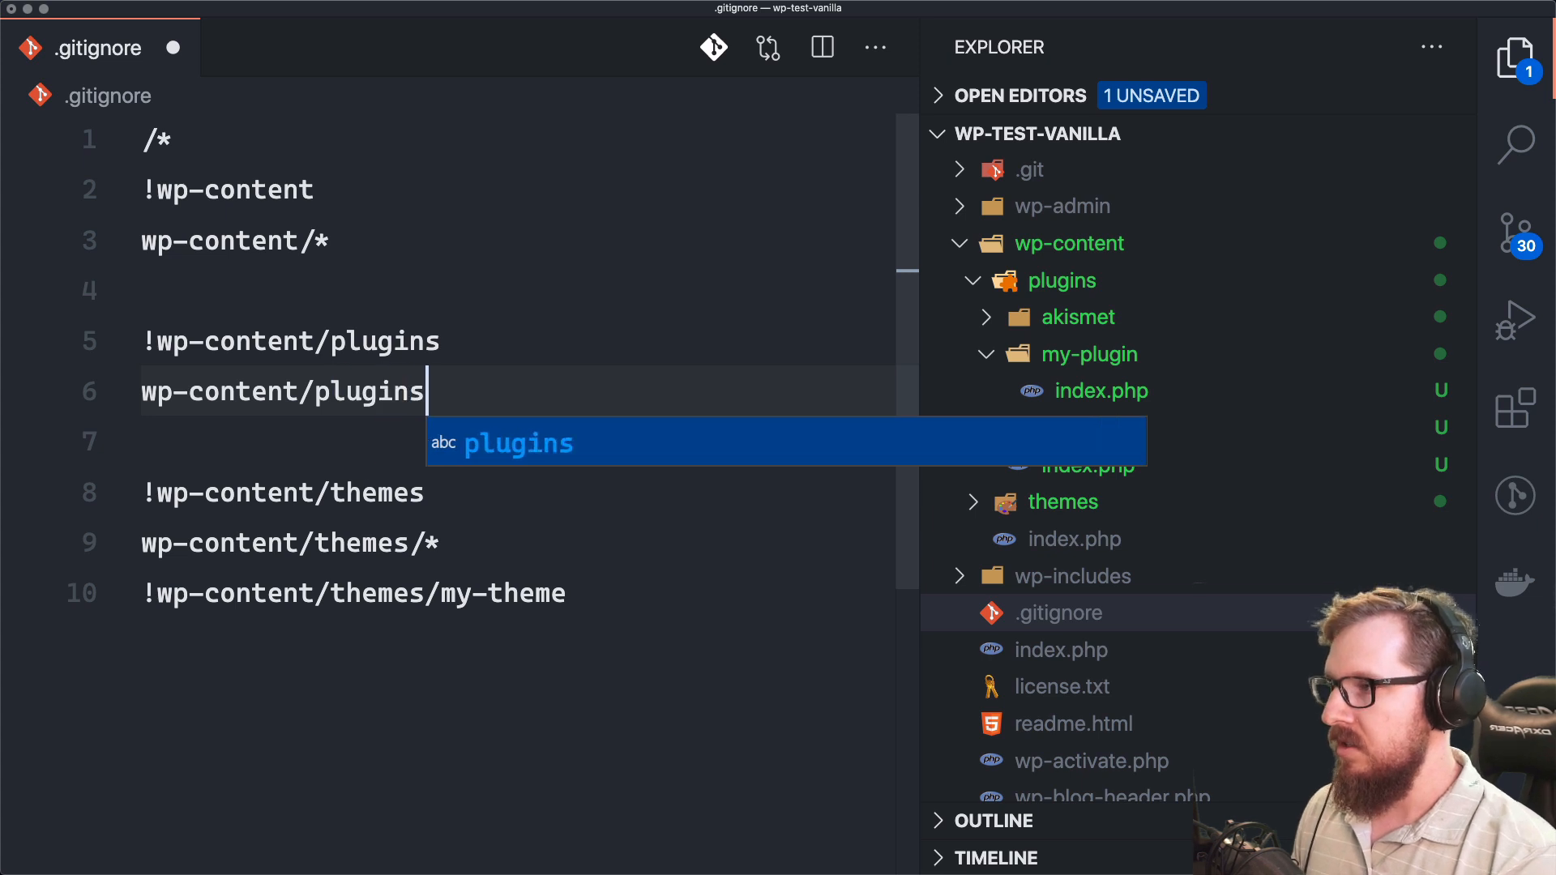
{"action": "type", "text": "/*"}
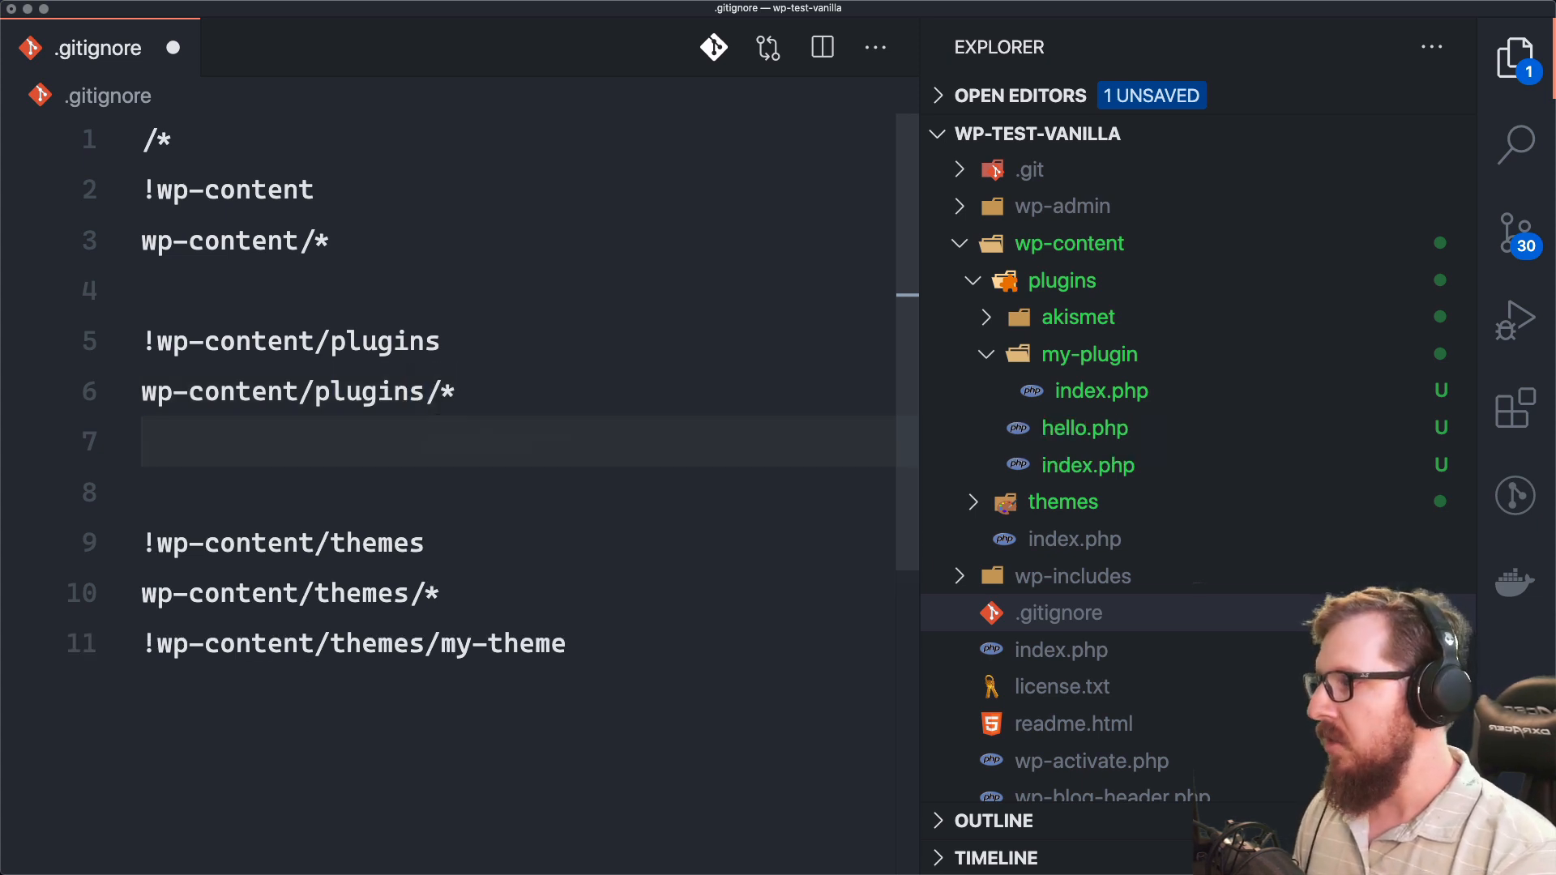
{"action": "type", "text": "wp-content/"}
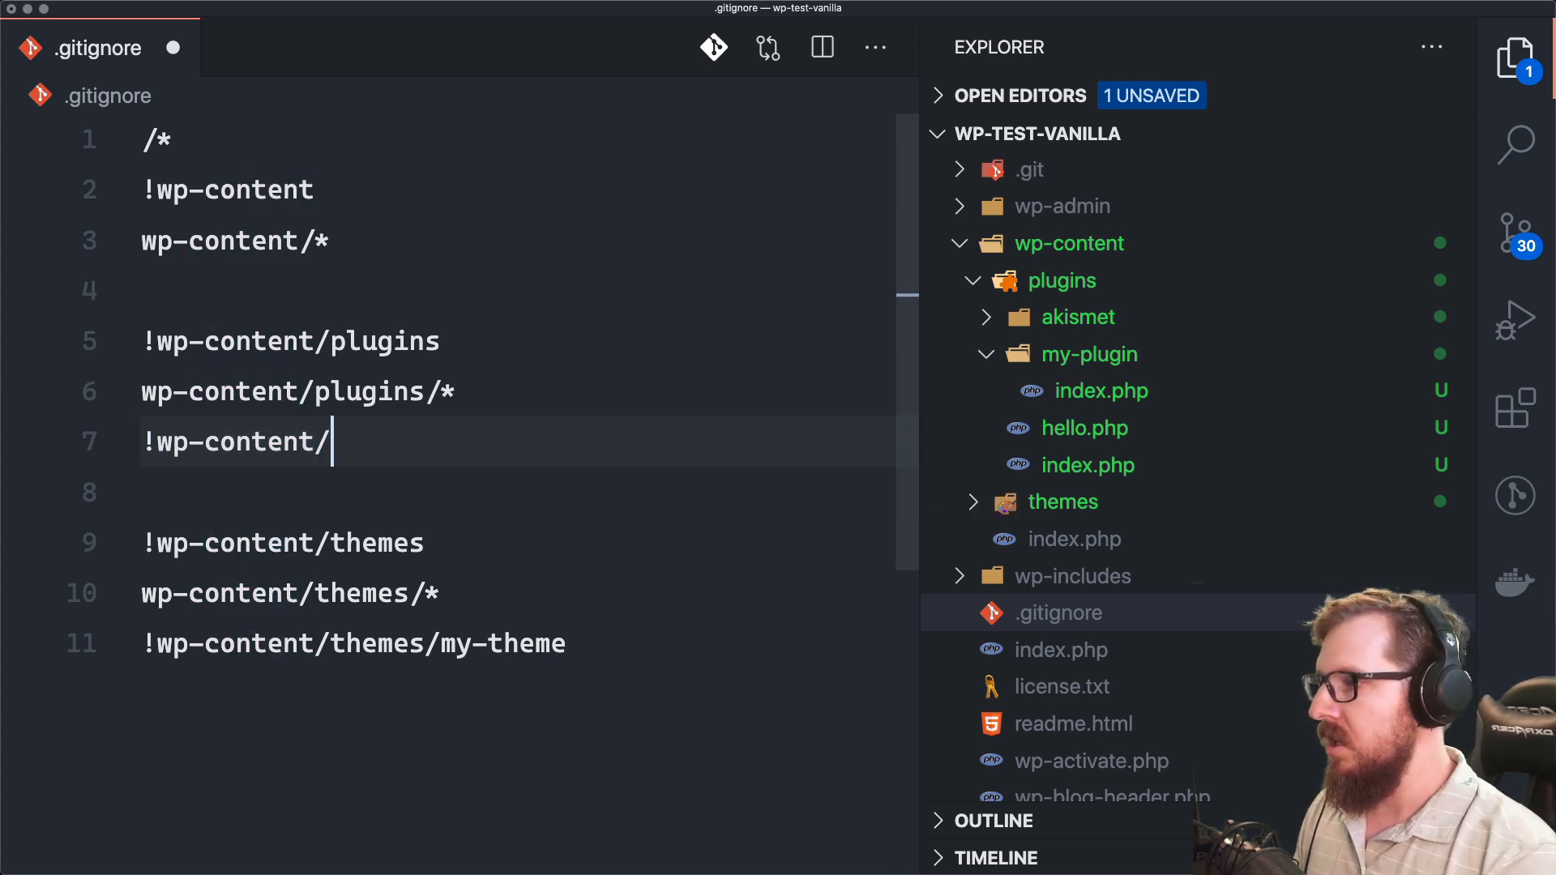
{"action": "type", "text": "plugins"}
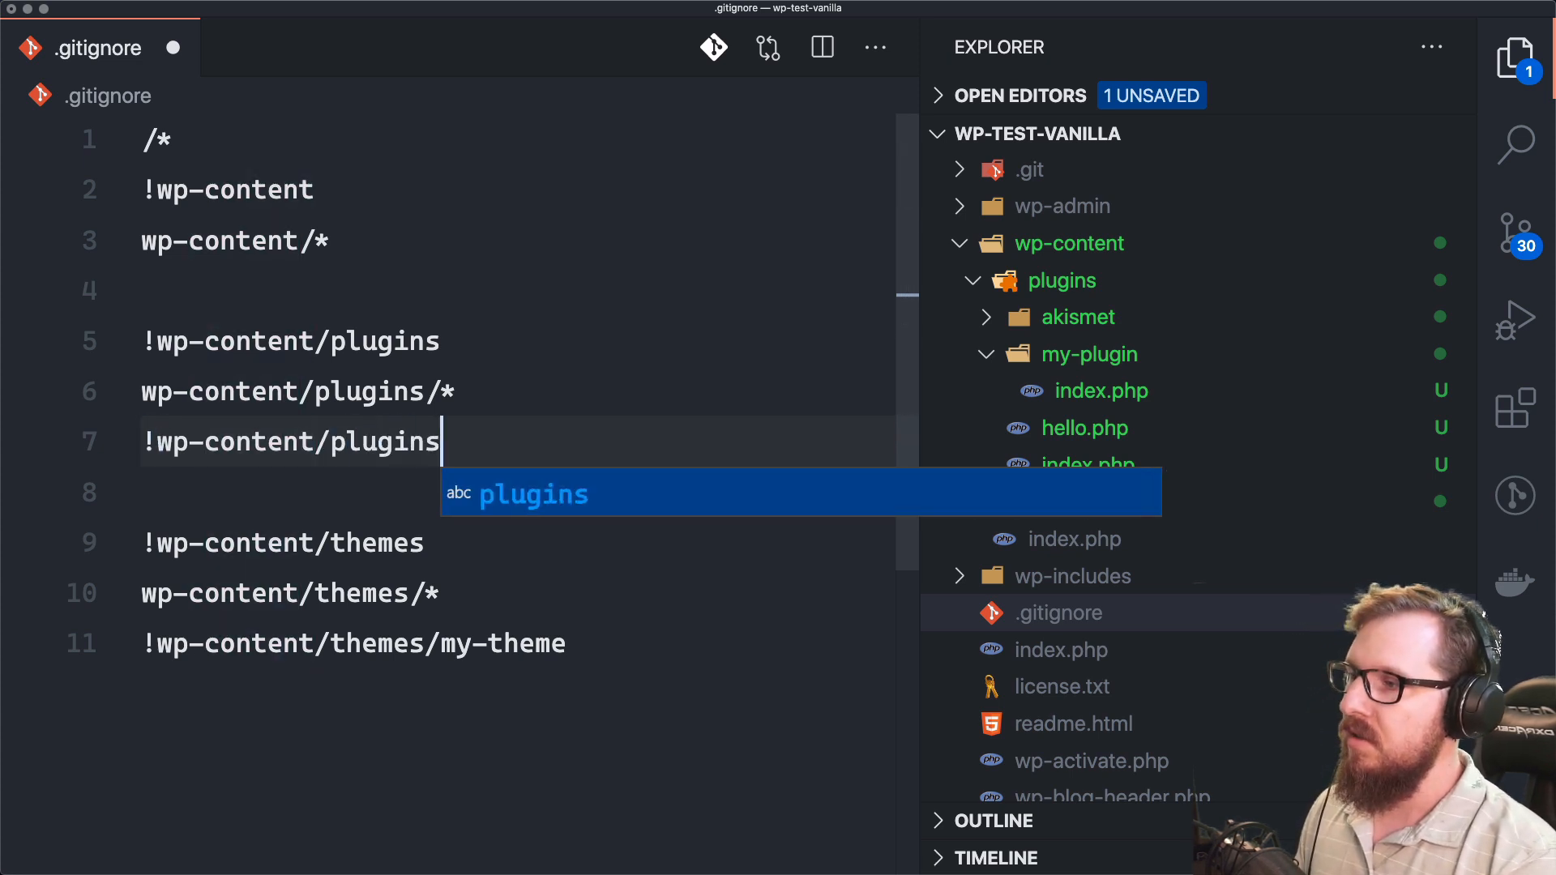
{"action": "type", "text": "/my-plu"}
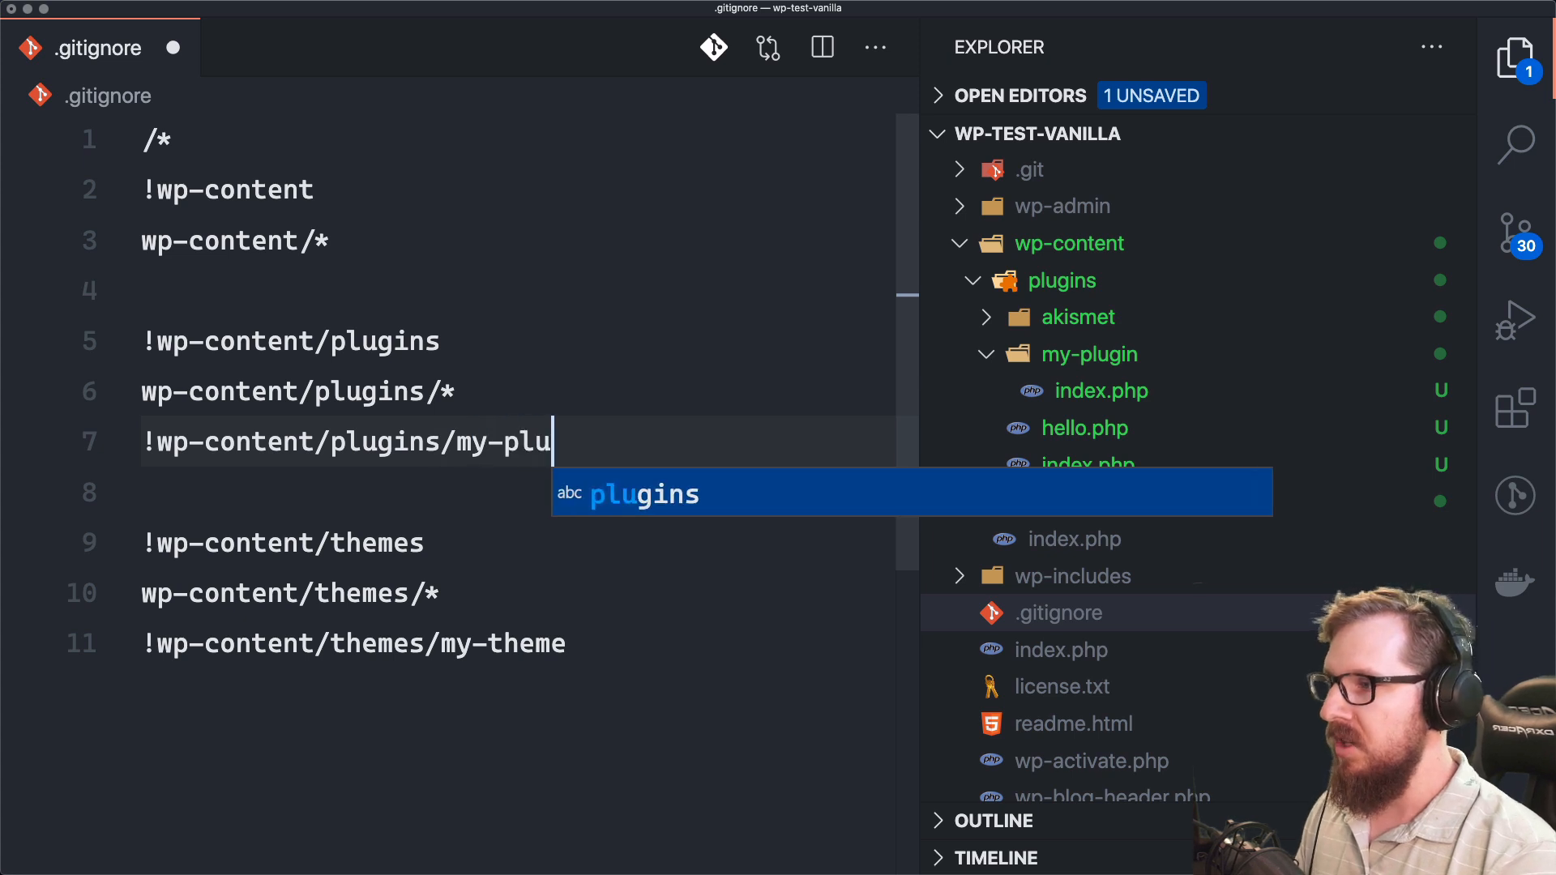
{"action": "type", "text": "gin"}
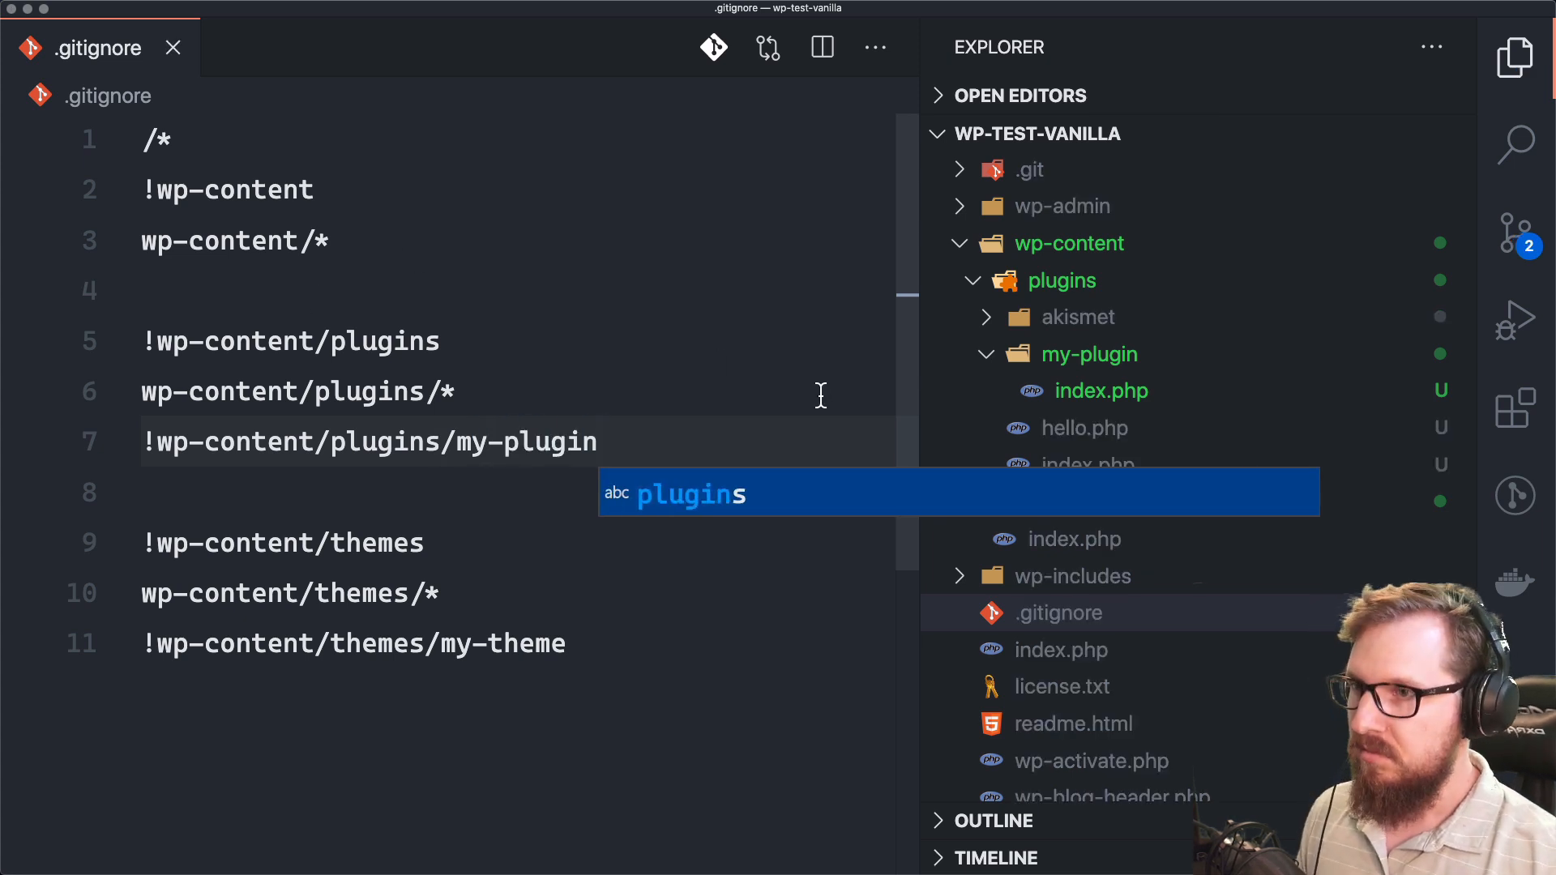
Step: Check Source Control for the two untracked index.php files, then return to the Explorer
{"action": "left_click", "coordinate": [1514, 235]}
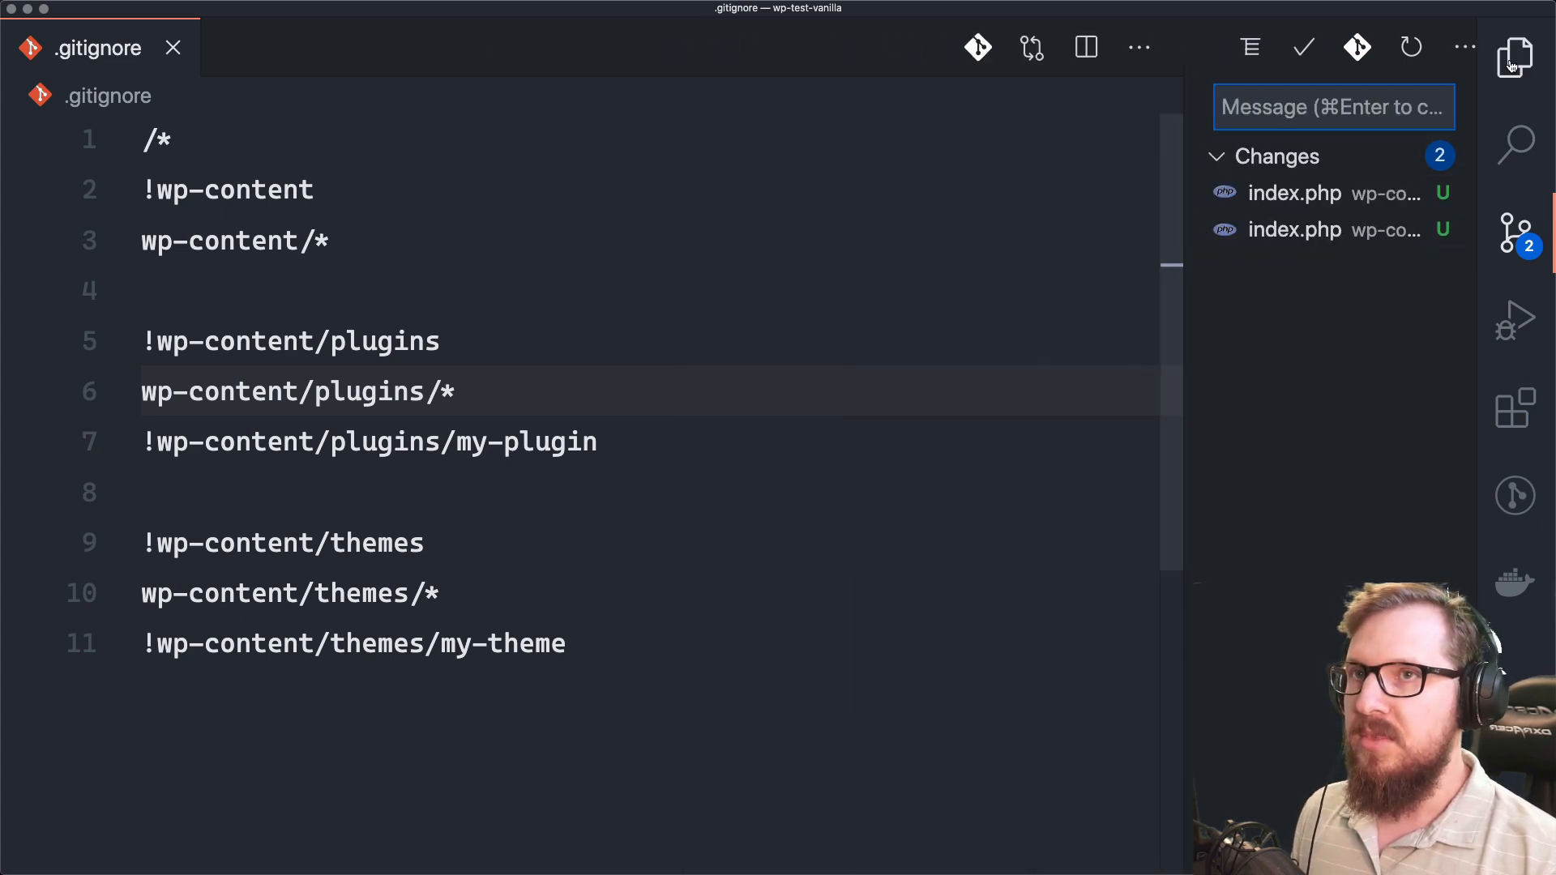
{"action": "left_click", "coordinate": [1514, 58]}
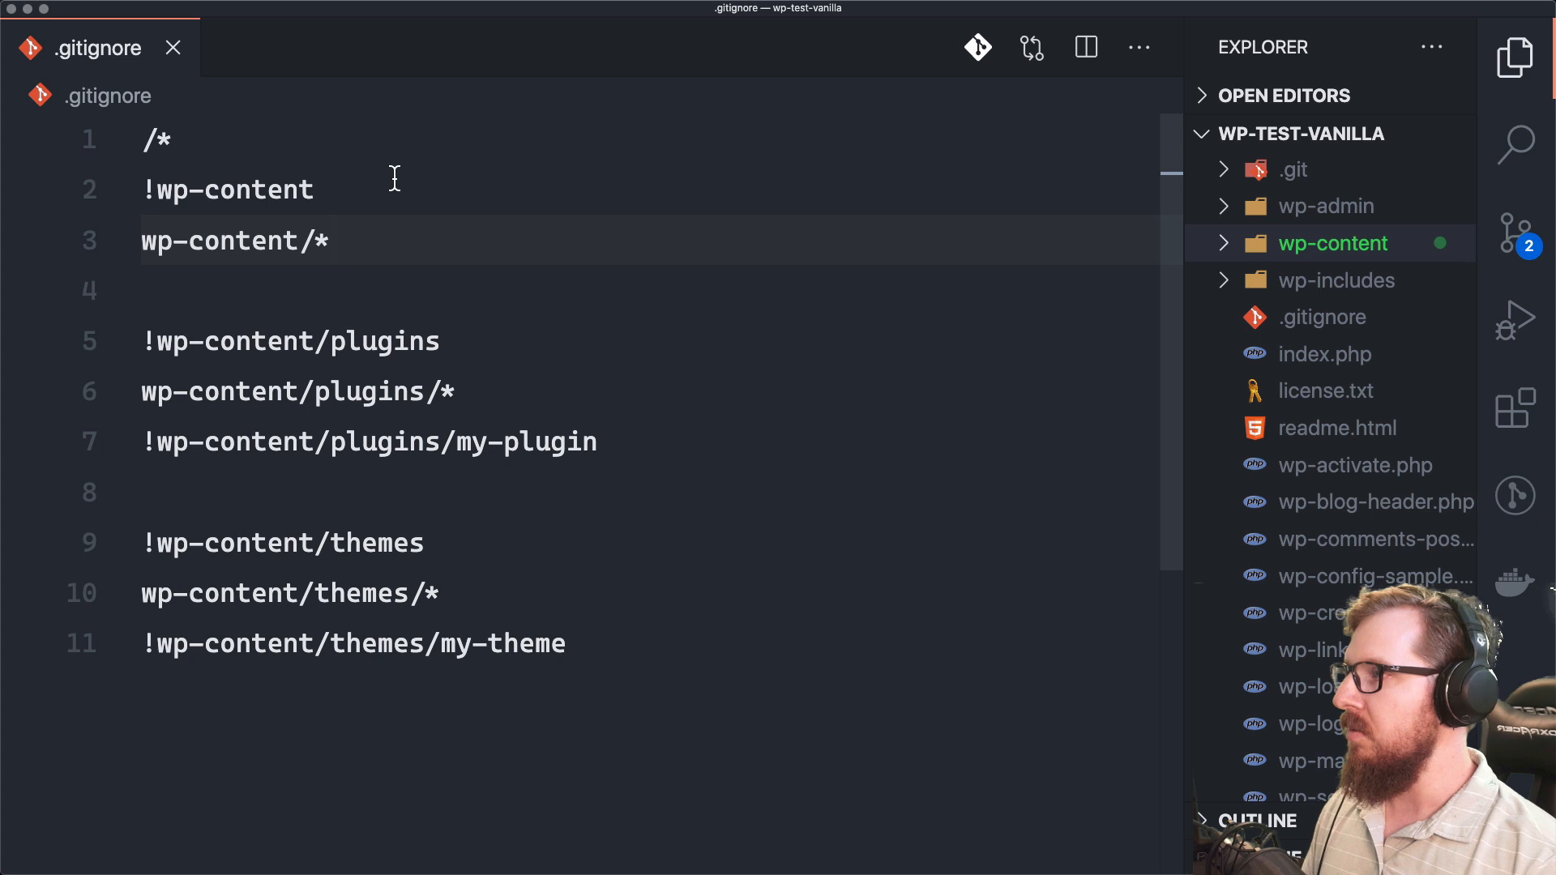
Step: Leave the saved .gitignore and bring the wp-test-vanilla terminal back in front
{"action": "type", "text": "!.gi"}
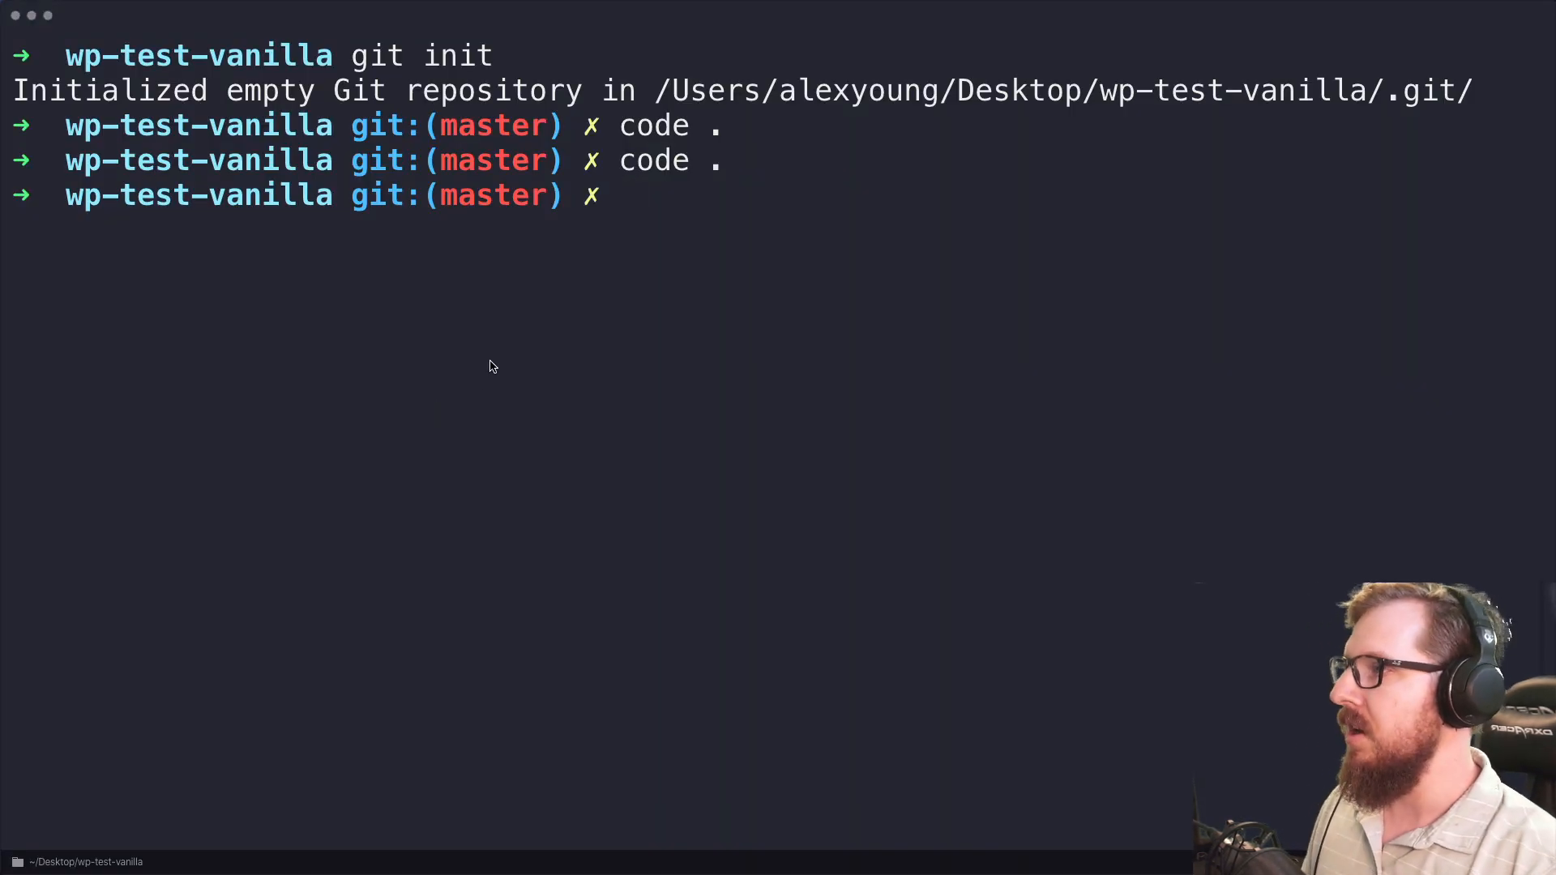
Step: Move up to the Desktop and create a new wp-test-bedrock folder
{"action": "type", "text": "cd ../"}
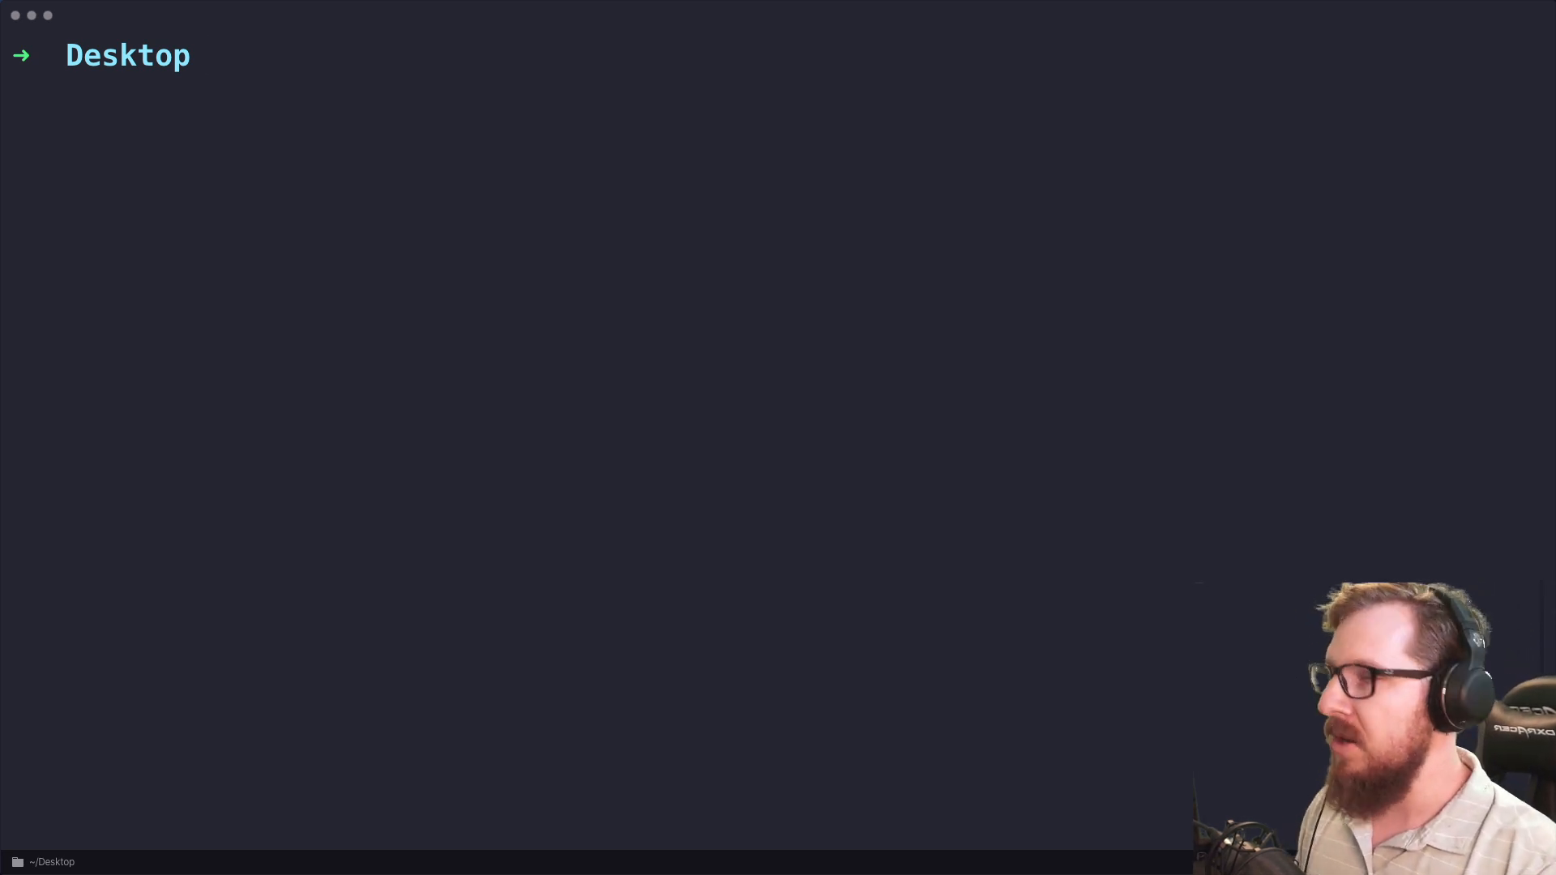
{"action": "type", "text": "mkd"}
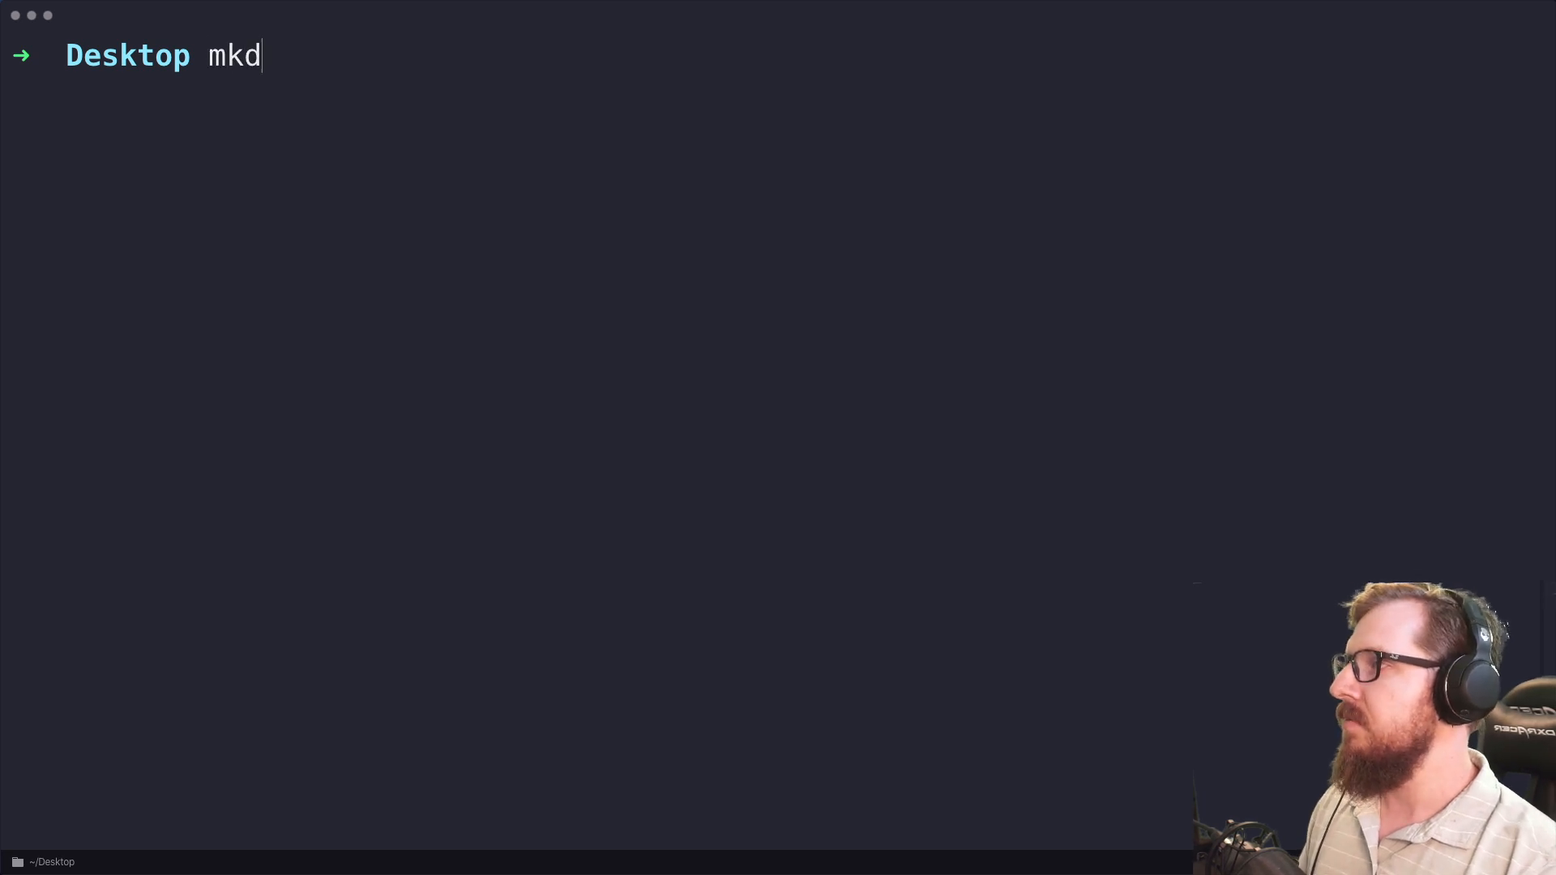
{"action": "type", "text": "ir wp-test-bedrock"}
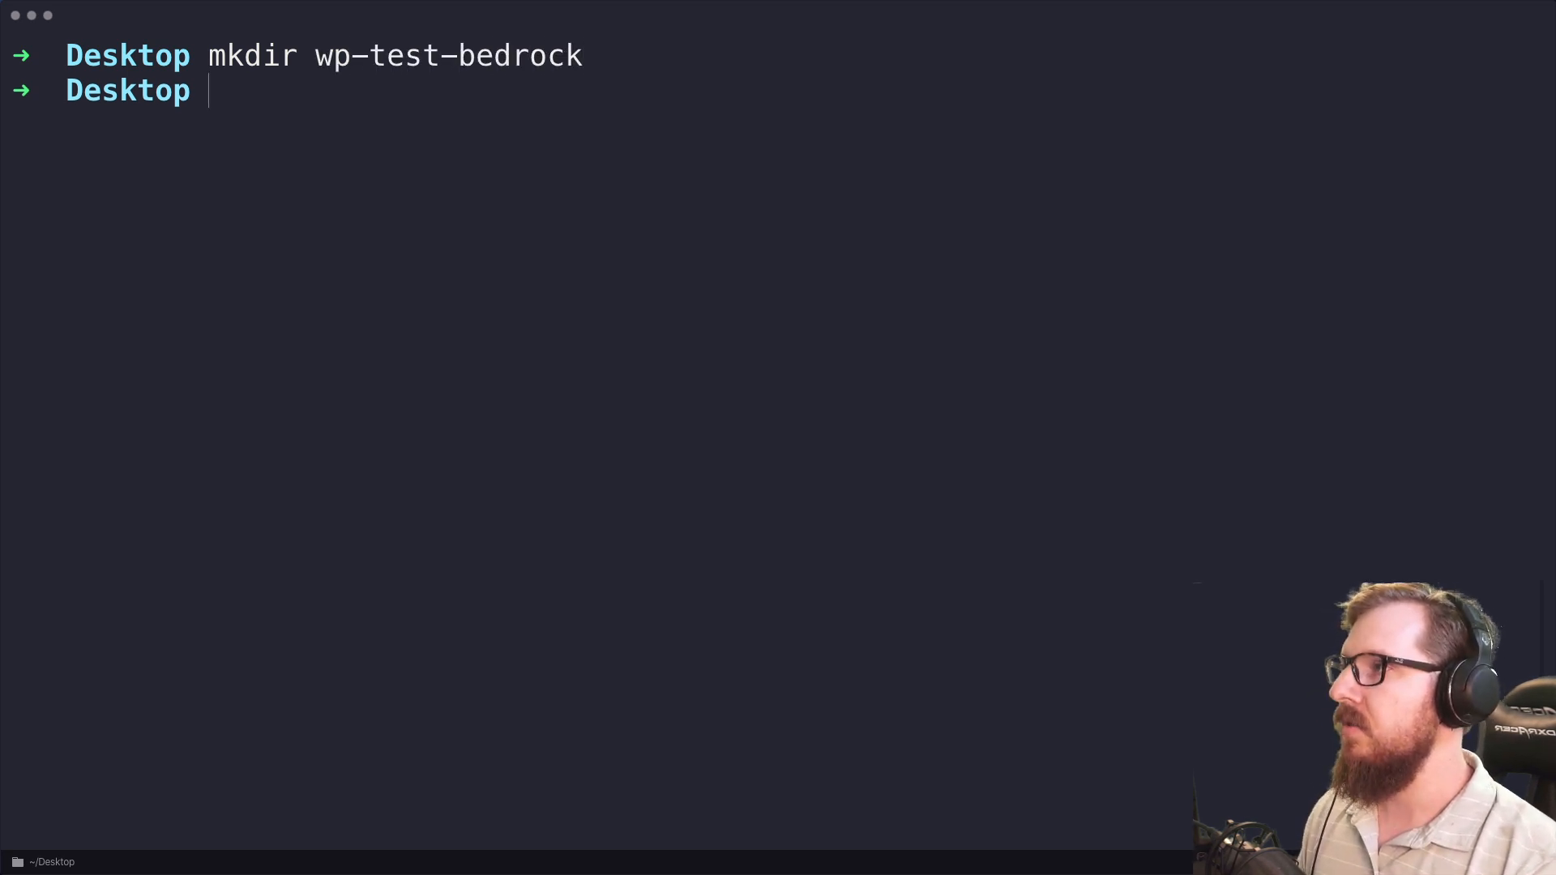
{"action": "type", "text": "composer"}
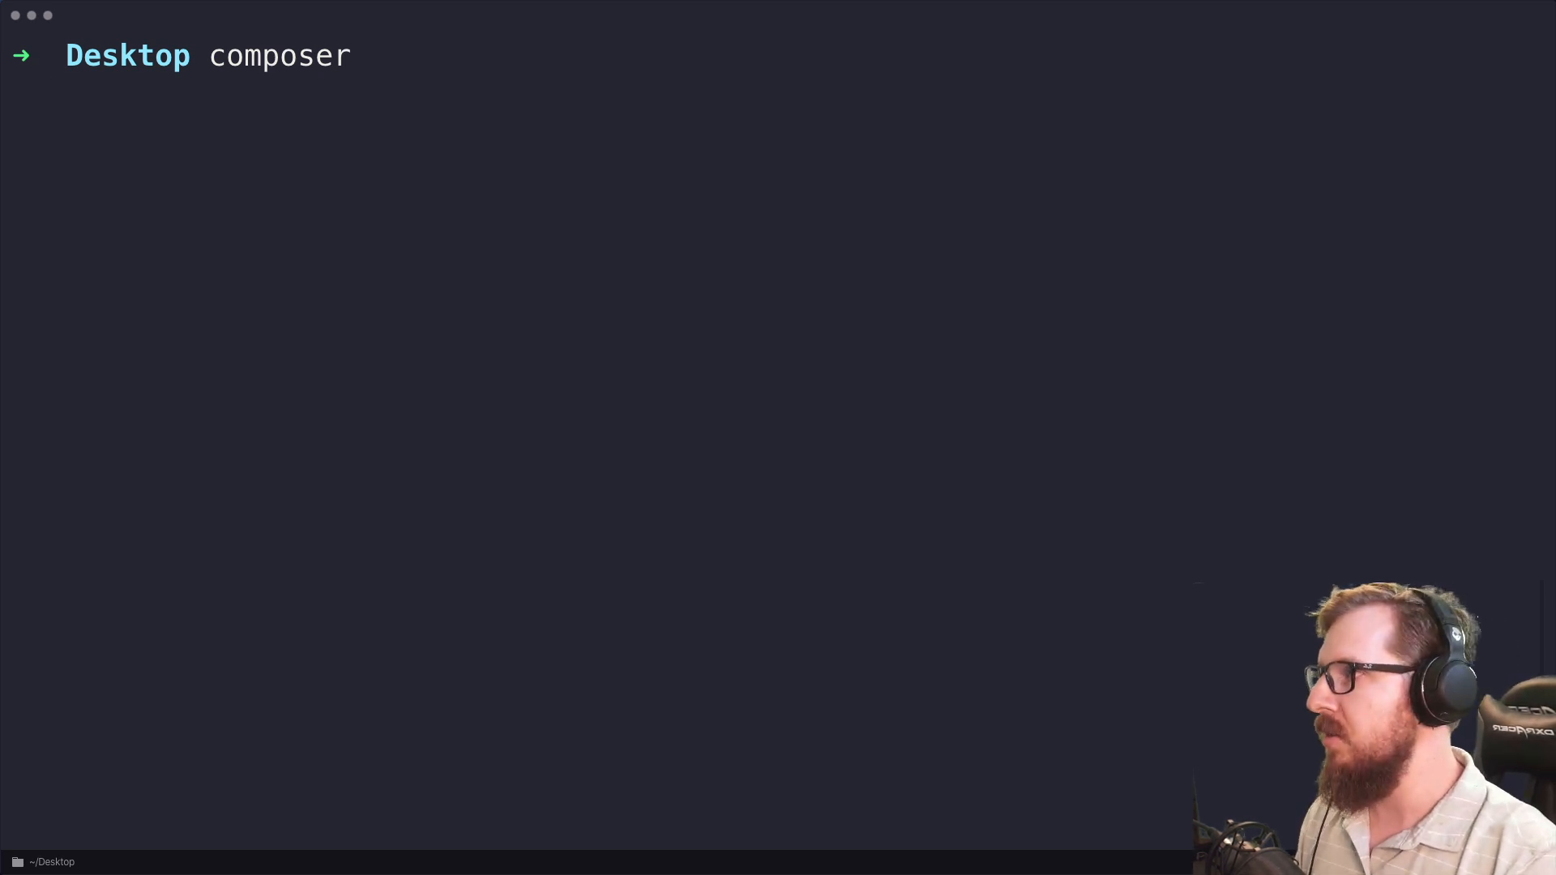
Step: Discard the half-typed create-project command and change into wp-test-bedrock
{"action": "type", "text": "c"}
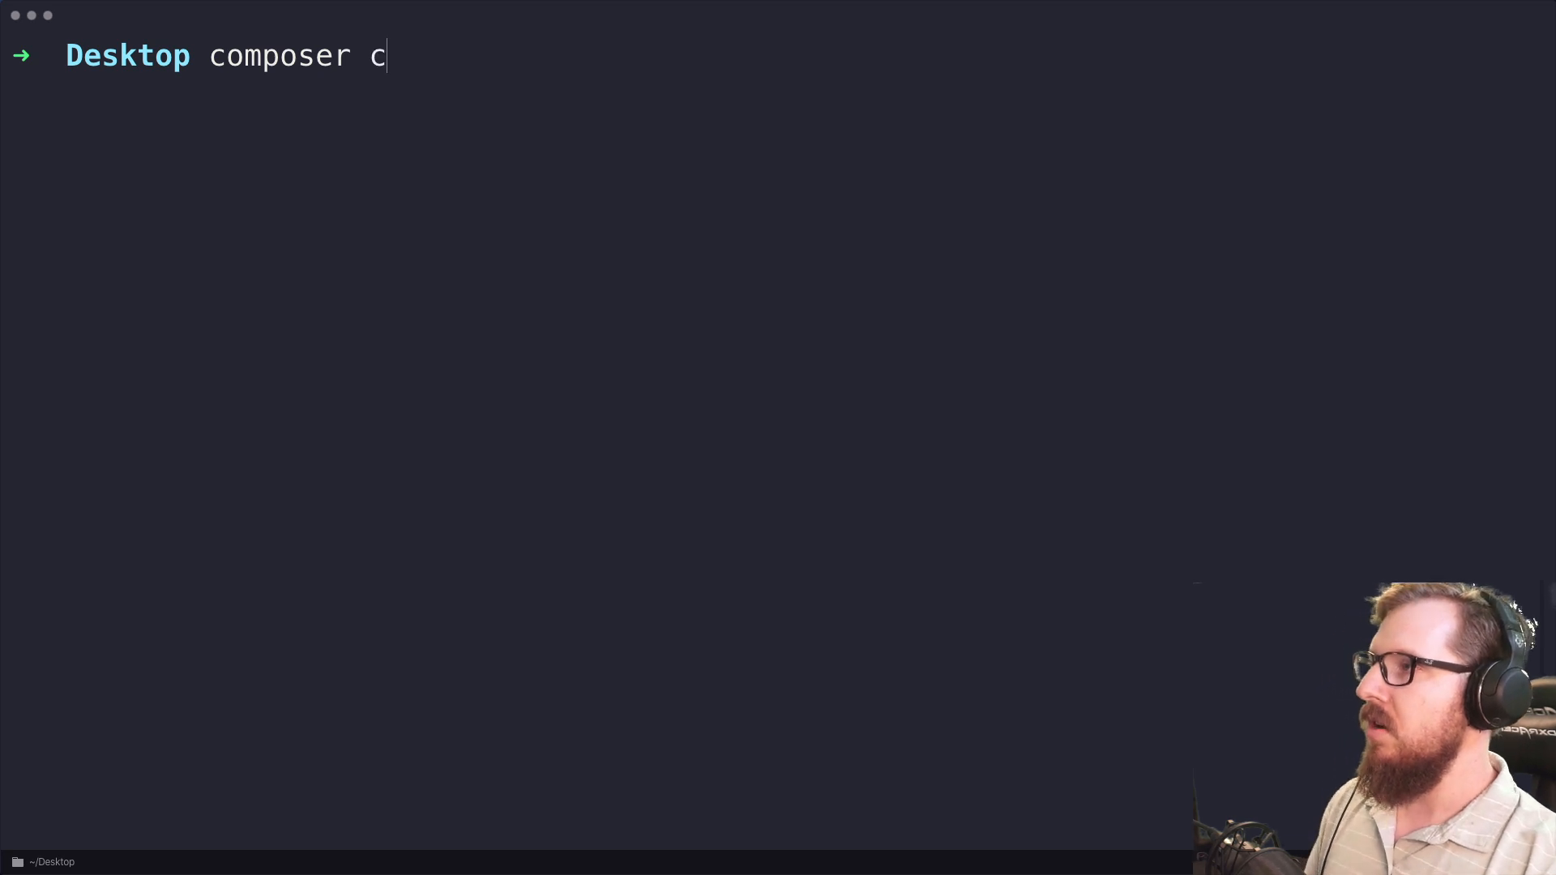
{"action": "type", "text": "reate-projec"}
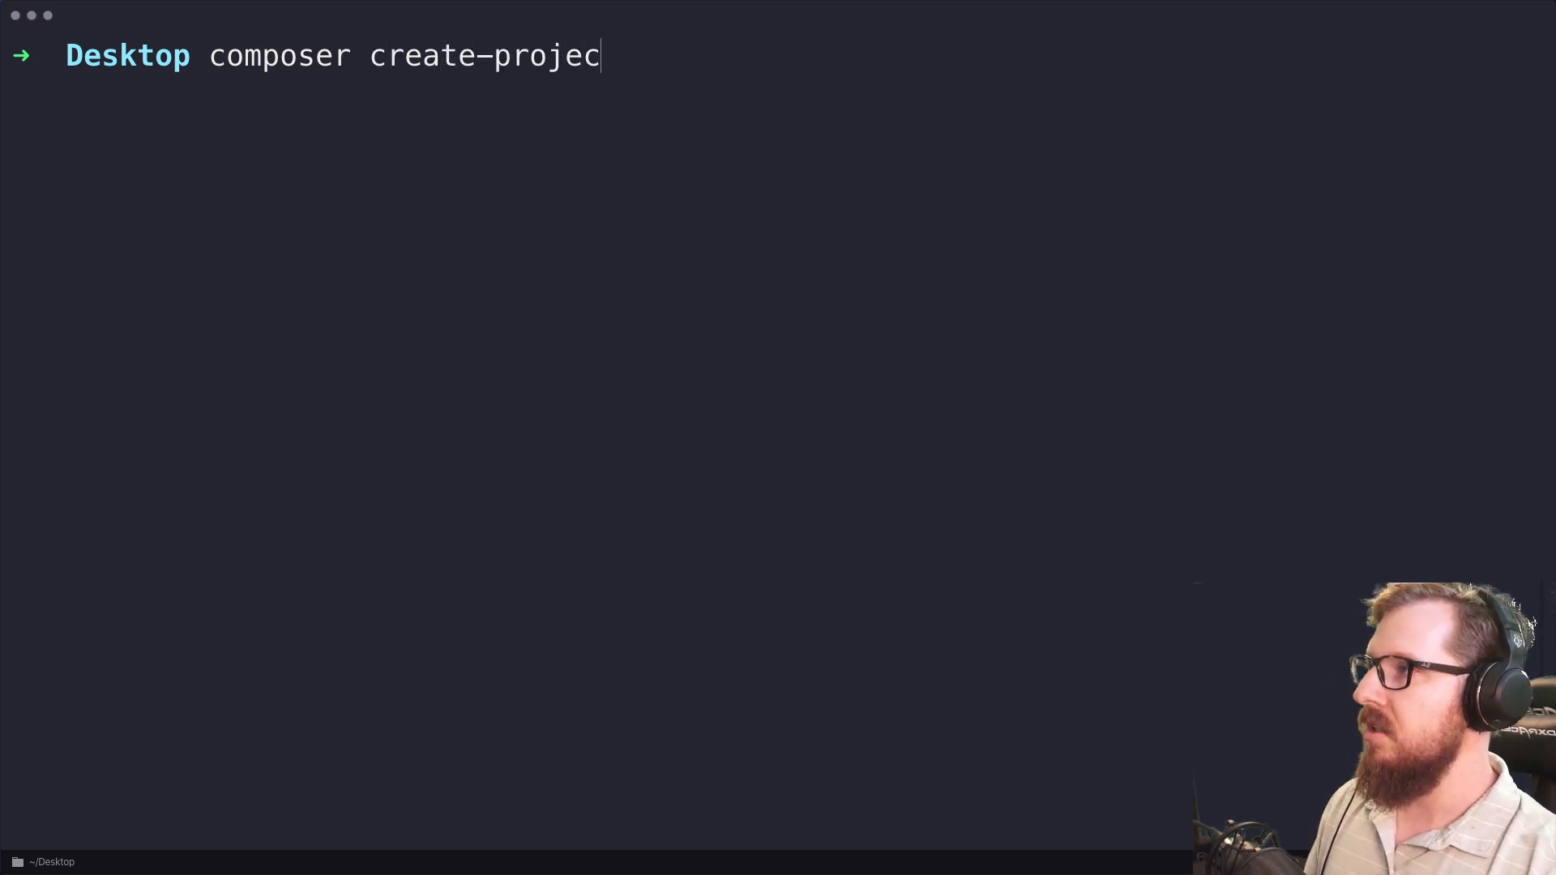
{"action": "key", "text": "Backspace"}
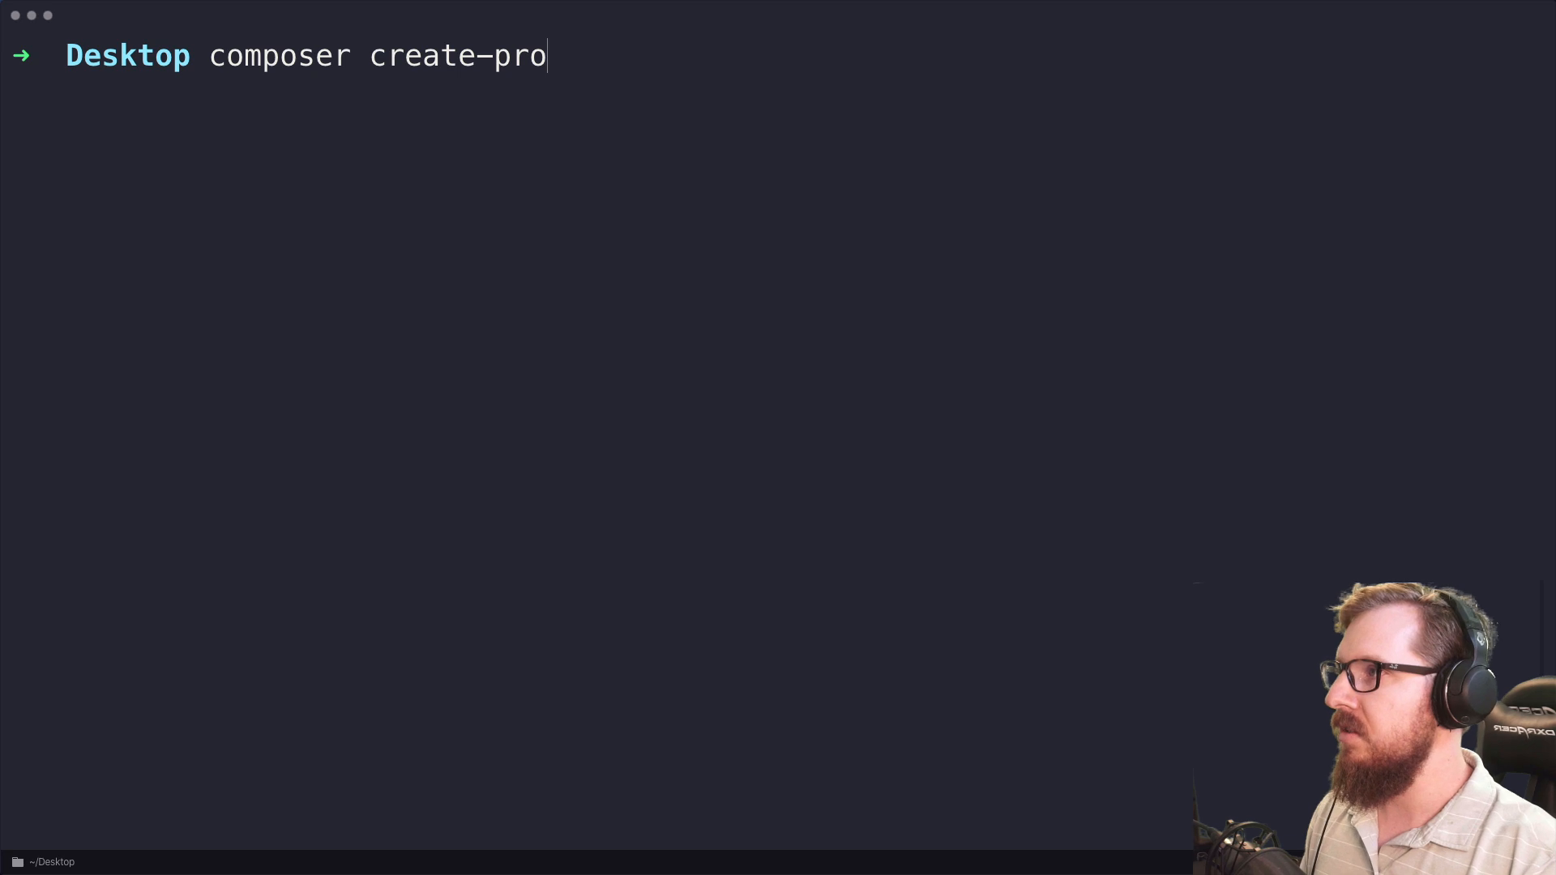
{"action": "type", "text": "cd wp-test-bedrock"}
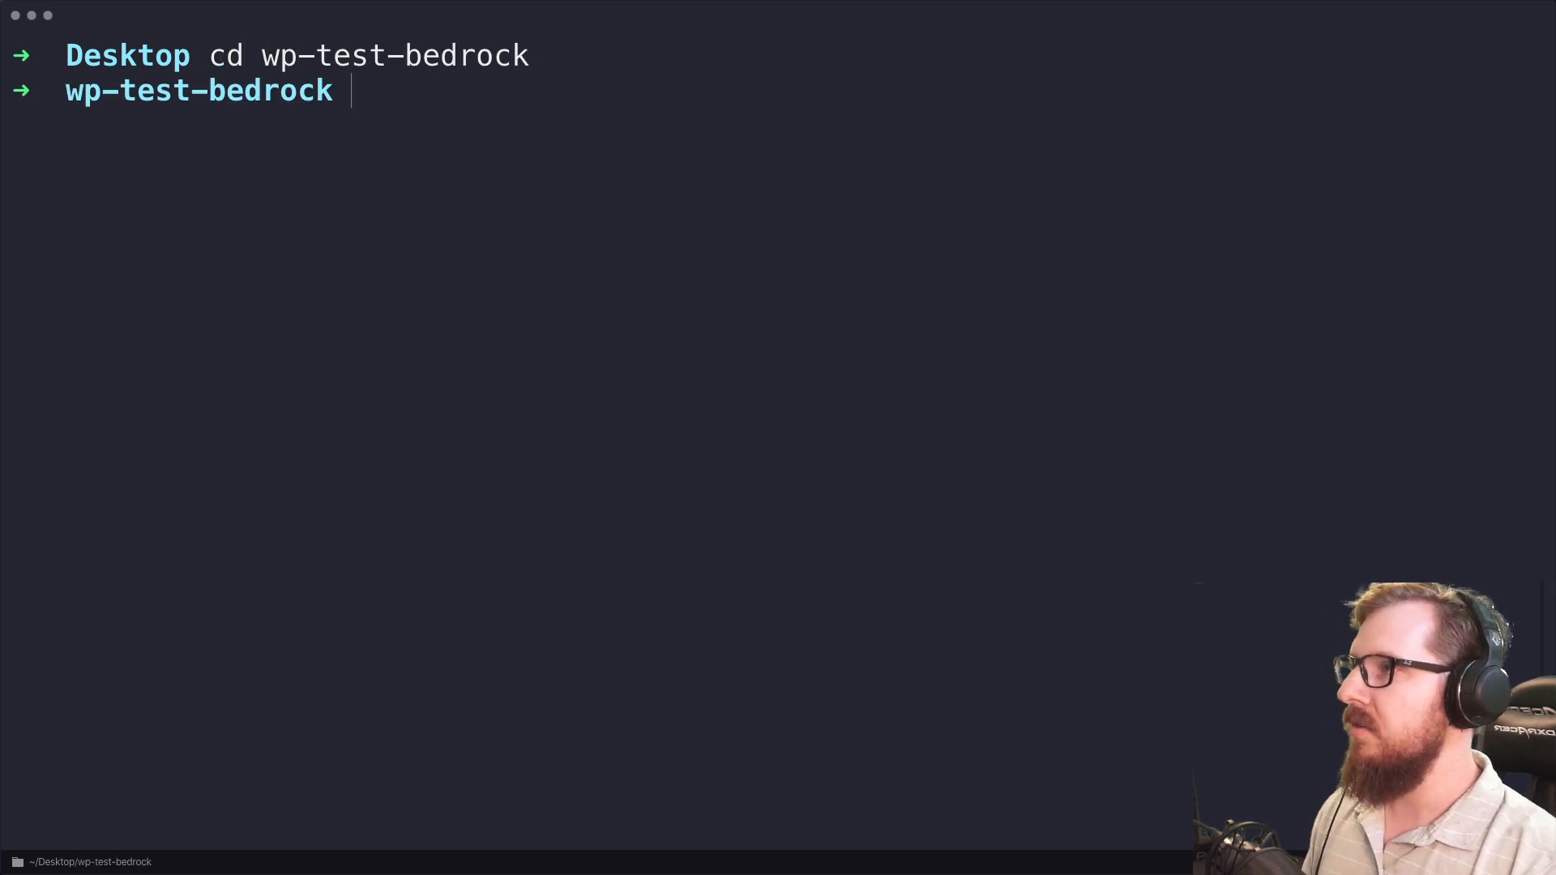
Step: Install Bedrock with composer create-project roots/bedrock, then clear the terminal
{"action": "type", "text": "composer"}
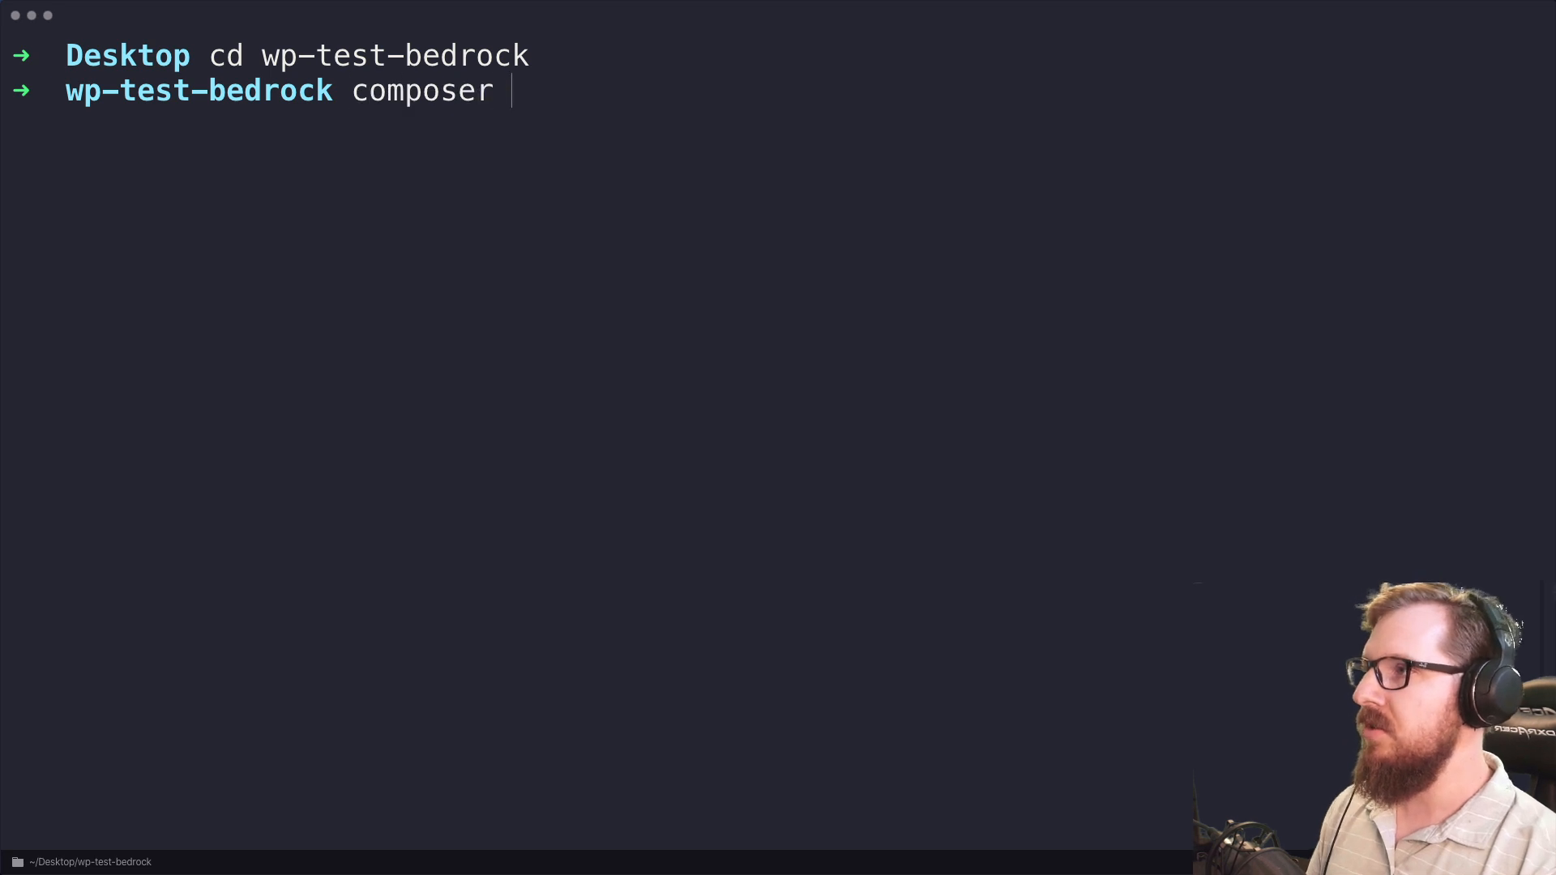
{"action": "type", "text": "create-project ro"}
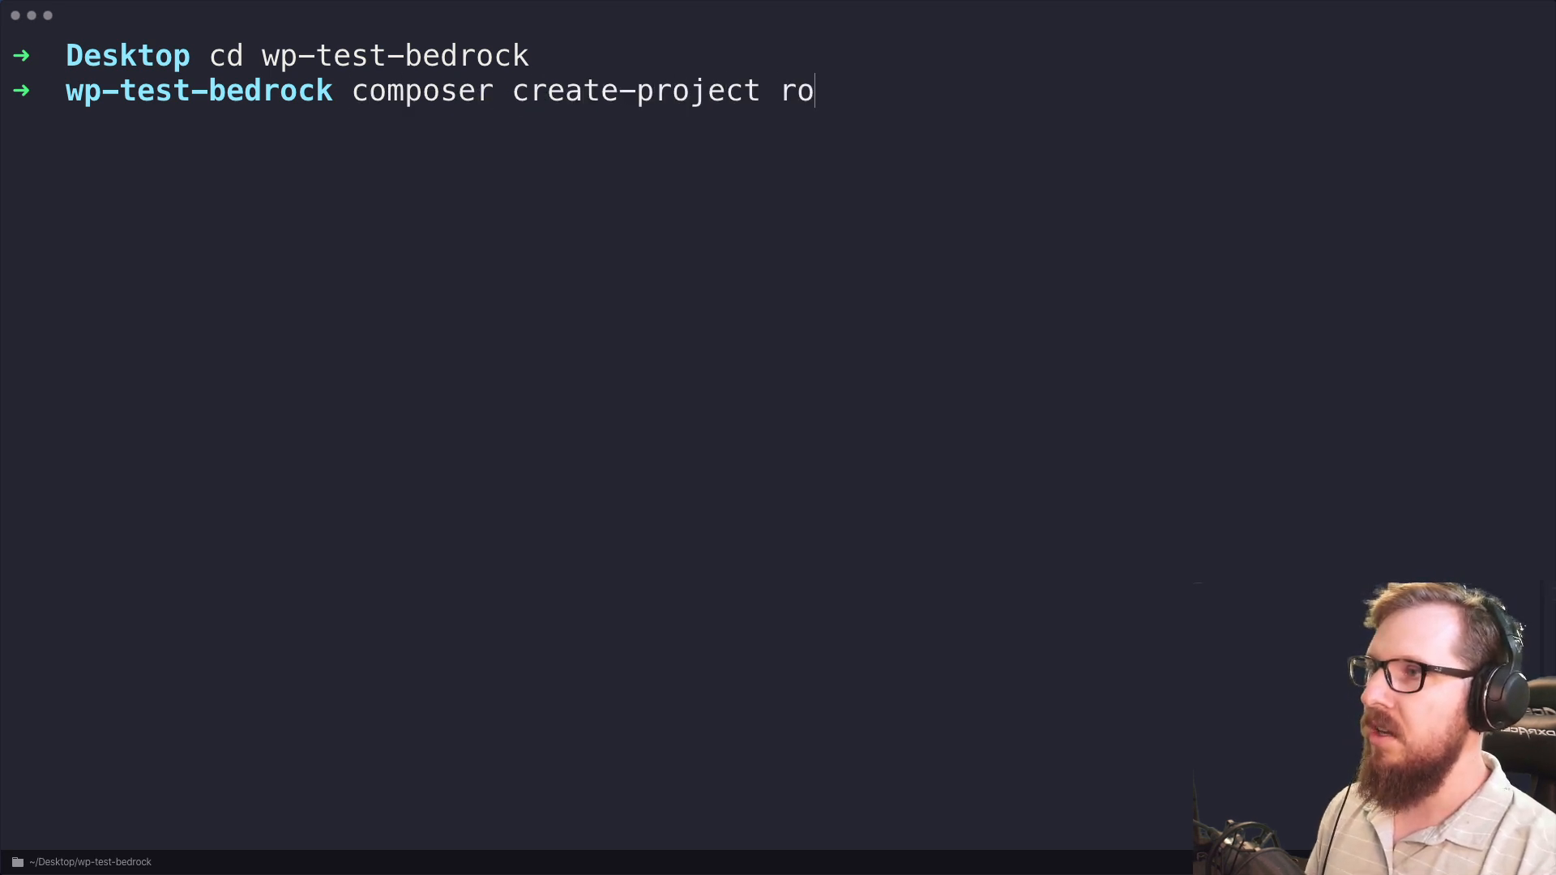
{"action": "type", "text": "ots/bne"}
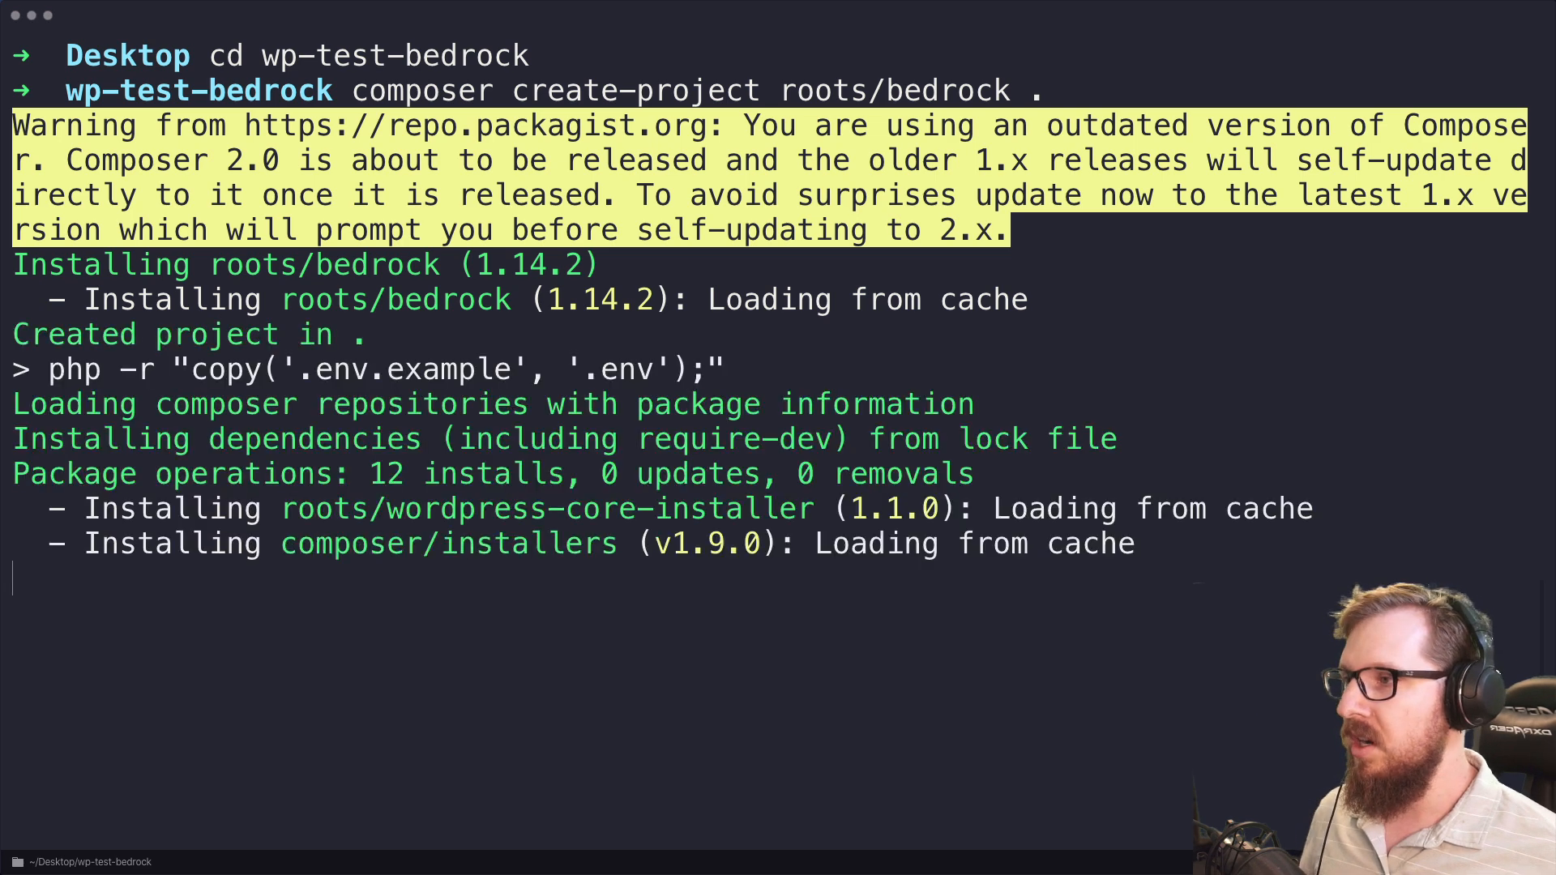
{"action": "scroll", "scroll_direction": "down", "scroll_amount": 3}
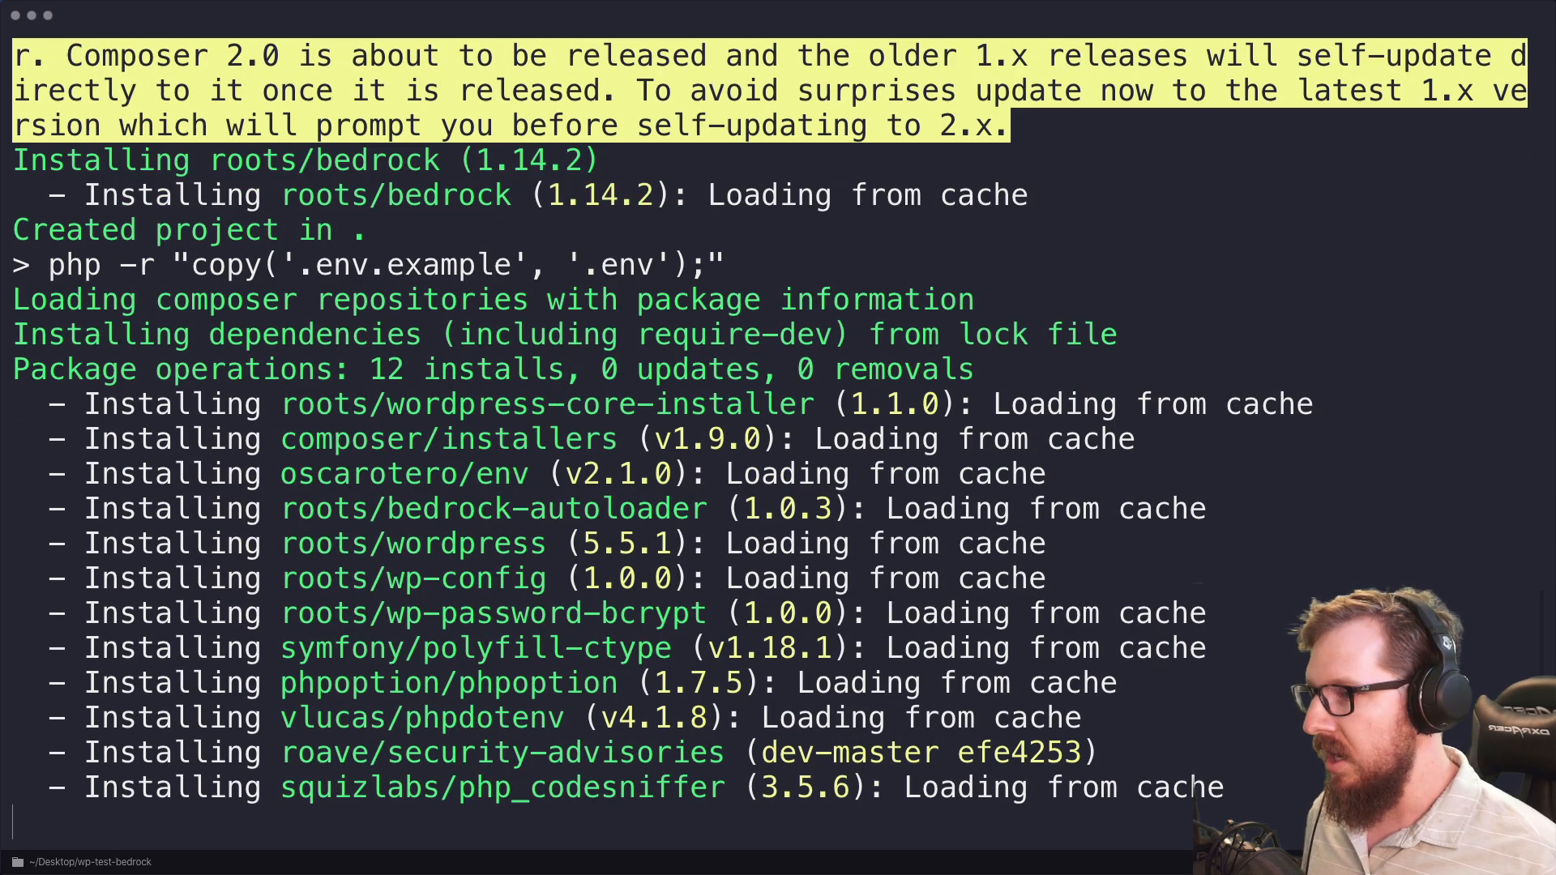
{"action": "scroll", "scroll_direction": "down", "scroll_amount": 3}
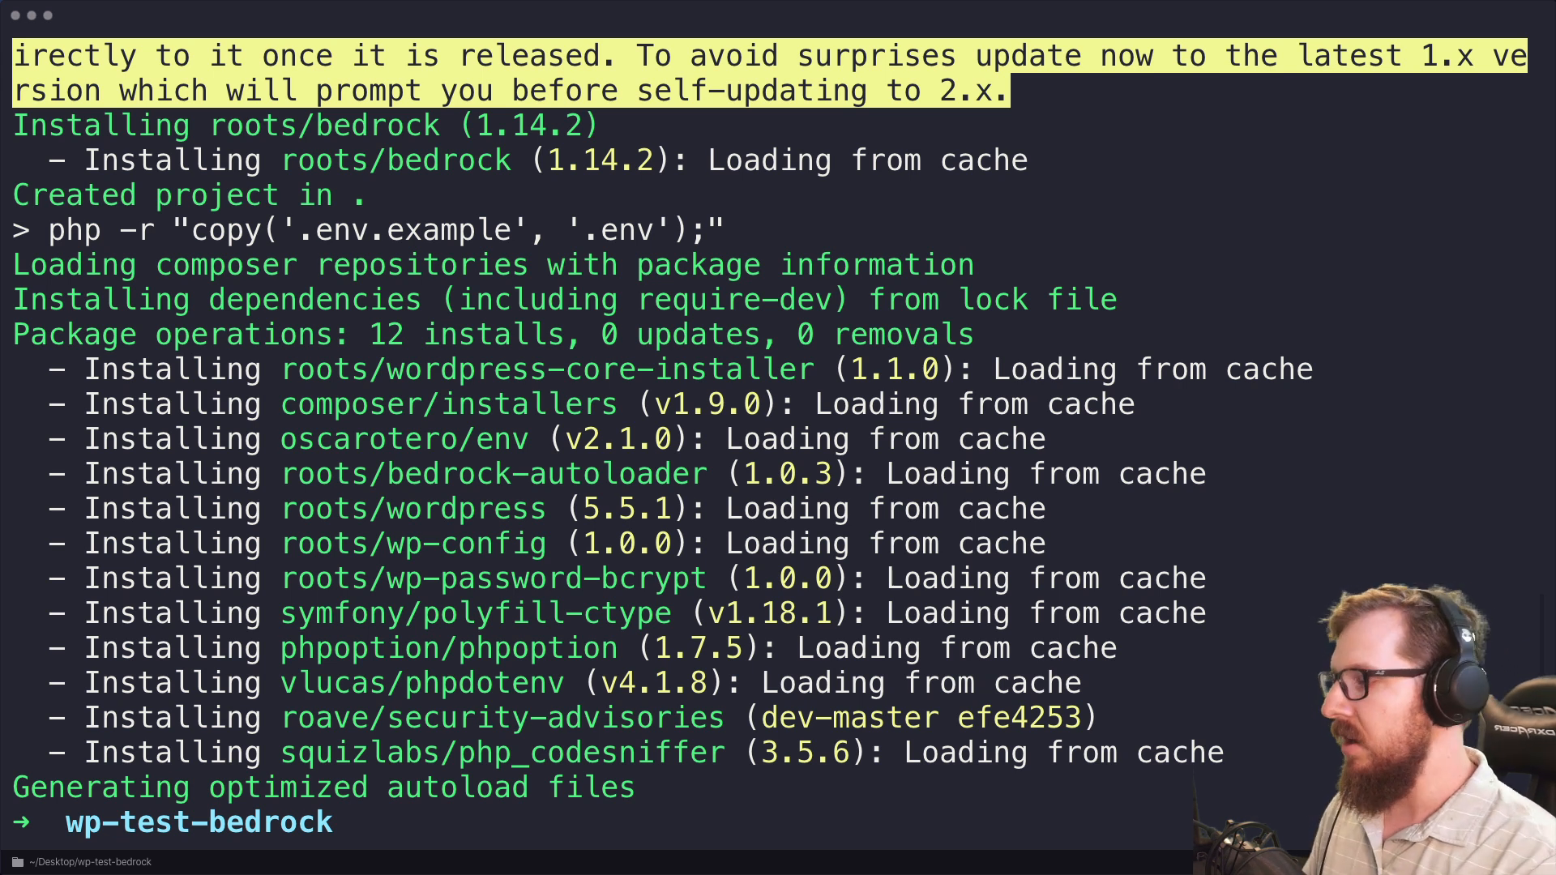
{"action": "type", "text": "clear"}
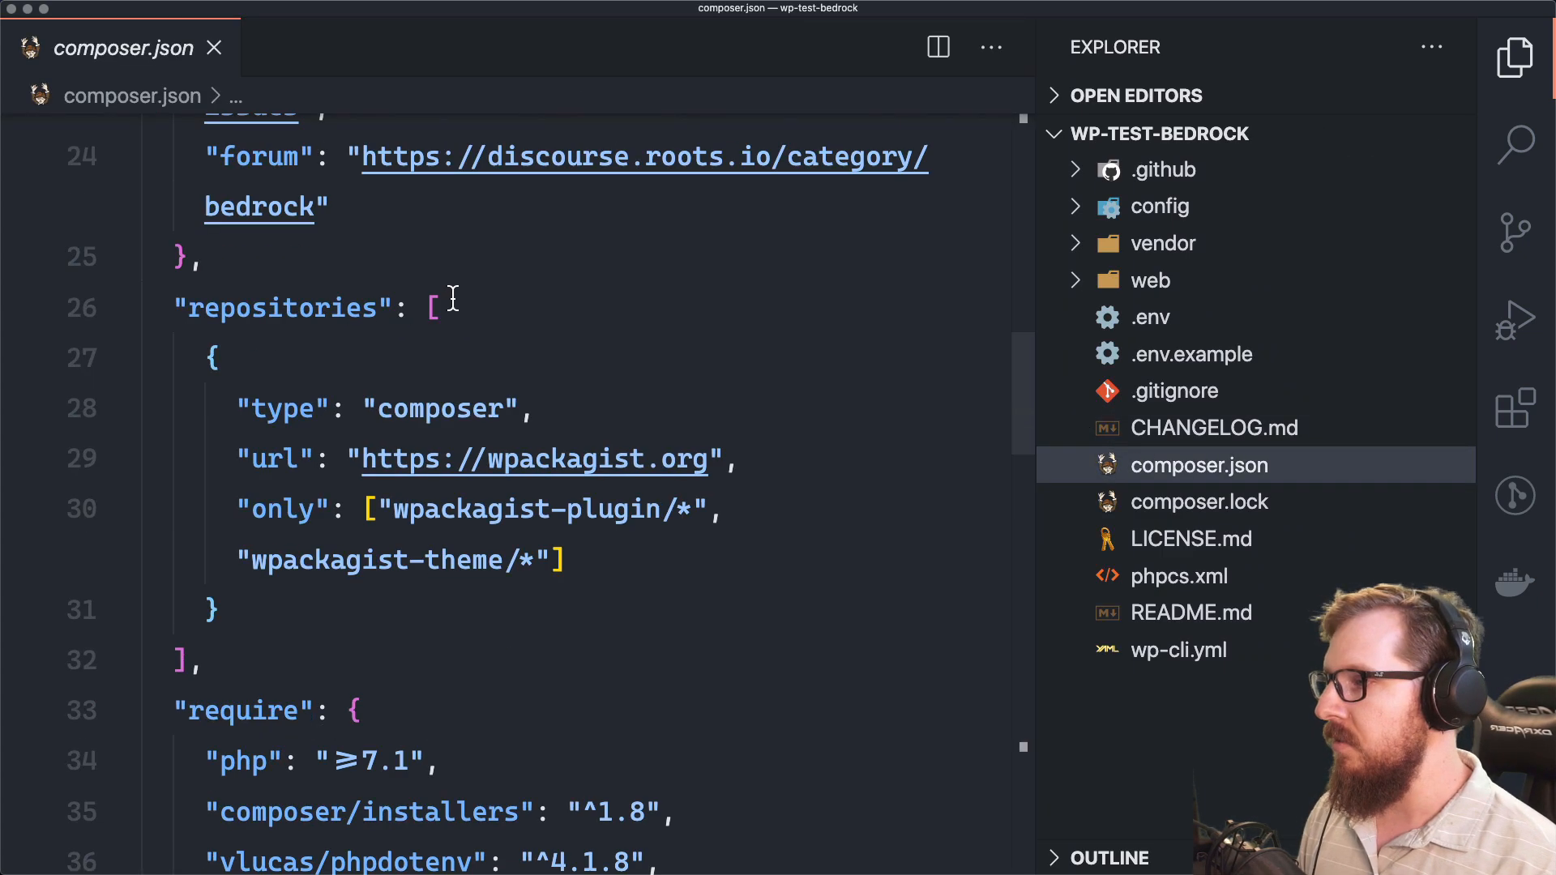
Step: Check that composer.json pins roots/wordpress at 5.5.1, then close the file
{"action": "scroll", "scroll_direction": "down", "scroll_amount": 3}
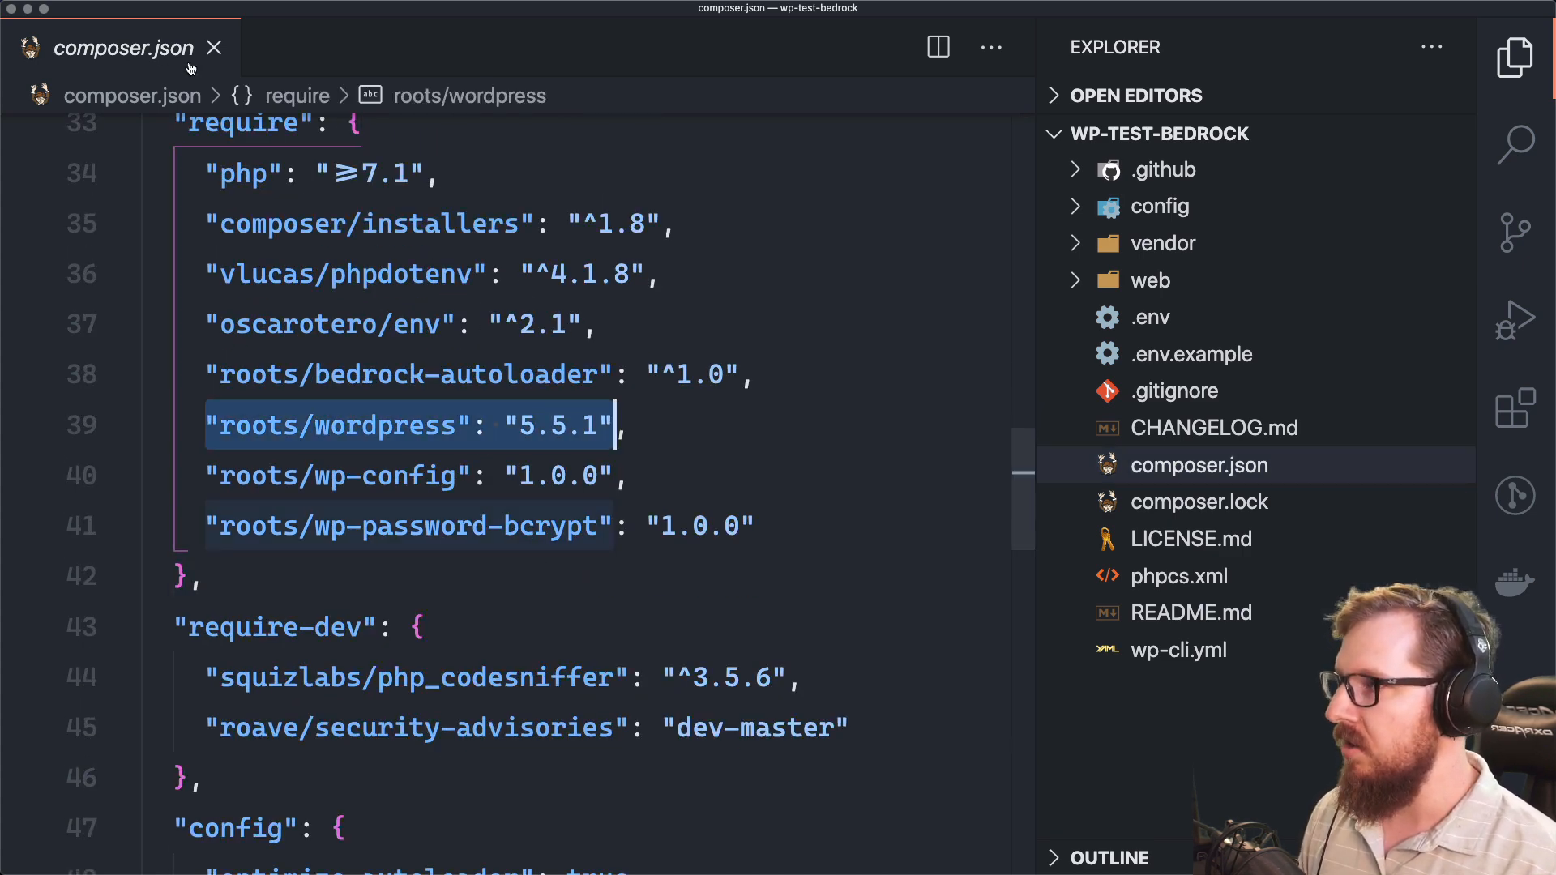
{"action": "left_click", "coordinate": [213, 47]}
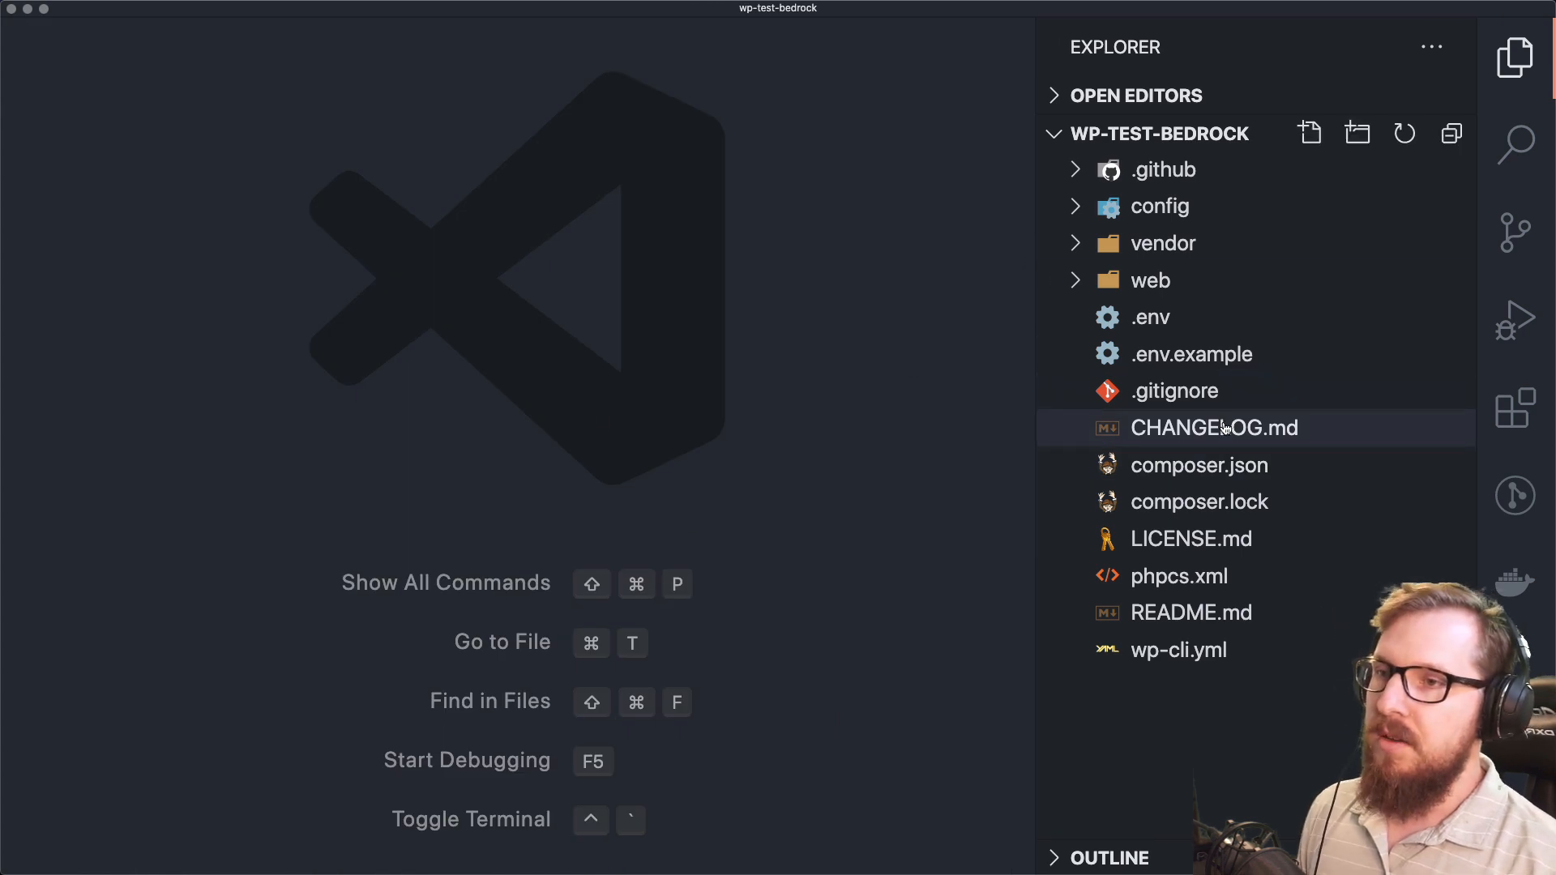
Step: Open the Bedrock .gitignore and read through its rules, including web/app/plugins/*
{"action": "left_click", "coordinate": [1173, 390]}
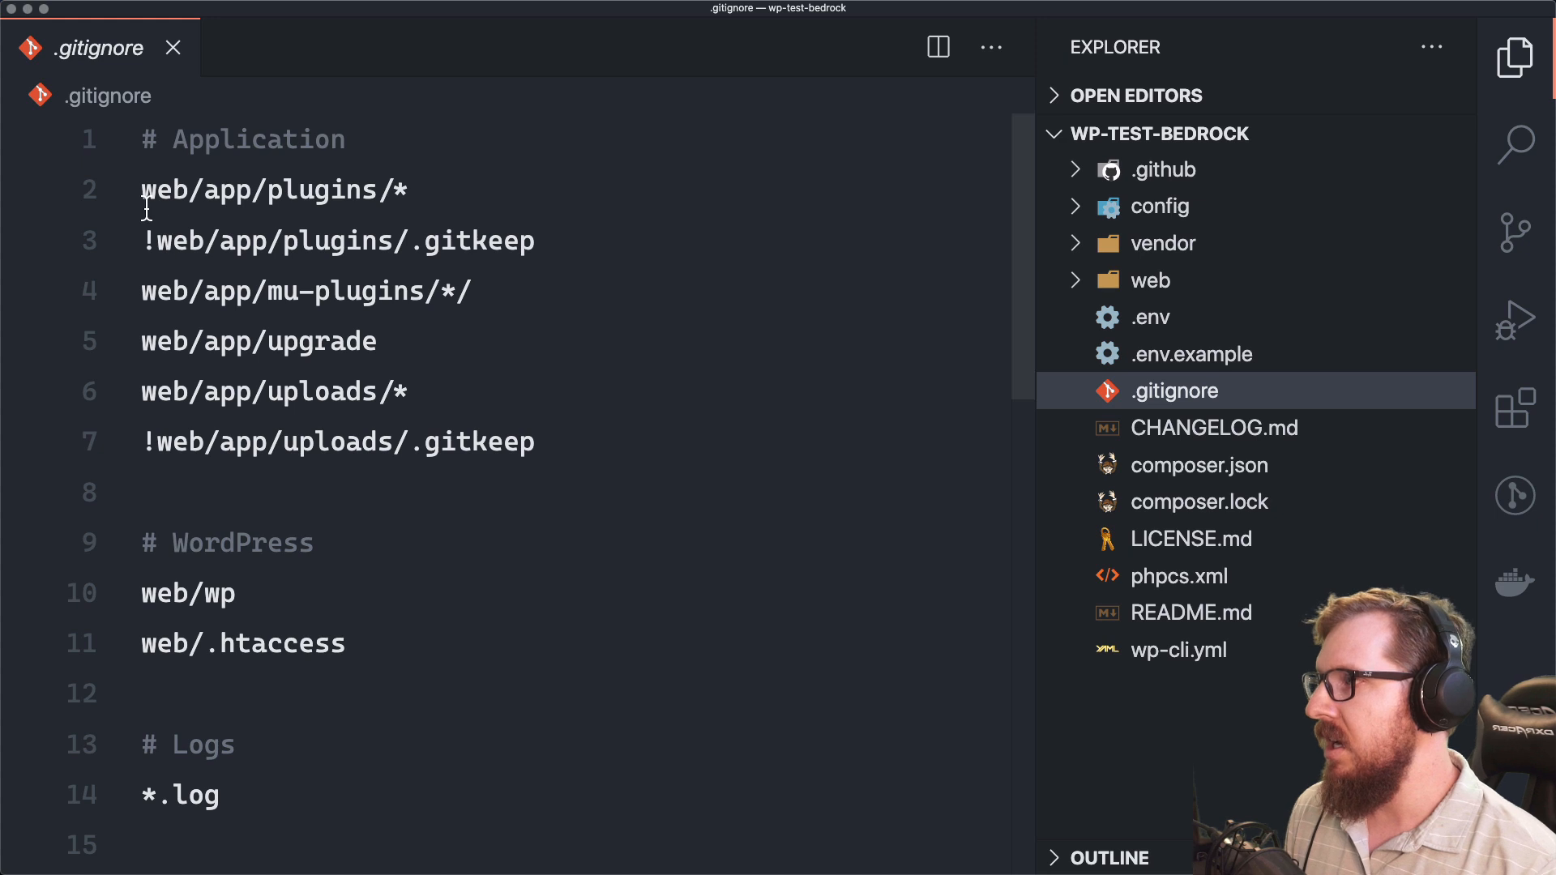
{"action": "double_click", "coordinate": [273, 189]}
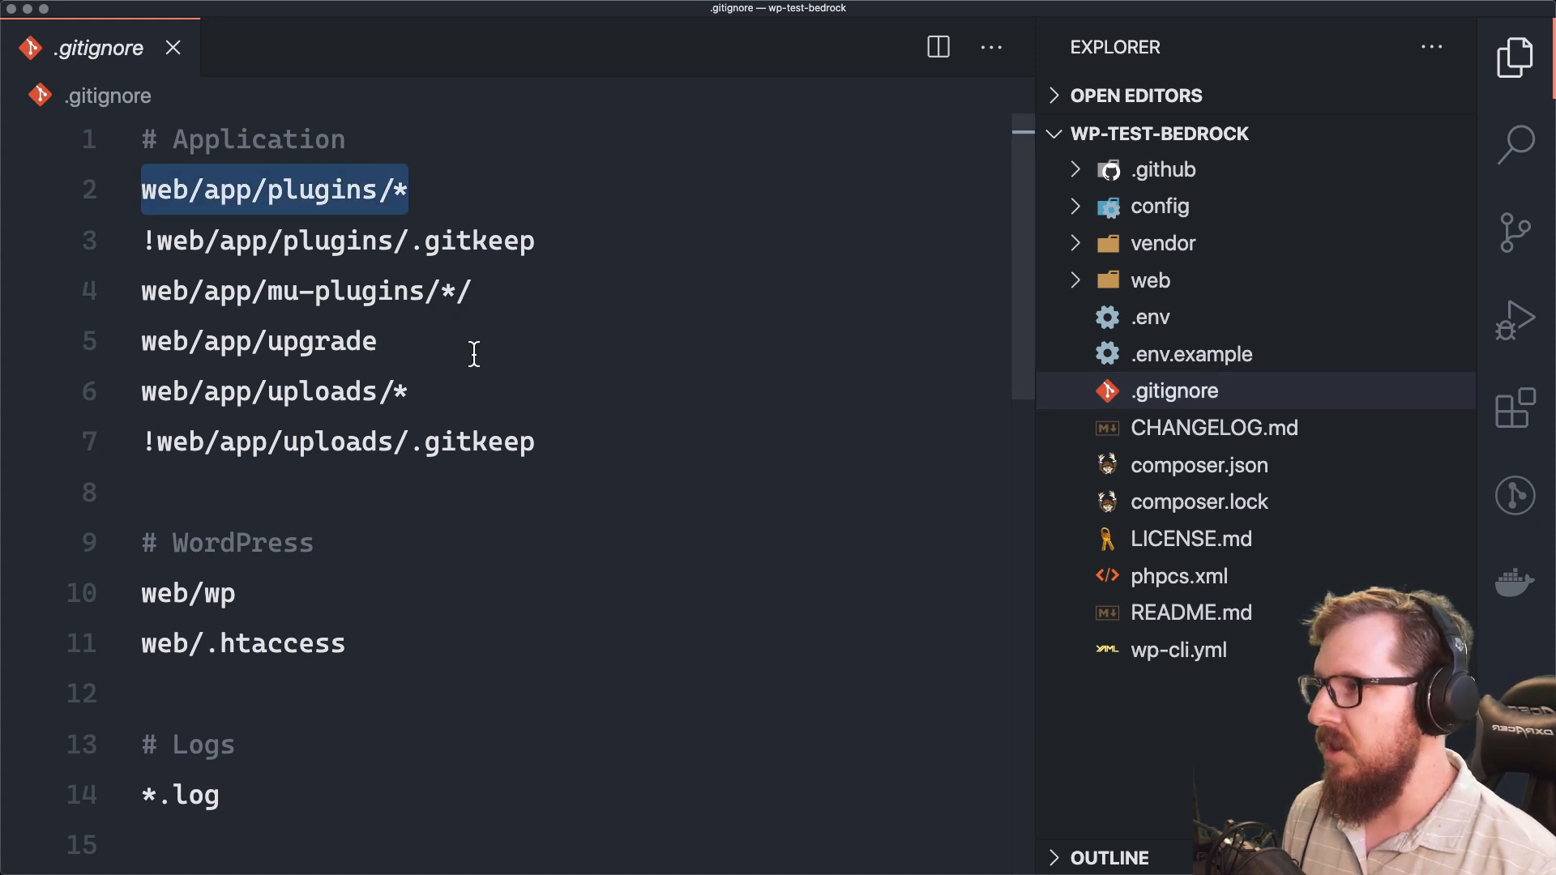
{"action": "scroll", "scroll_direction": "down", "scroll_amount": 3}
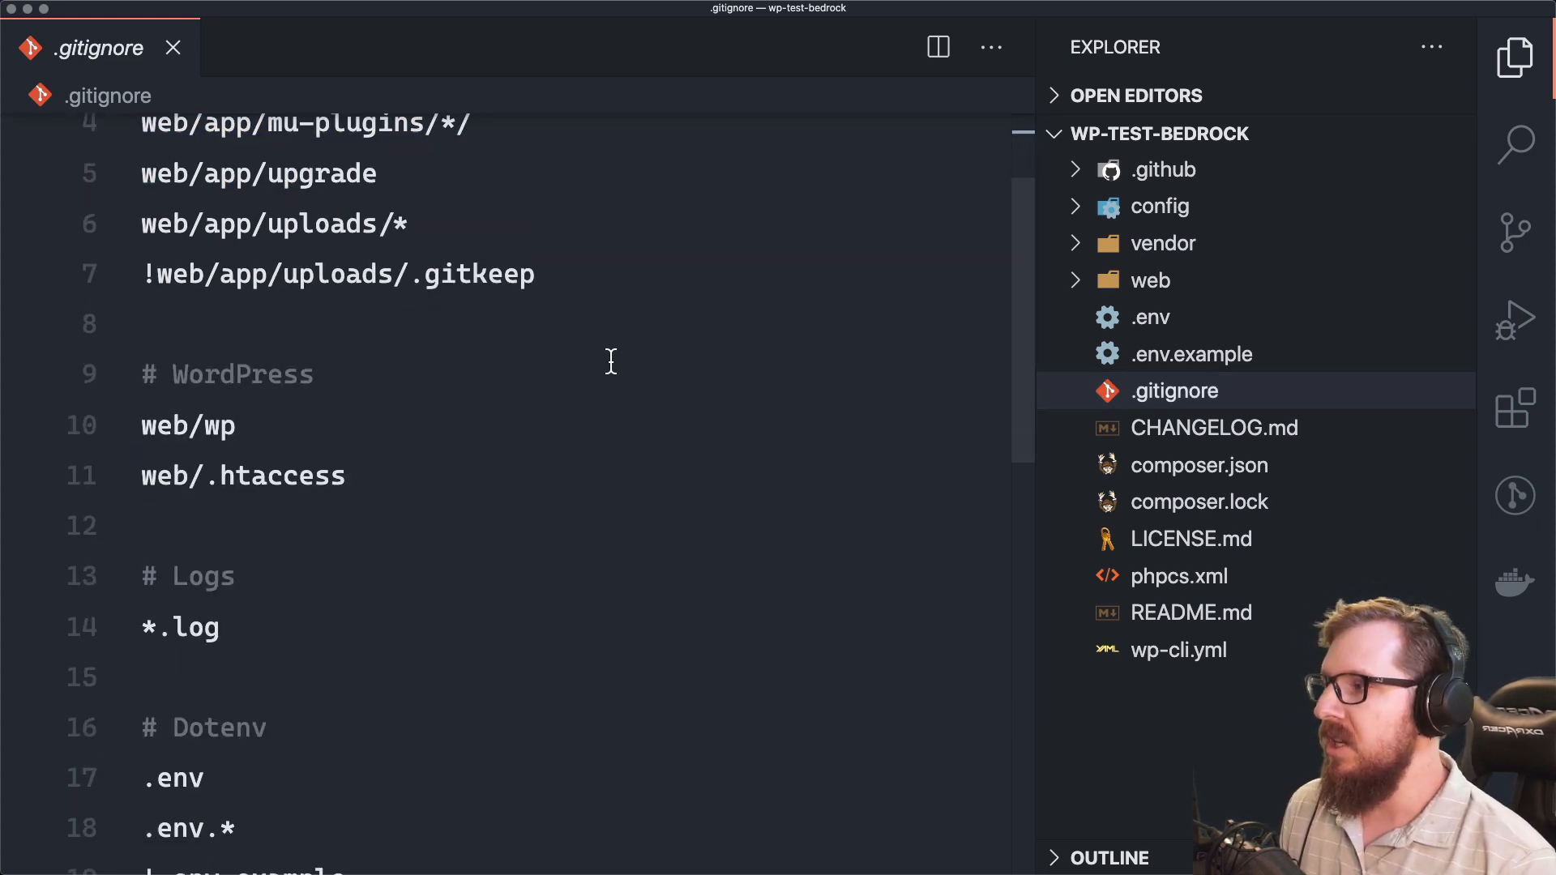
{"action": "scroll", "scroll_direction": "down", "scroll_amount": 3}
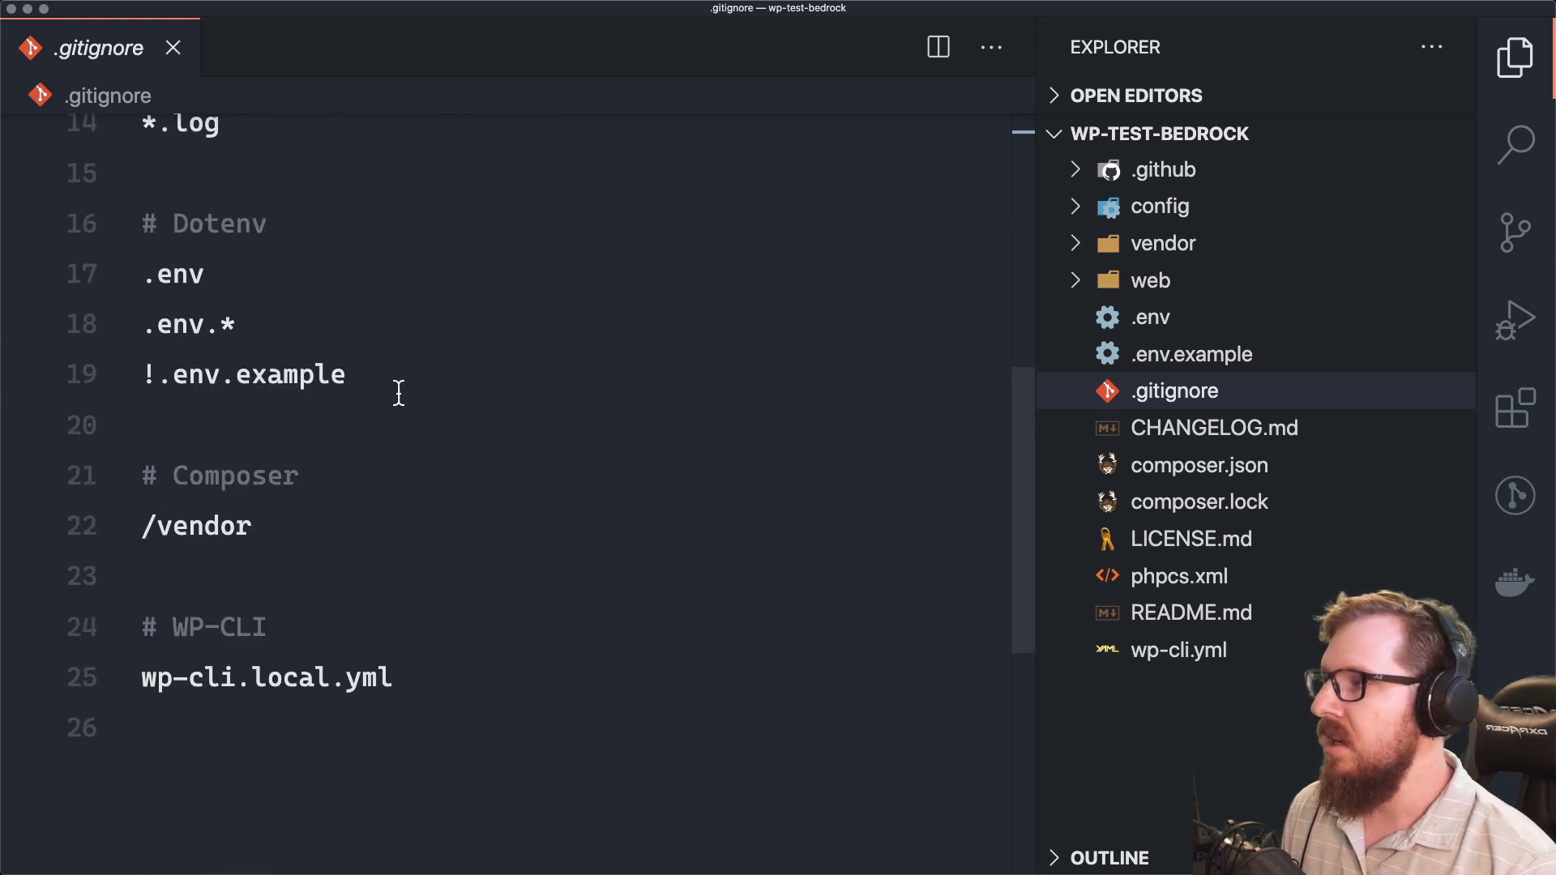
{"action": "double_click", "coordinate": [195, 525]}
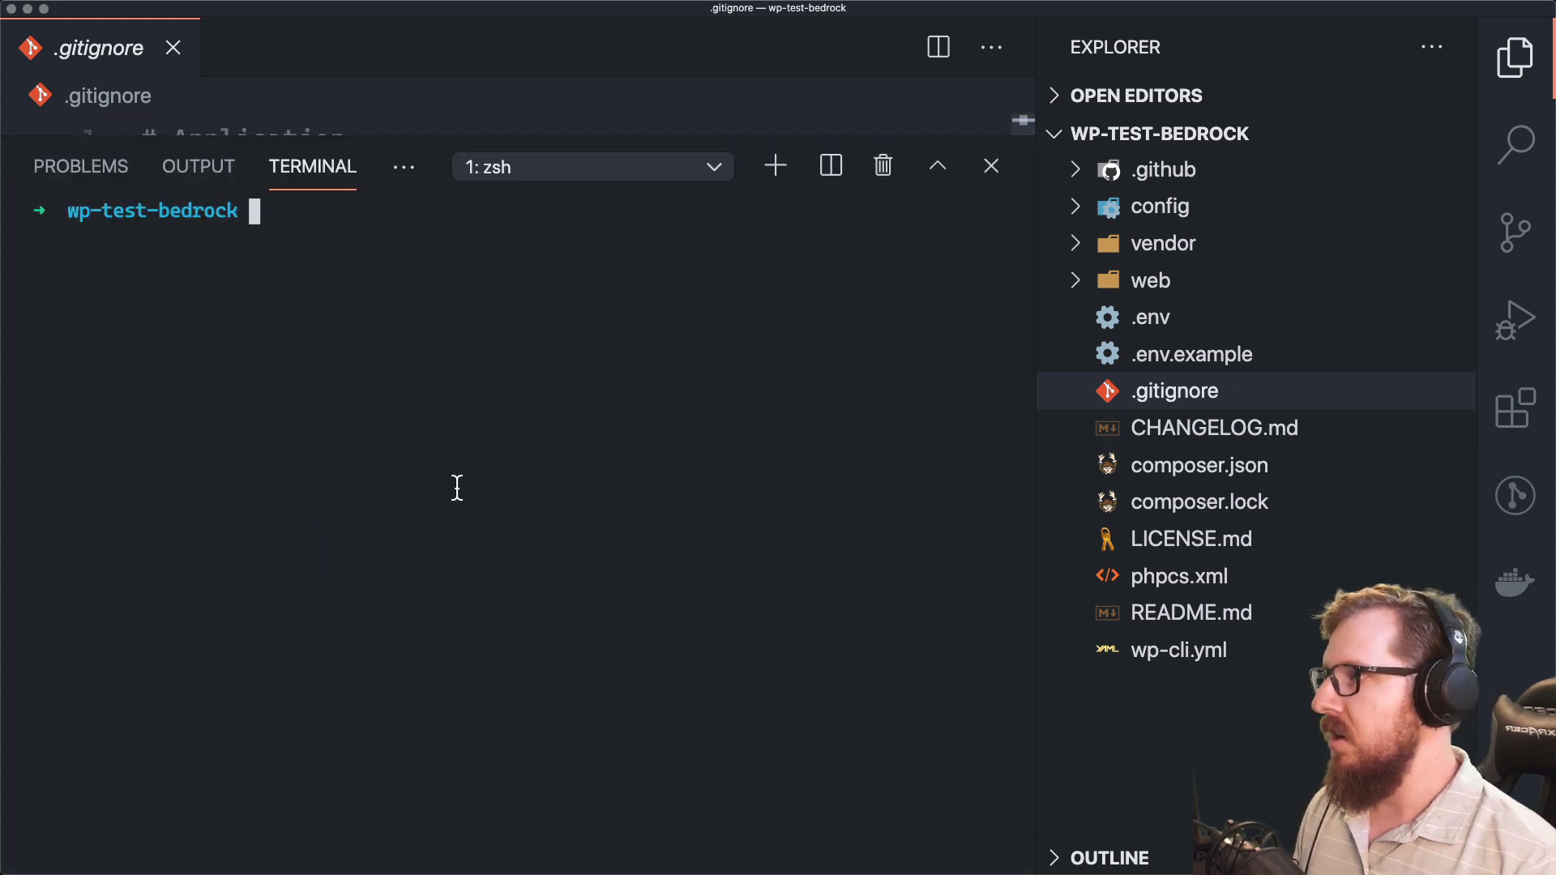
Step: Run git init in wp-test-bedrock and review its 21 untracked changes
{"action": "type", "text": "git init"}
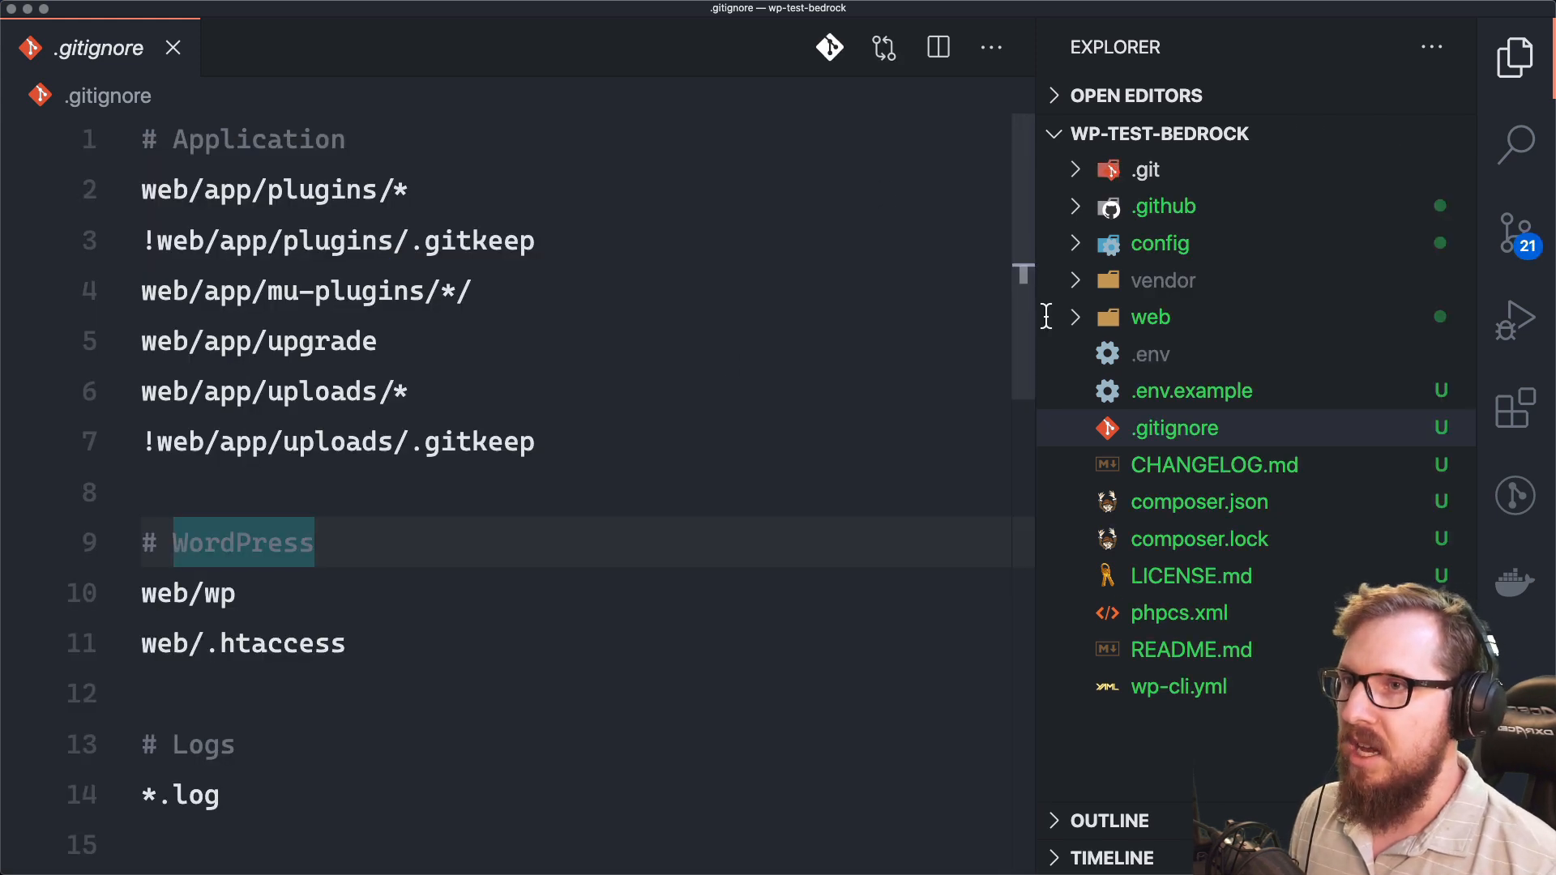
{"action": "left_click", "coordinate": [1514, 231]}
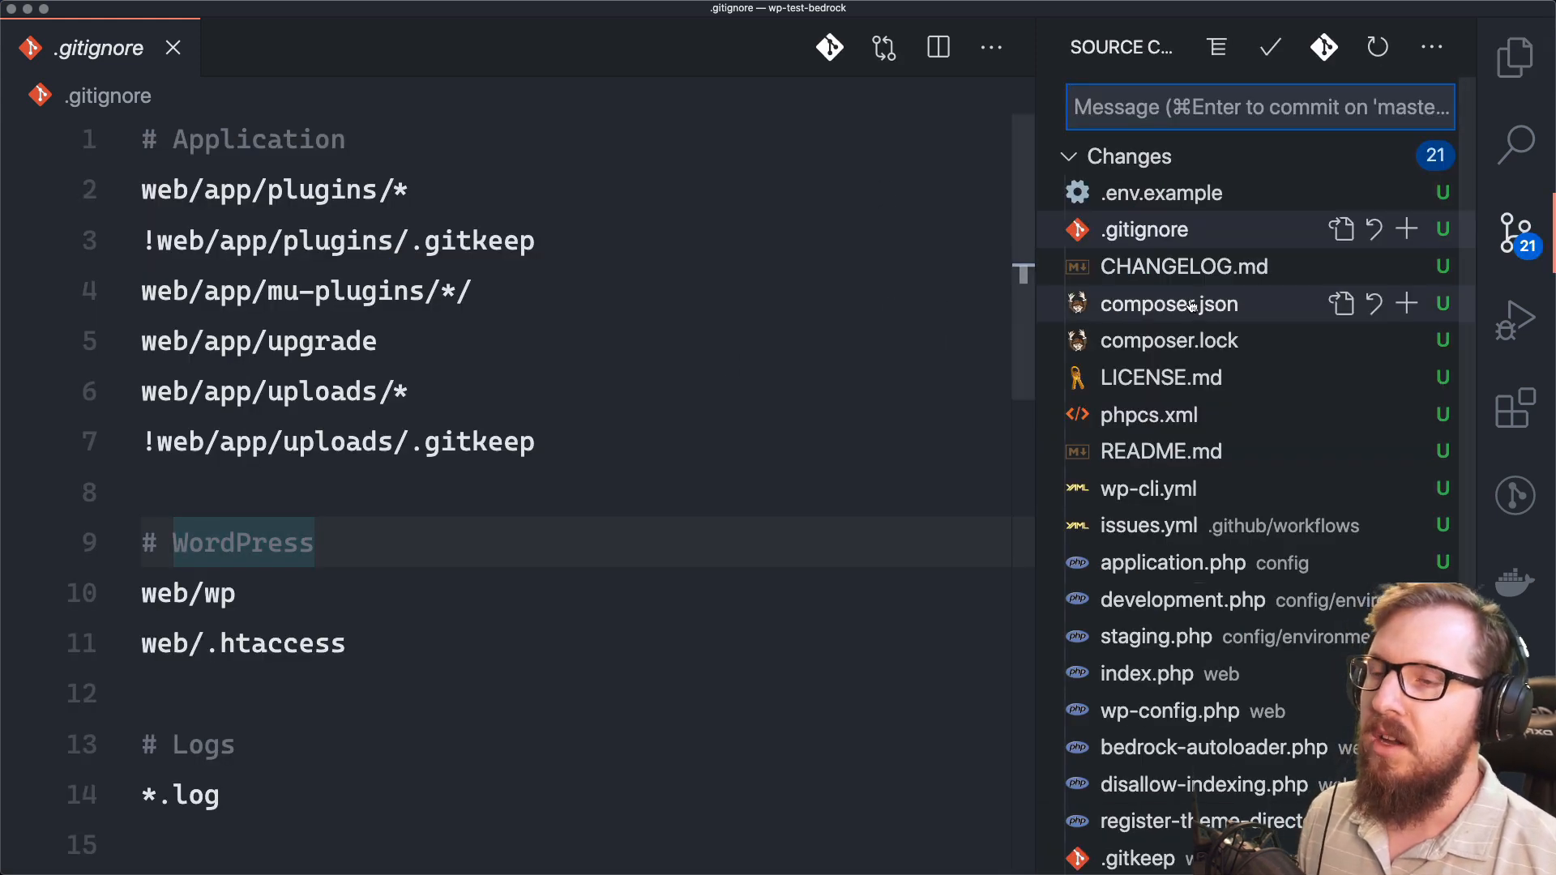
{"action": "scroll", "scroll_direction": "down", "scroll_amount": 3}
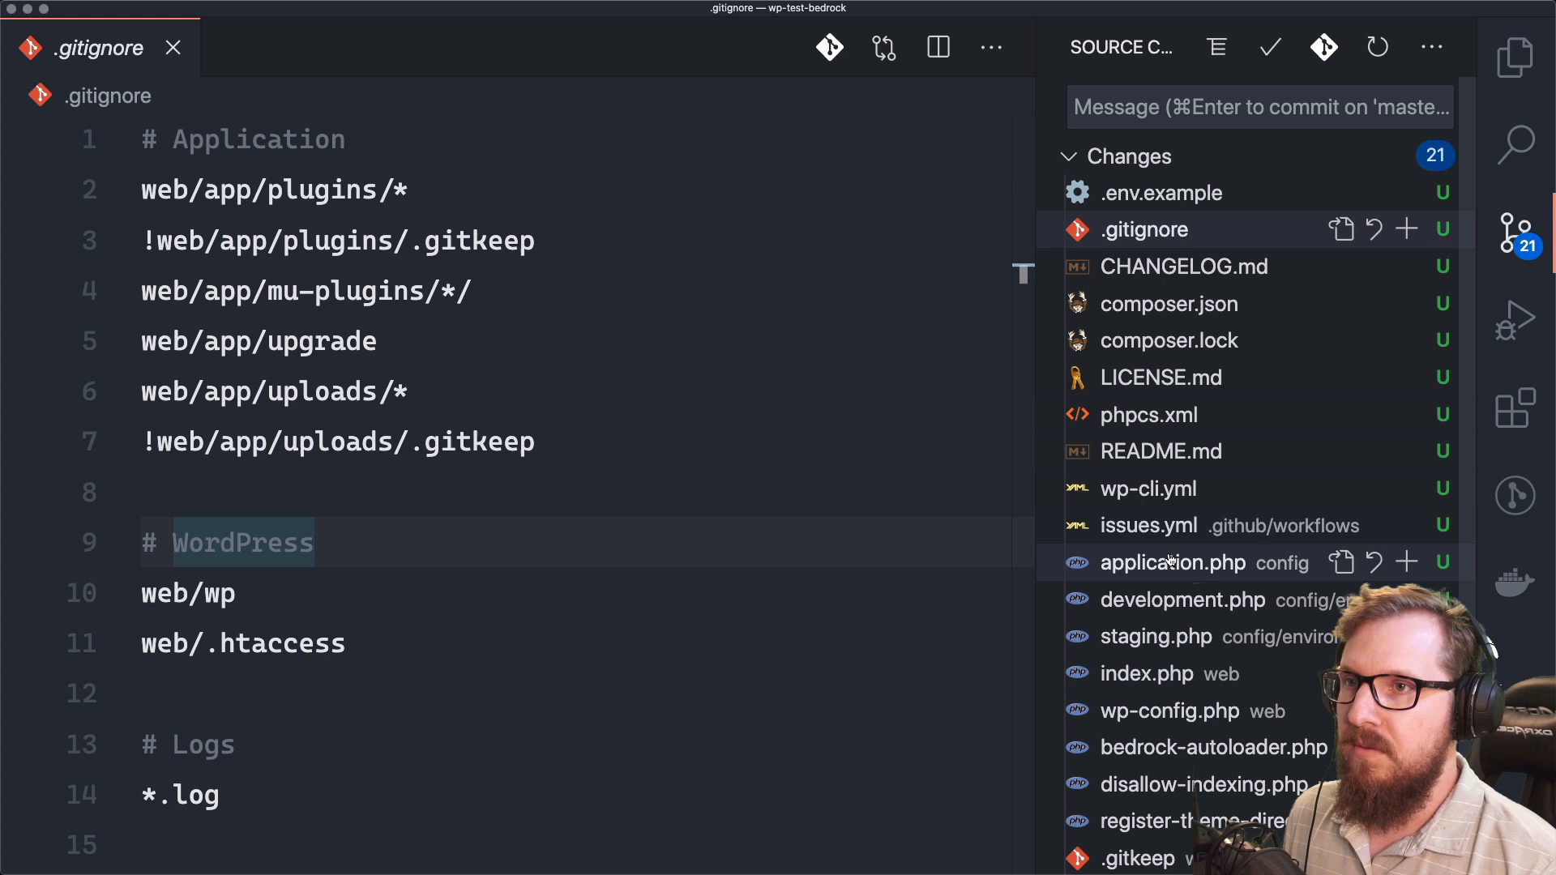
{"action": "mouse_move", "coordinate": [1121, 506]}
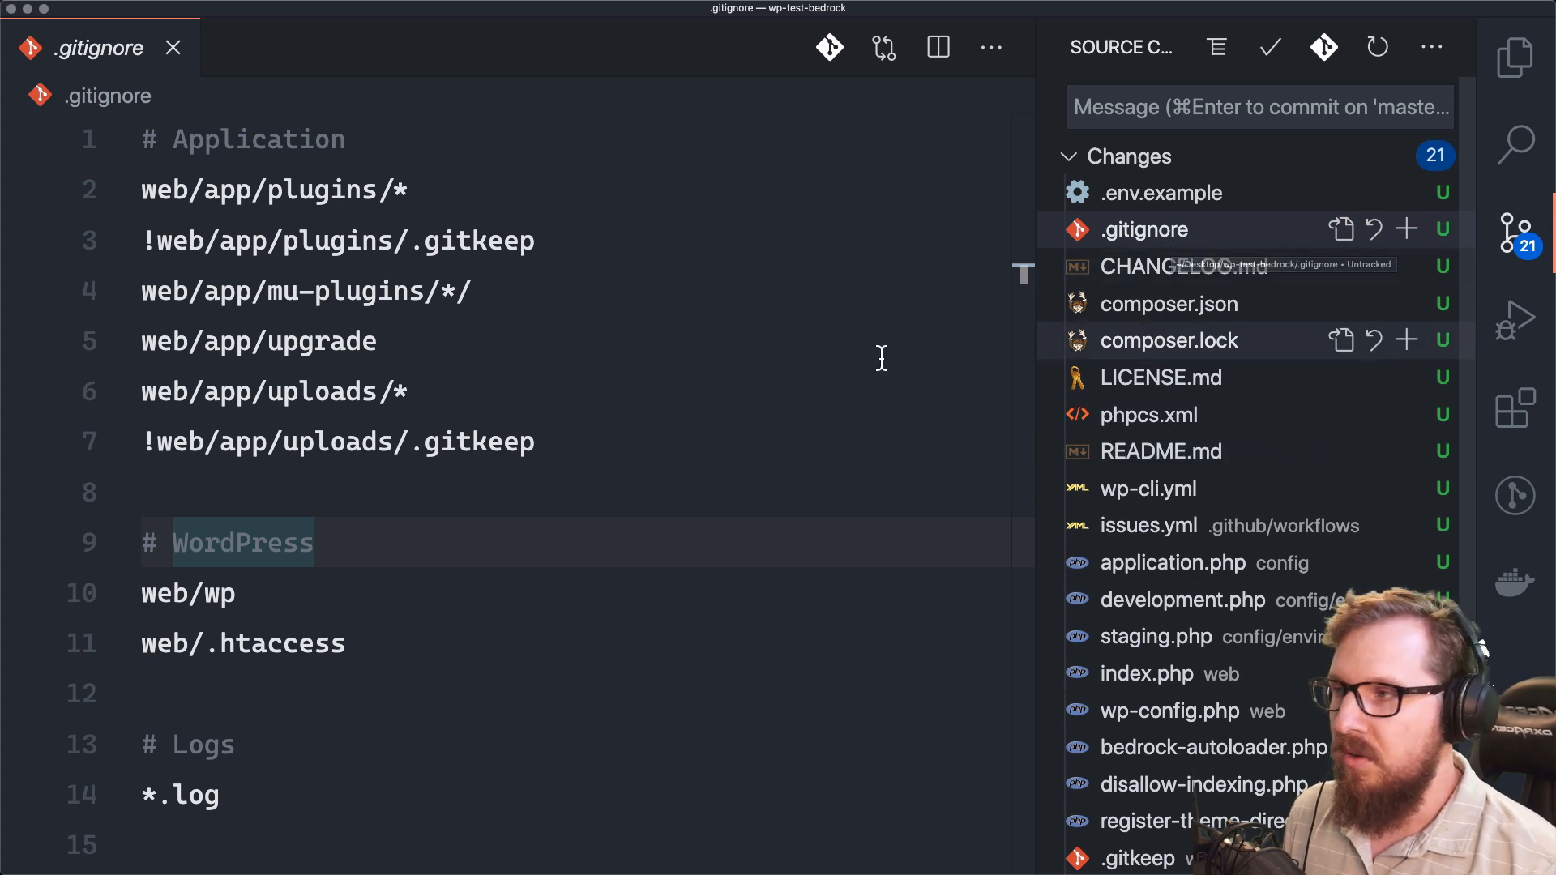
{"action": "left_click", "coordinate": [1516, 56]}
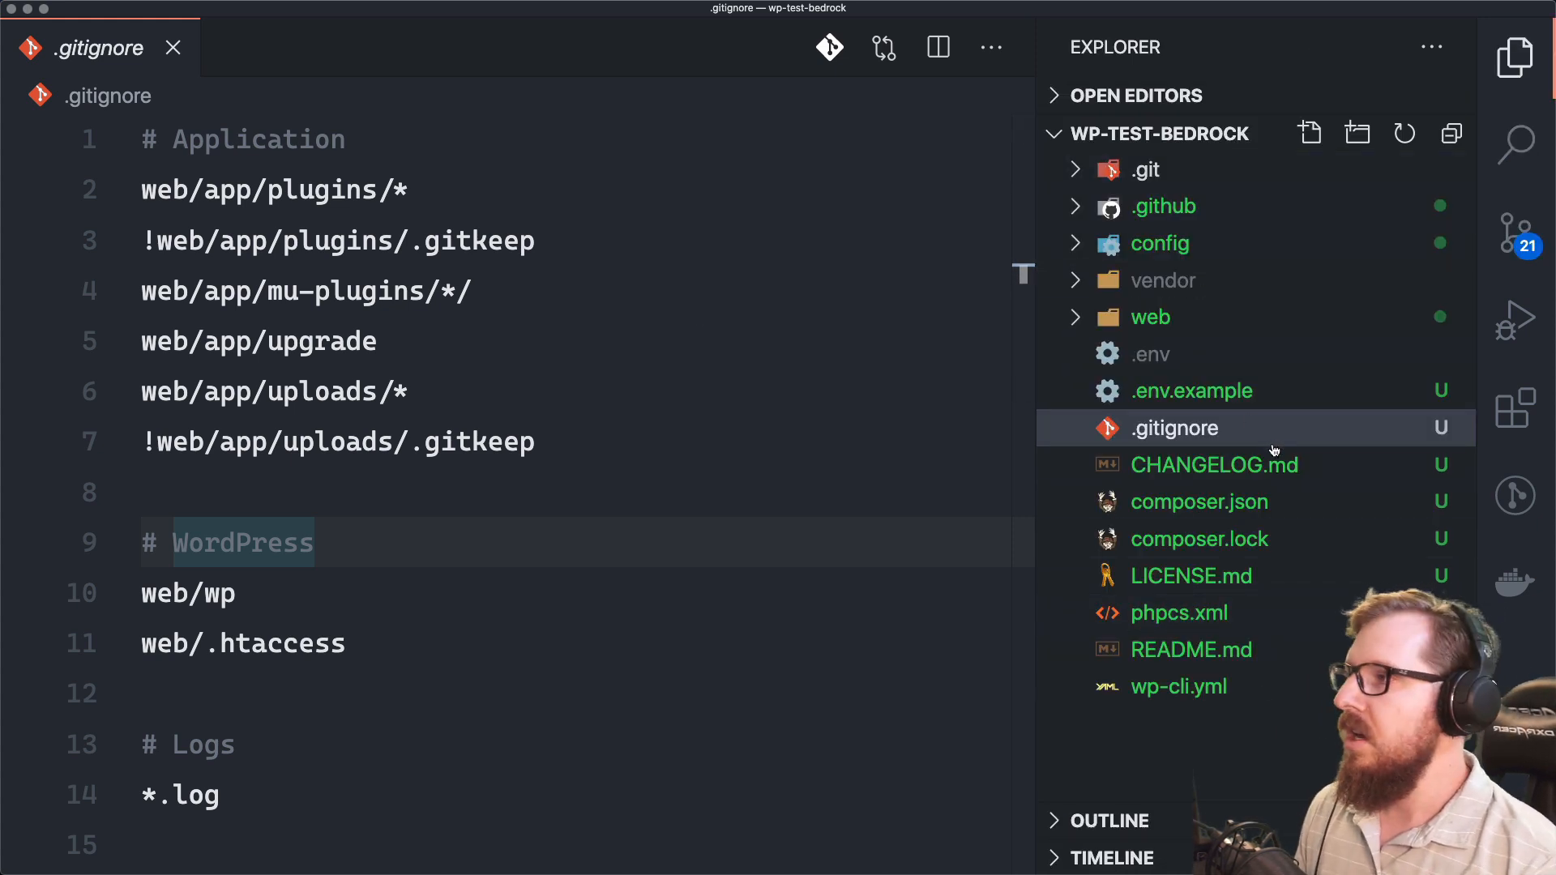
{"action": "mouse_move", "coordinate": [1190, 389]}
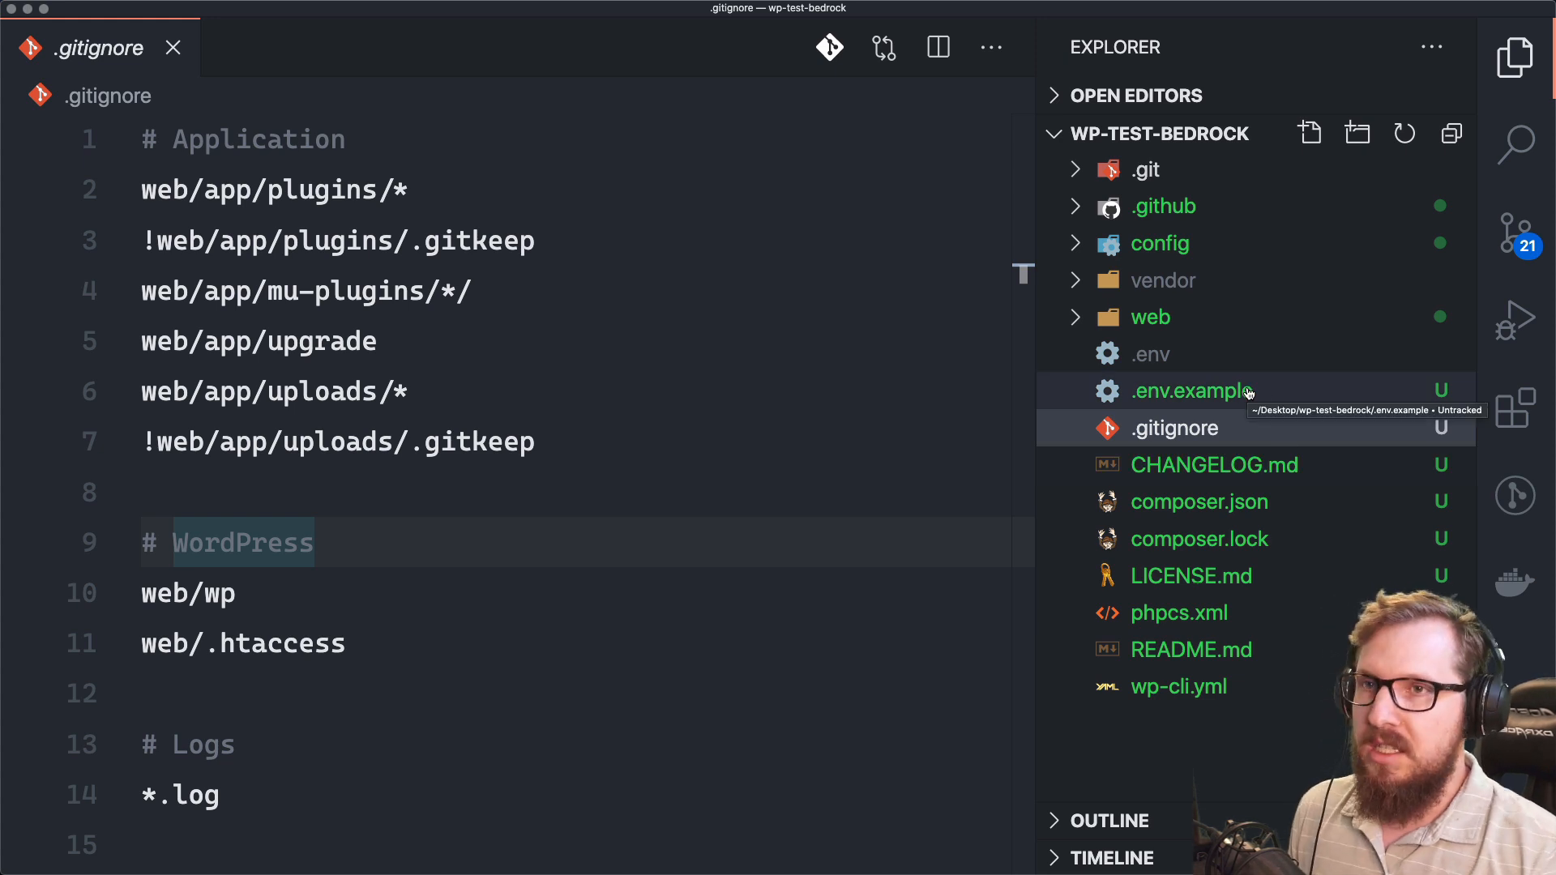
{"action": "mouse_move", "coordinate": [1031, 231]}
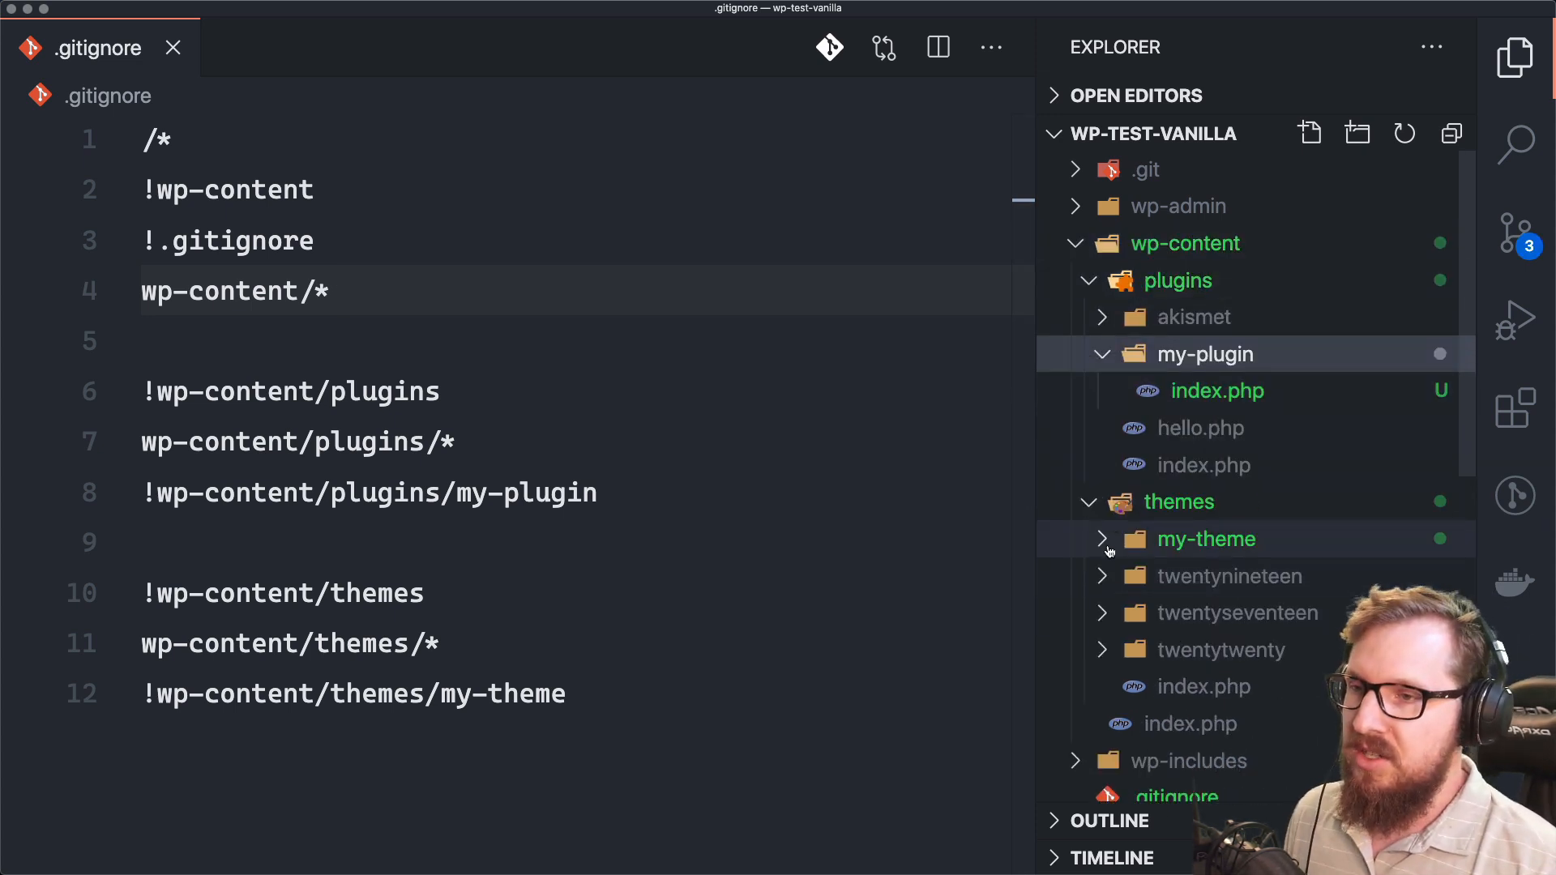
Step: Expand my-theme in wp-test-vanilla to reveal its untracked index.php
{"action": "left_click", "coordinate": [1207, 539]}
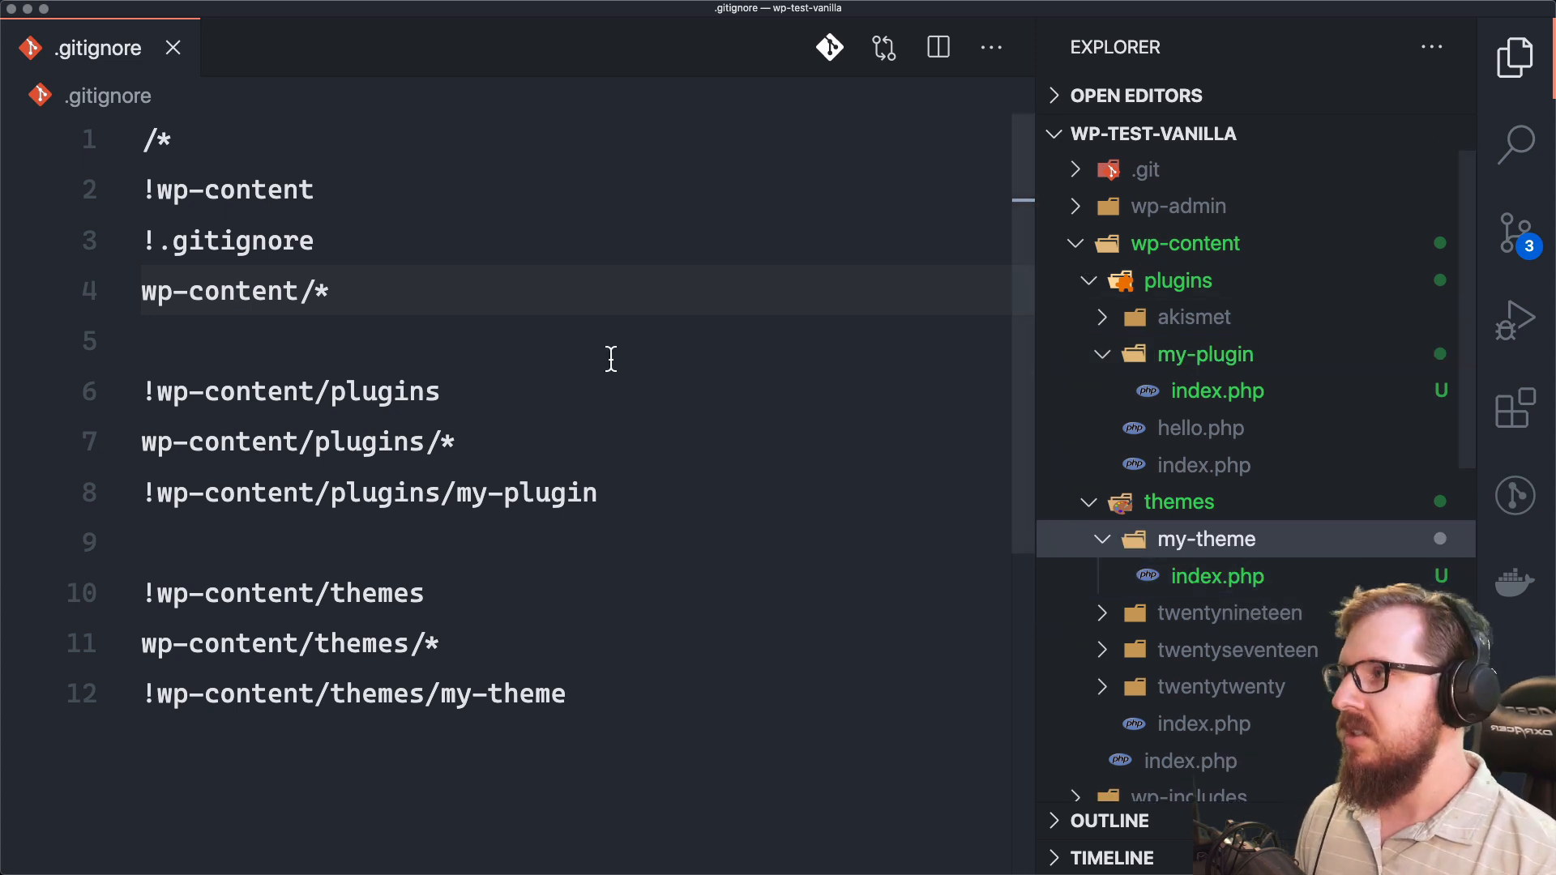
{"action": "mouse_move", "coordinate": [605, 335]}
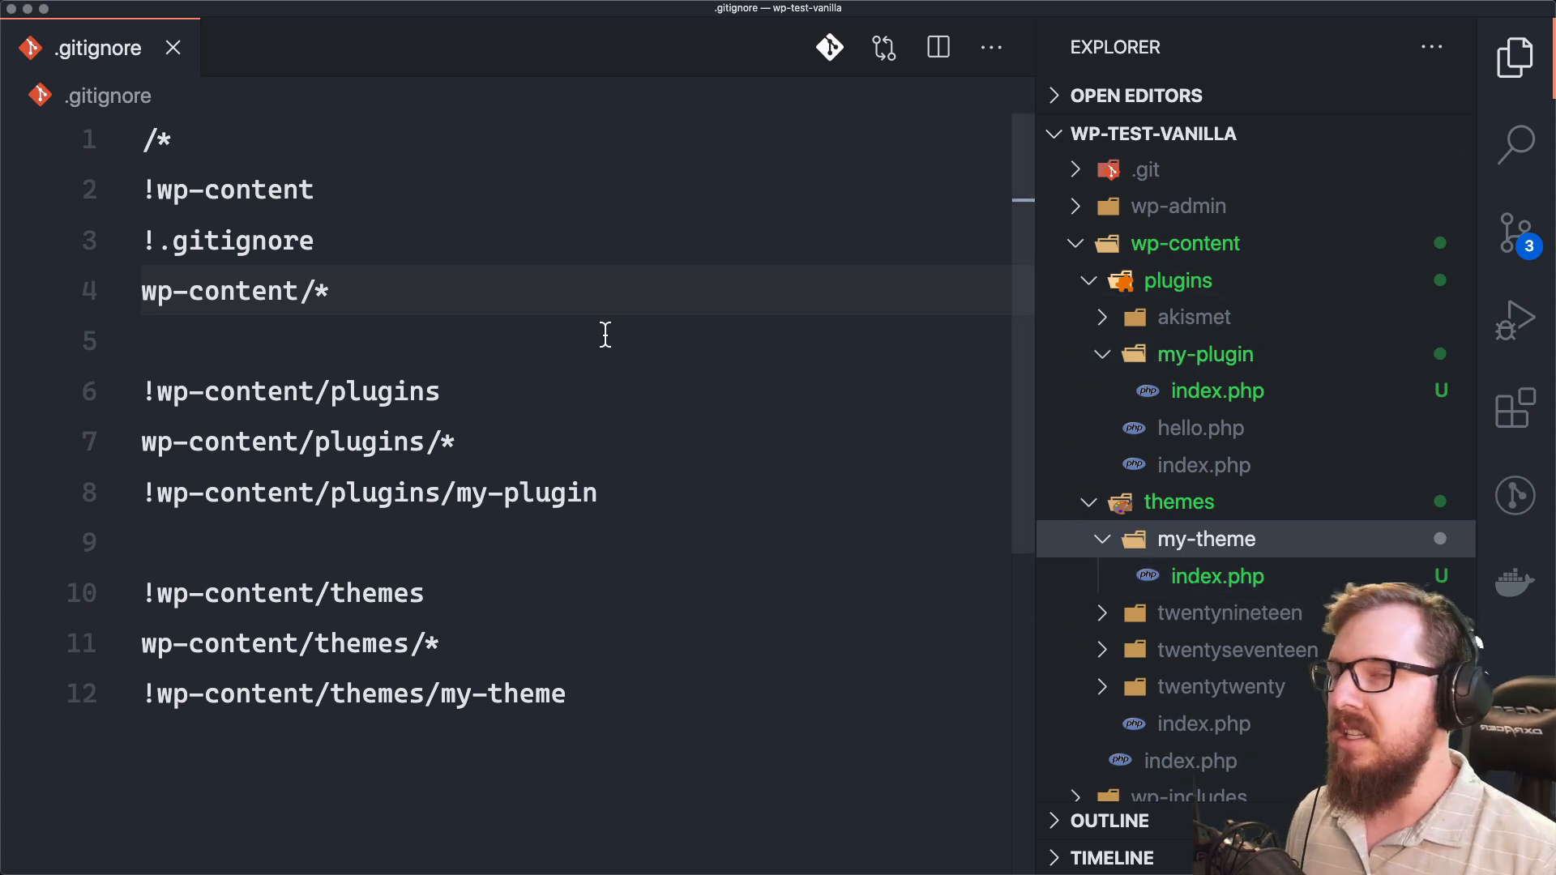